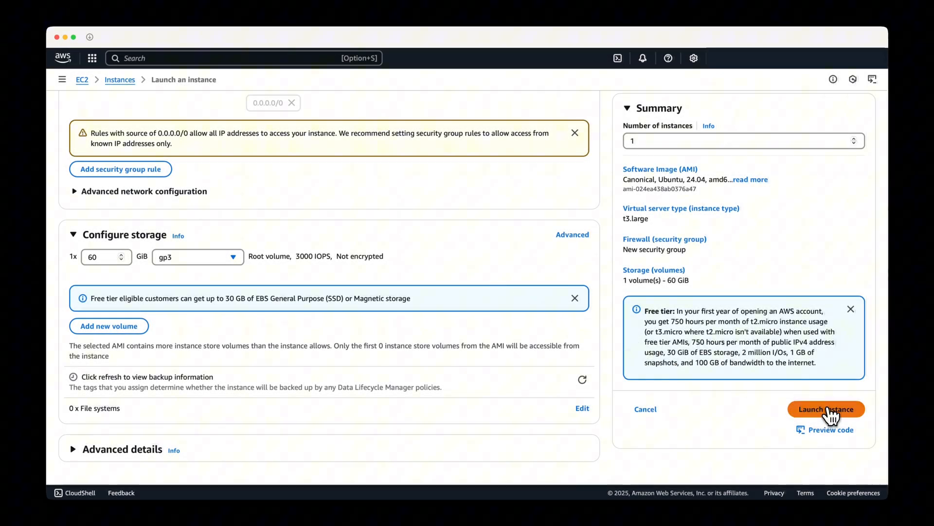
Preview launching the instance and deploying ALE's Next.js template from a GitHub repository.
left_click(825, 409)
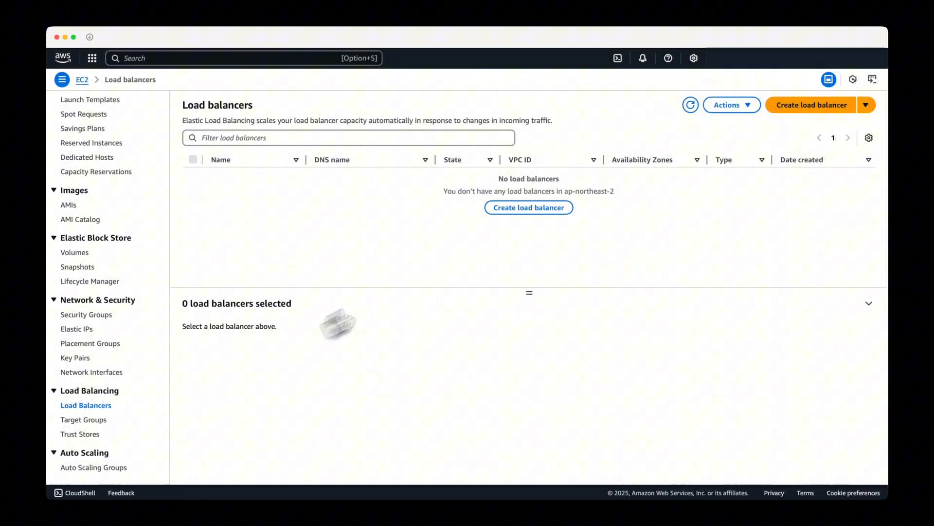
left_click(811, 105)
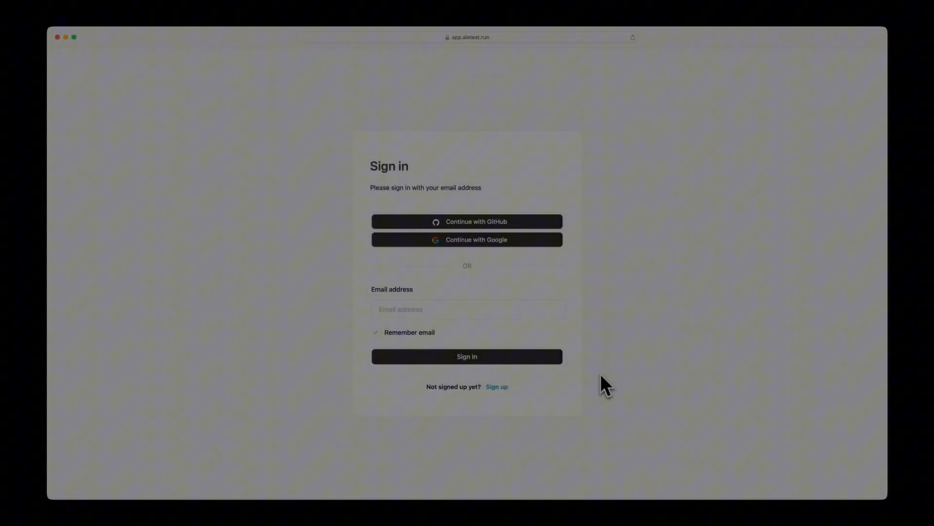
type("de")
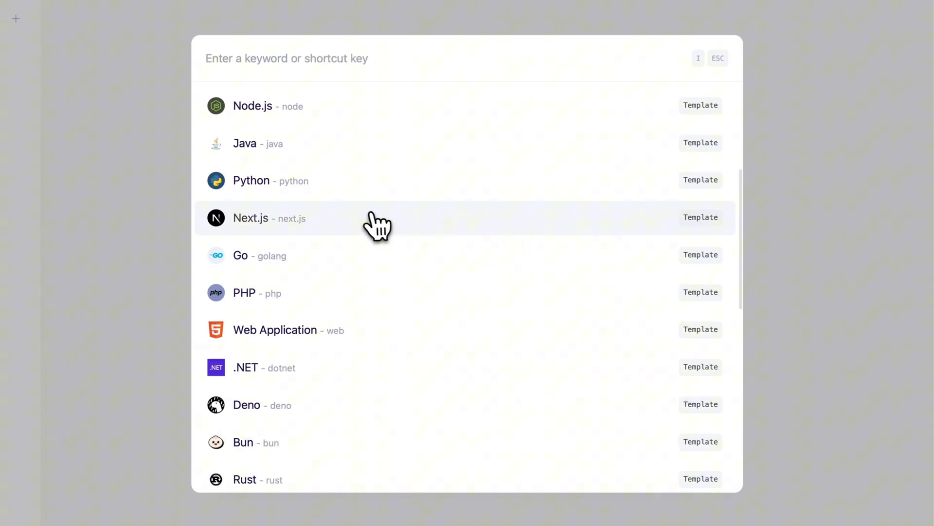
left_click(268, 217)
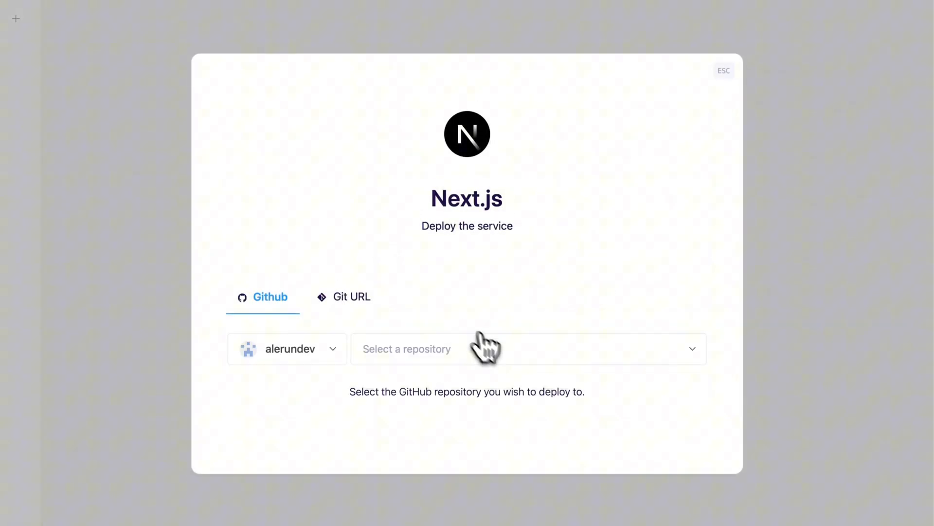
left_click(526, 348)
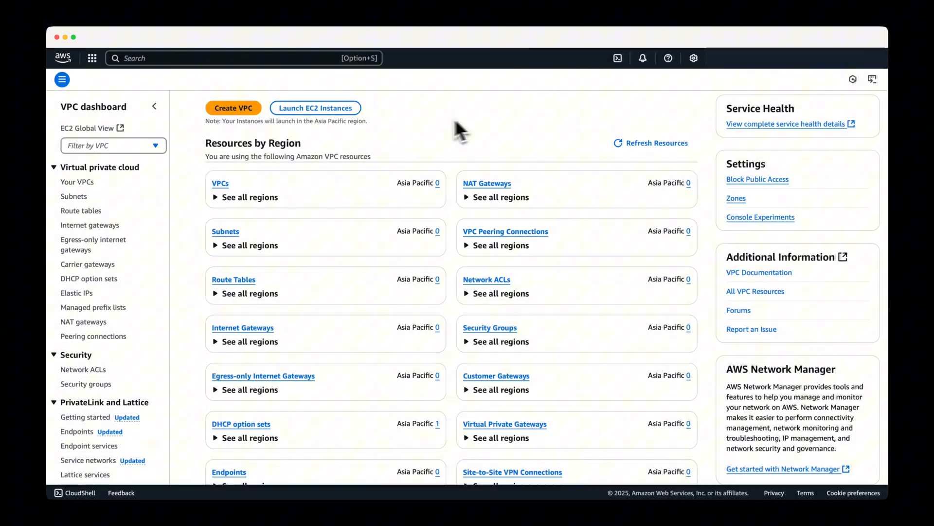
Create a 'VPC and more' VPC with the name tag aletest.
left_click(233, 108)
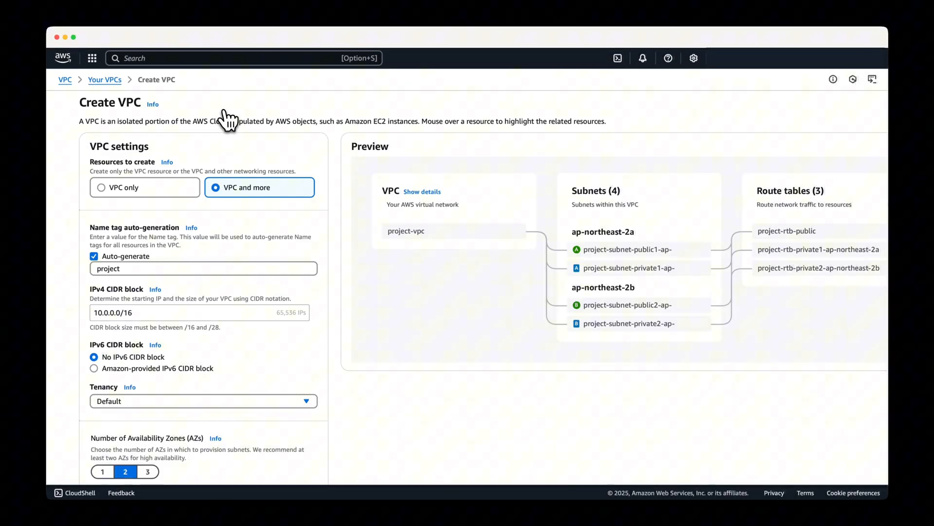
scroll("down", 3)
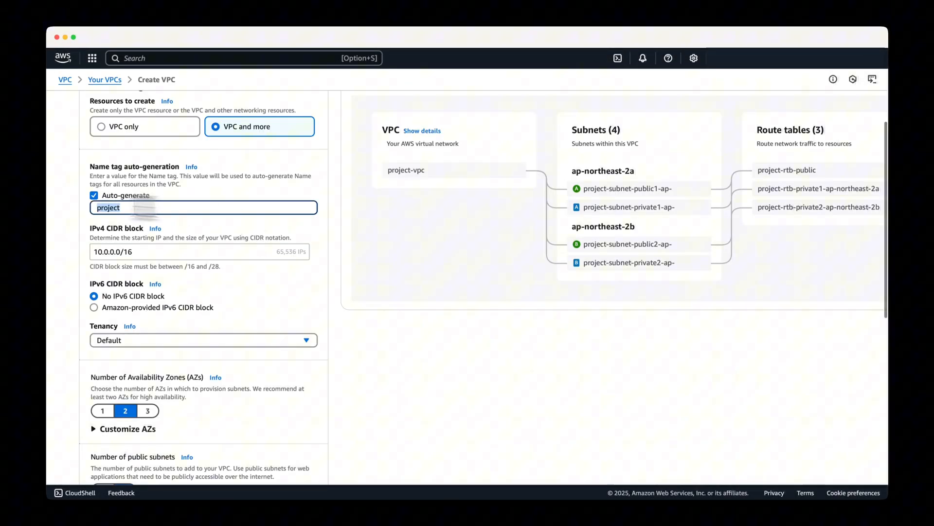
type("aletest")
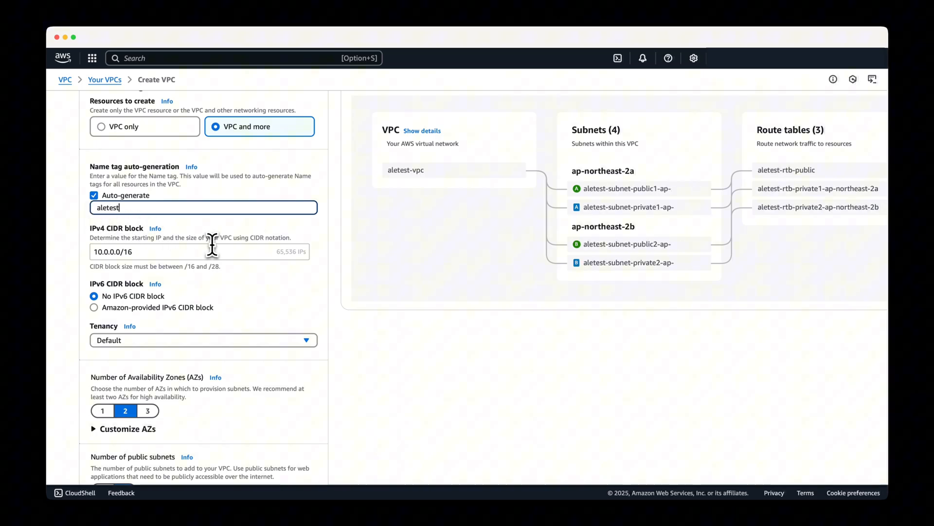
scroll("down", 3)
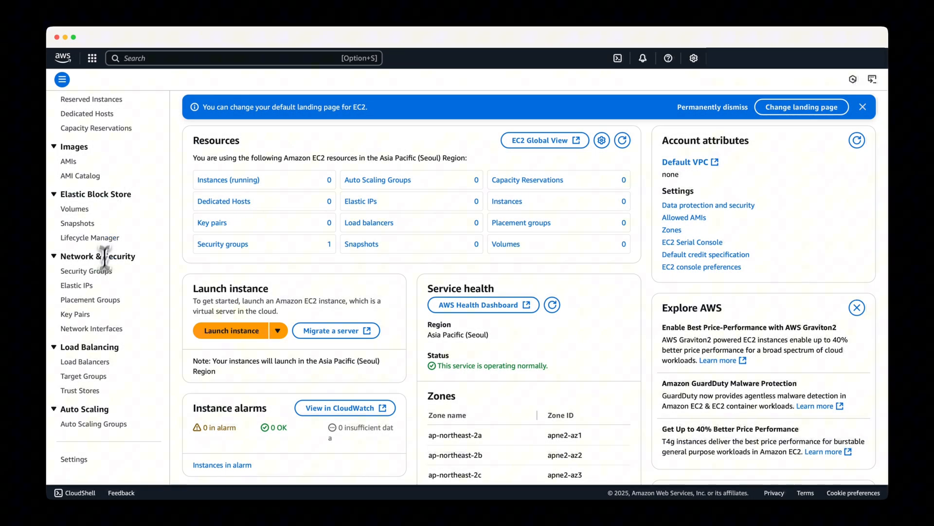
Create an RSA key pair named aletest.
left_click(75, 314)
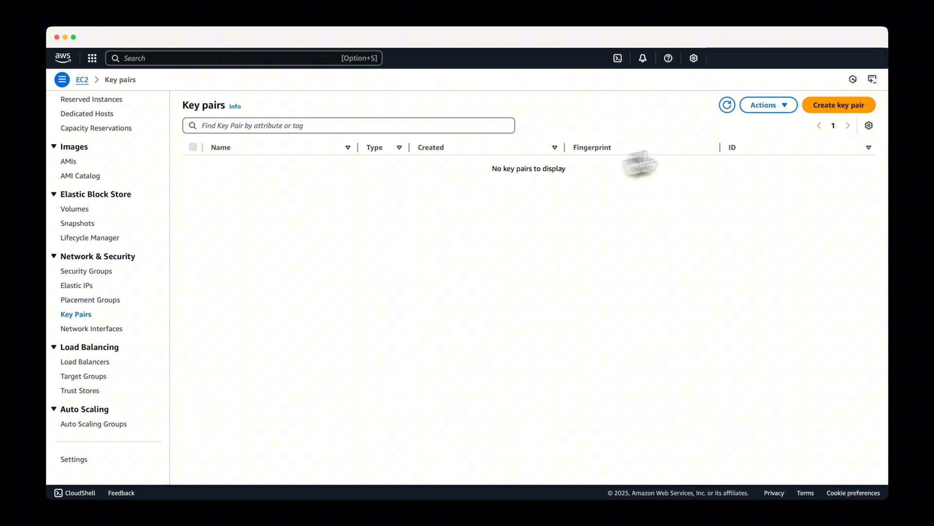
left_click(839, 105)
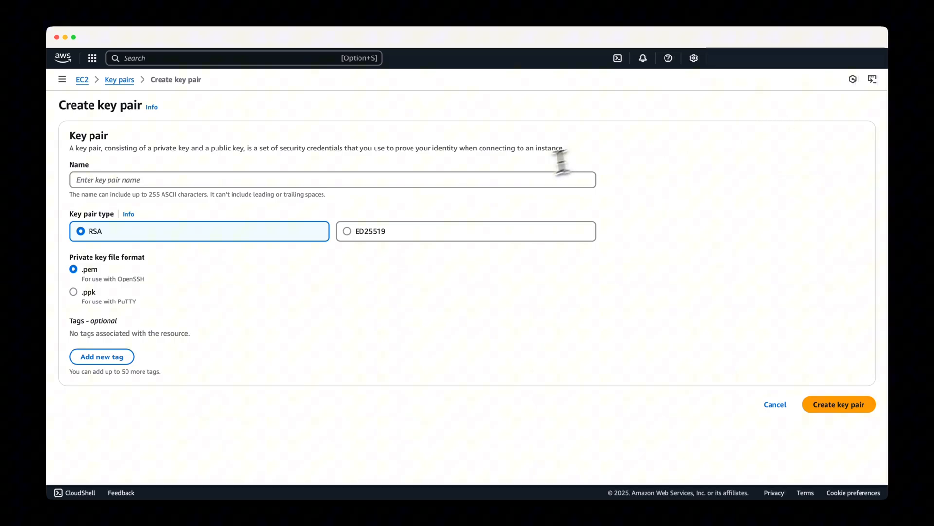
type("aletest")
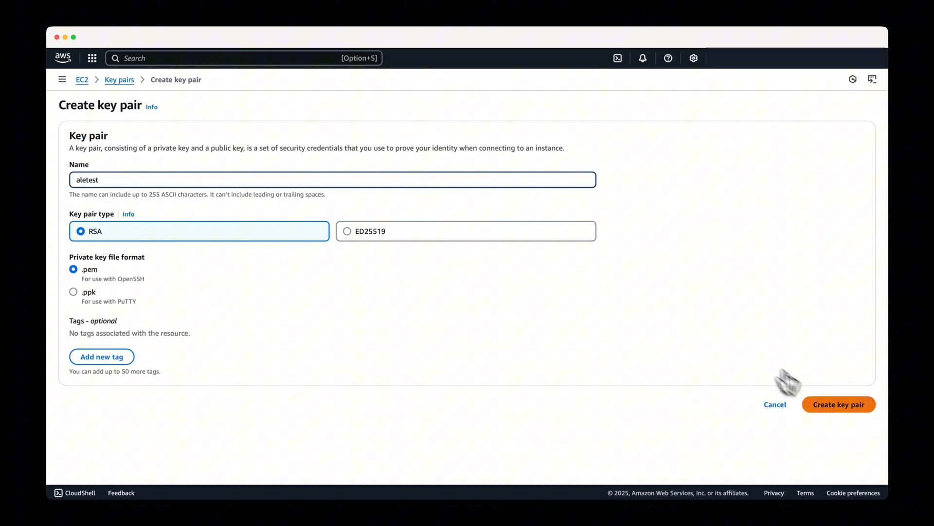
left_click(838, 404)
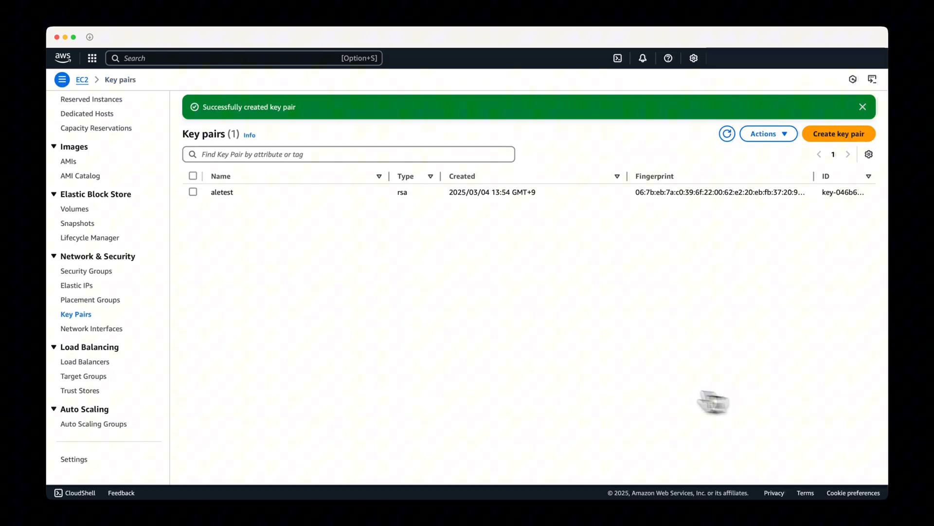
Allocate a new Elastic IP address and return to the EC2 dashboard.
left_click(76, 285)
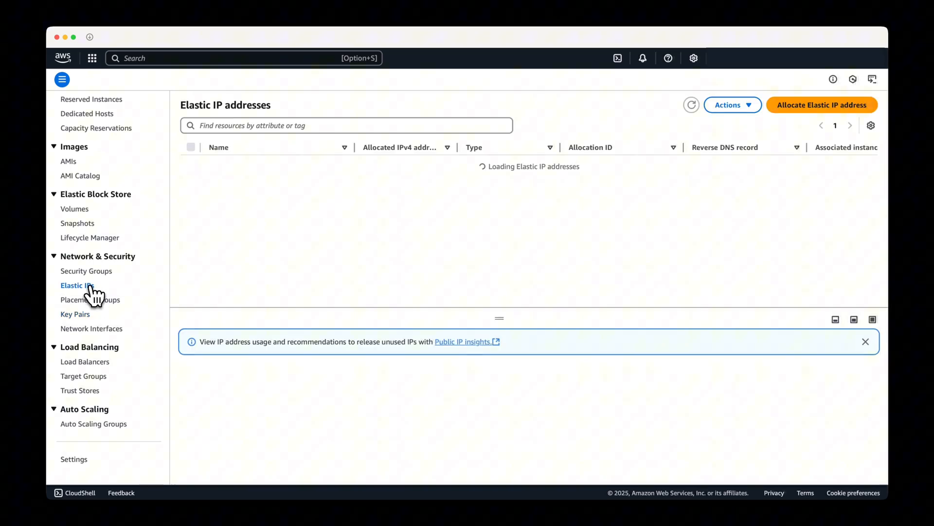
left_click(822, 105)
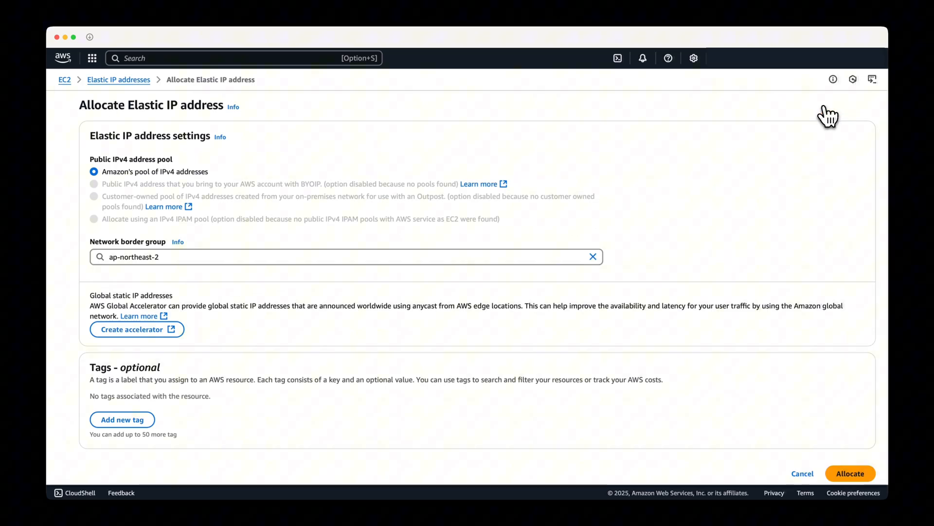
mouse_move(850, 473)
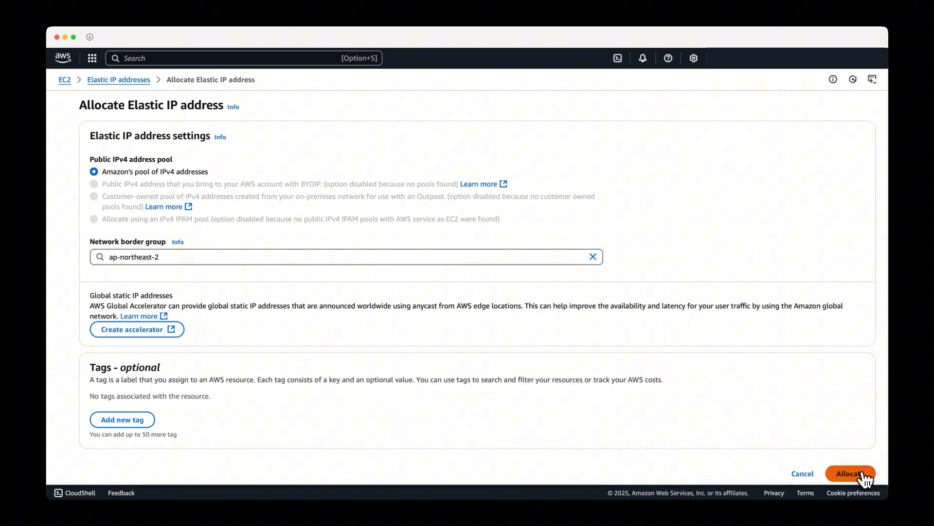
left_click(849, 473)
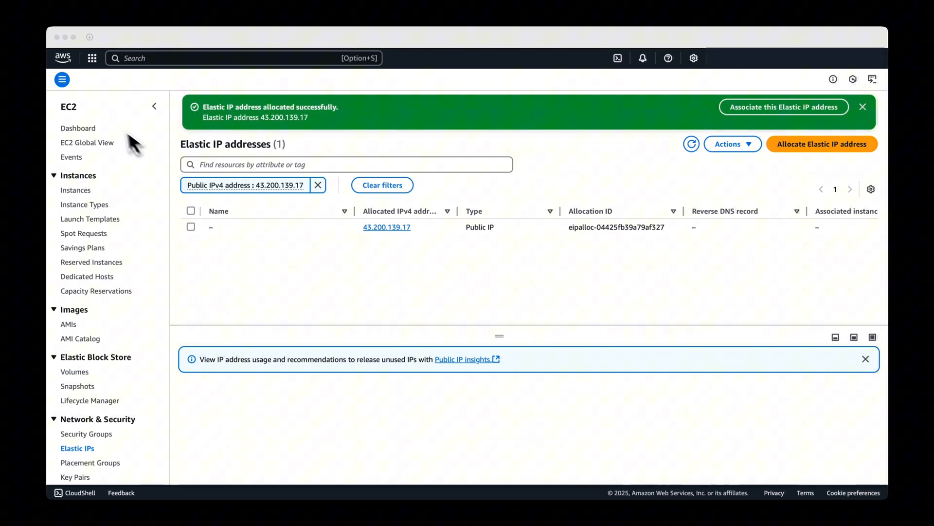
left_click(78, 127)
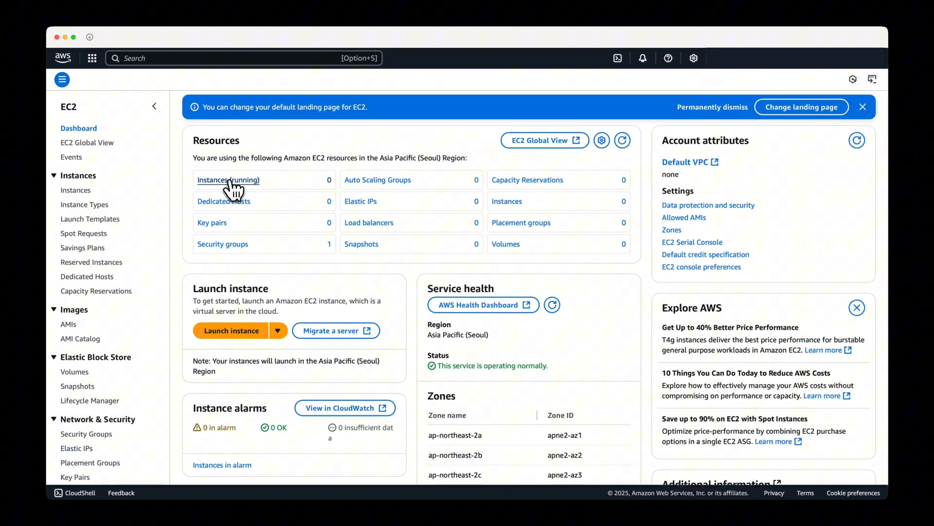
Start a new instance named aletest running Ubuntu.
left_click(228, 179)
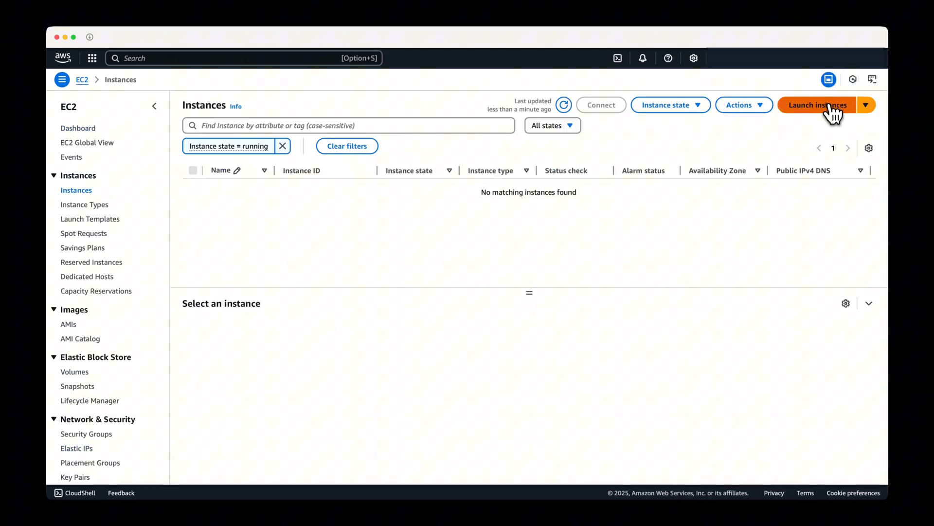
left_click(817, 105)
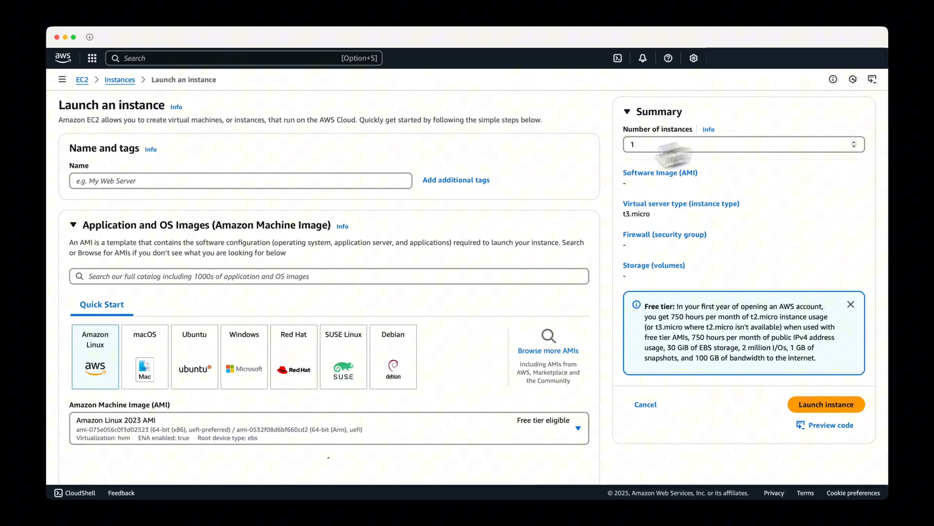
type("aletest")
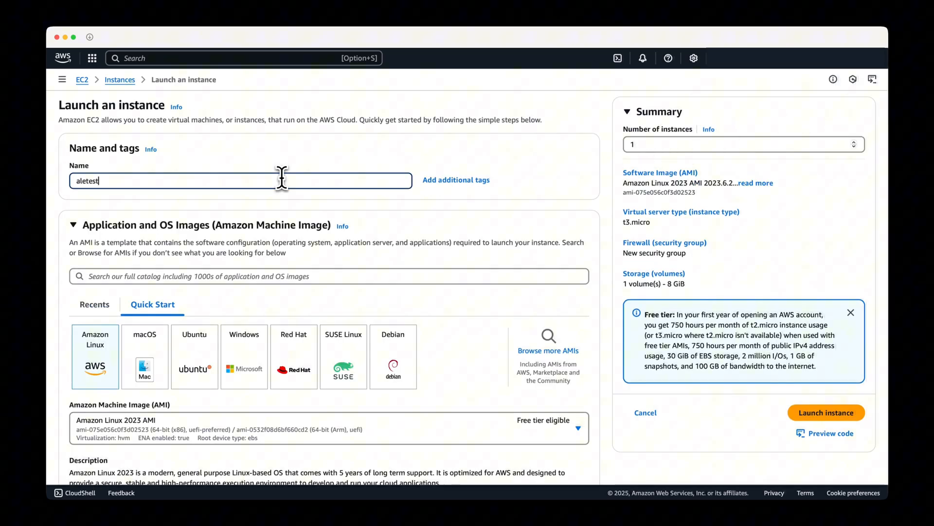
scroll("down", 3)
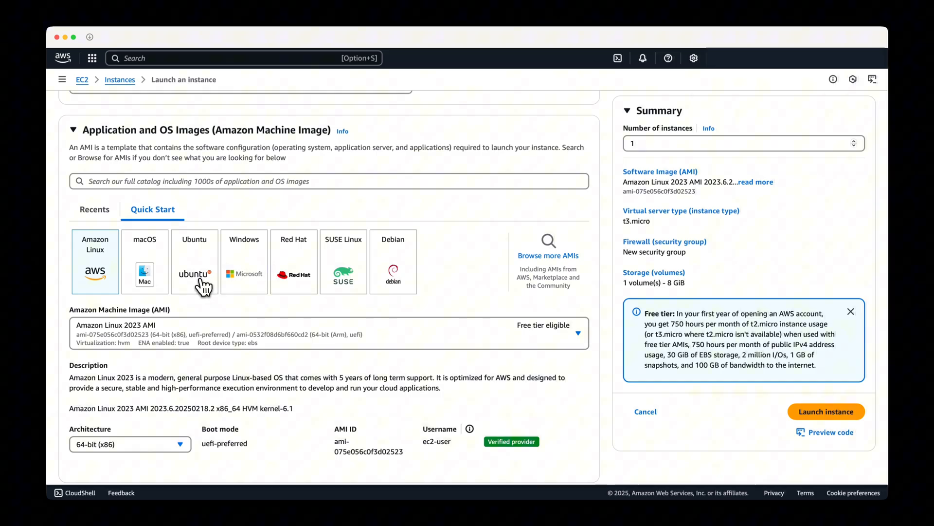
left_click(194, 261)
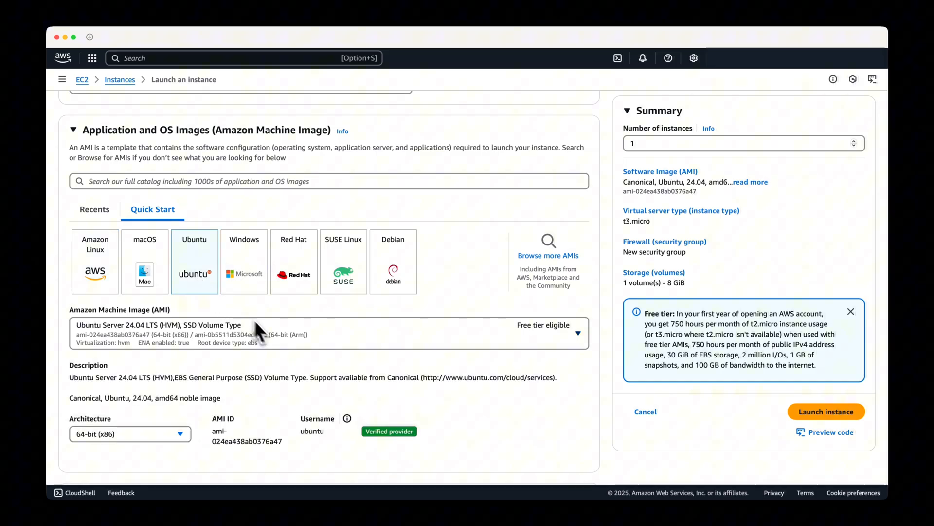
Set instance type t3.large and key pair aletest, and make network settings editable.
scroll("down", 3)
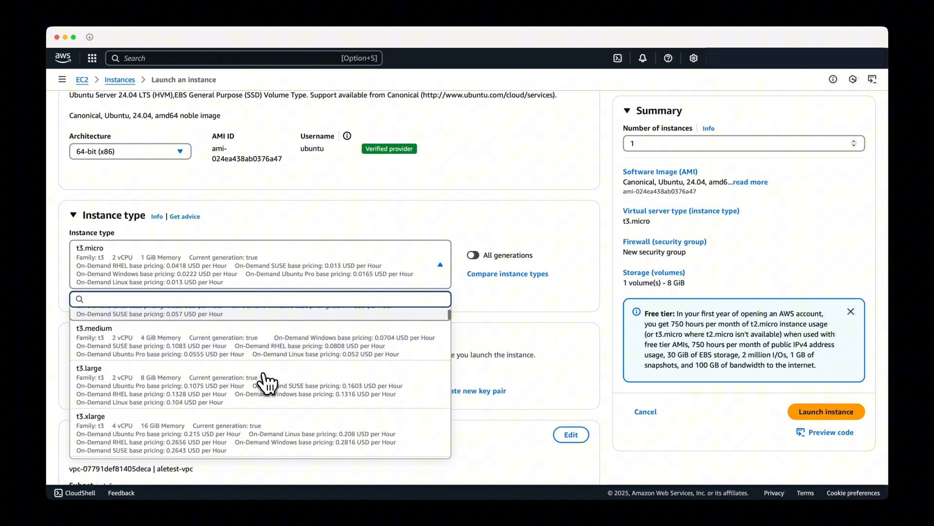
left_click(88, 368)
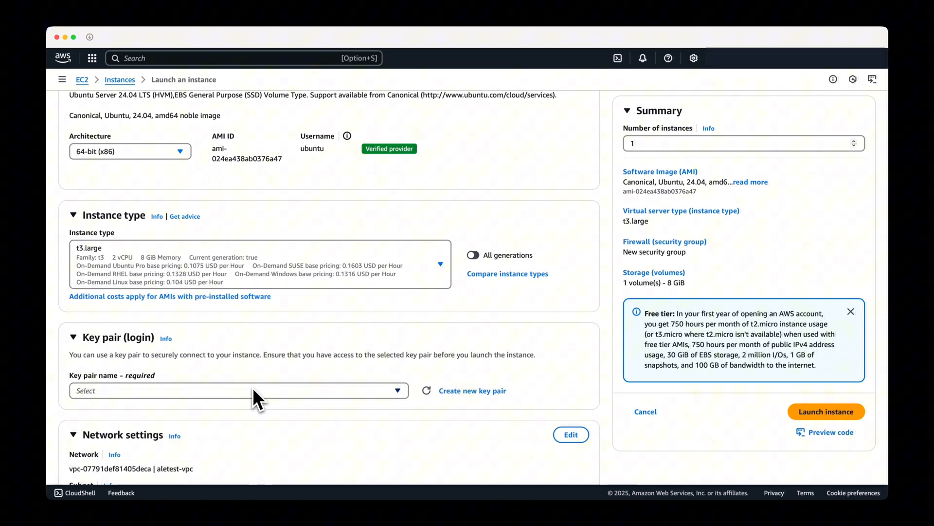
scroll("down", 3)
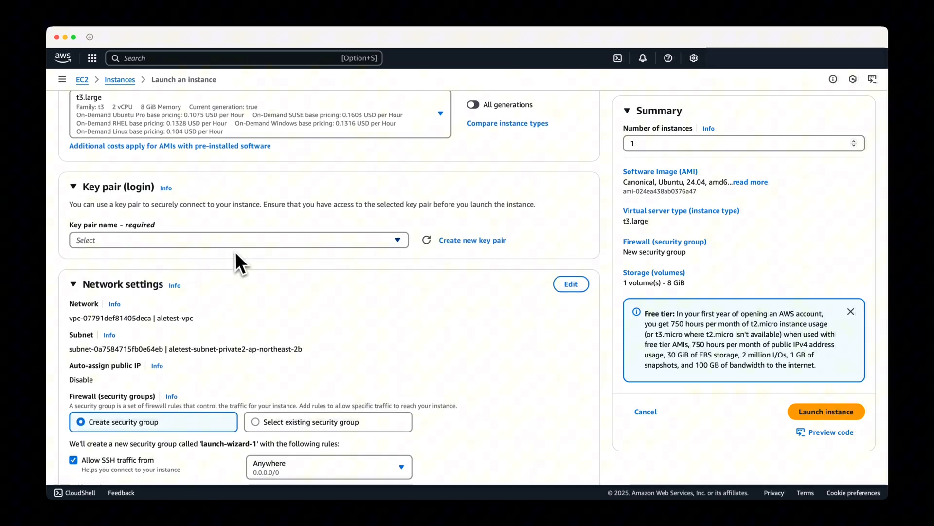
left_click(238, 239)
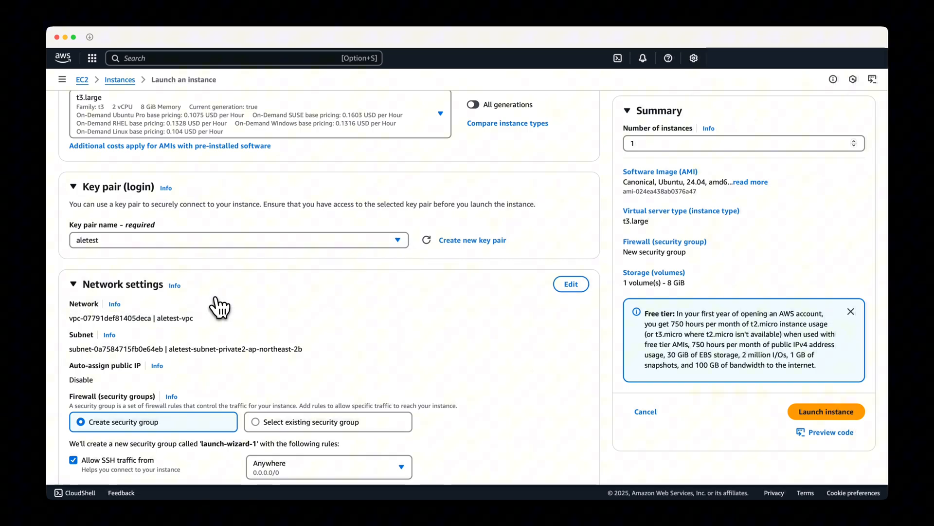
scroll("down", 3)
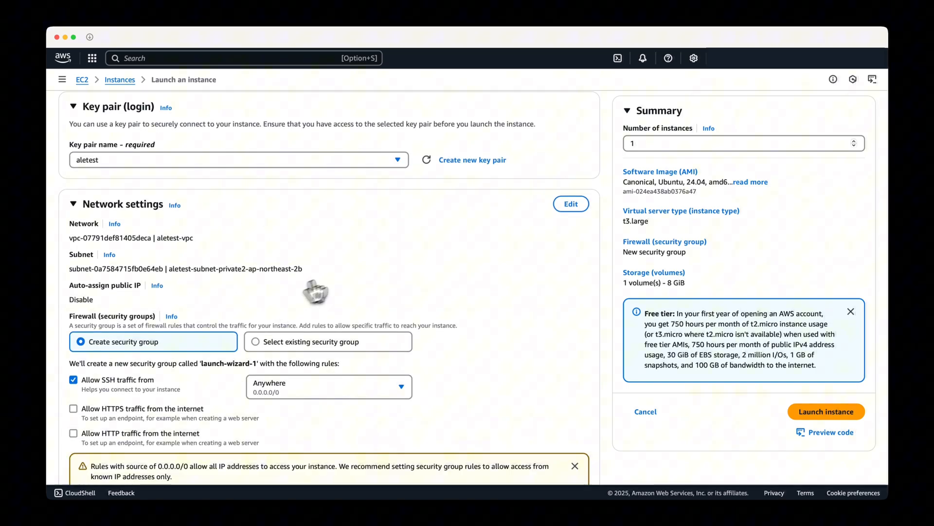
left_click(570, 204)
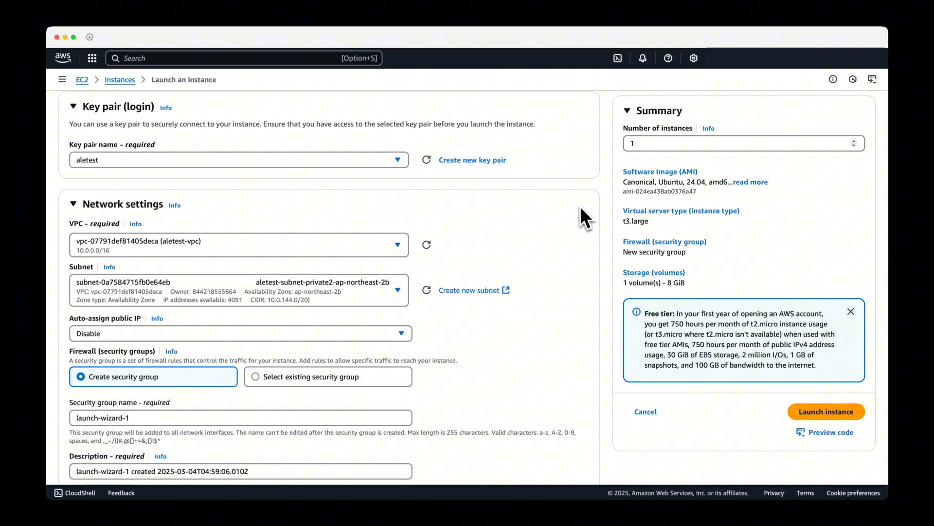
Choose the public2 subnet, enable auto-assign public IP, and name the security group aletest.
left_click(396, 290)
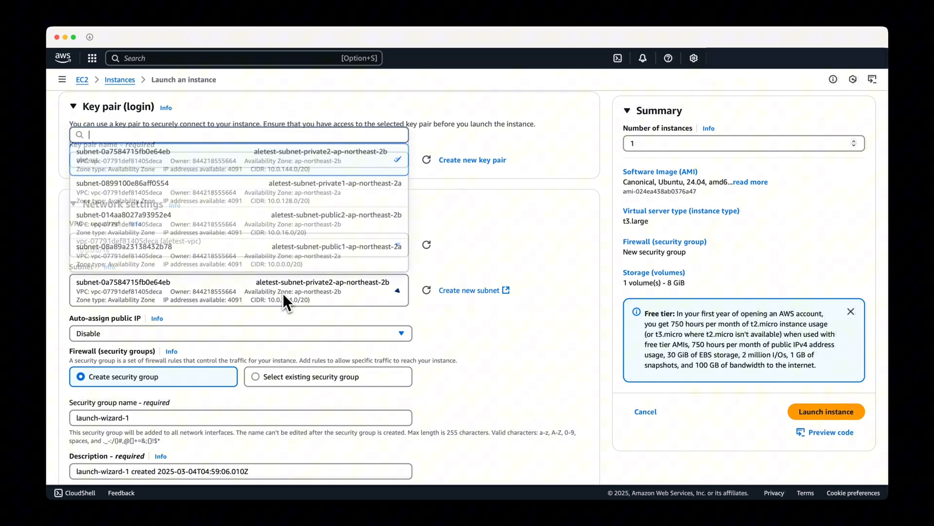
mouse_move(325, 222)
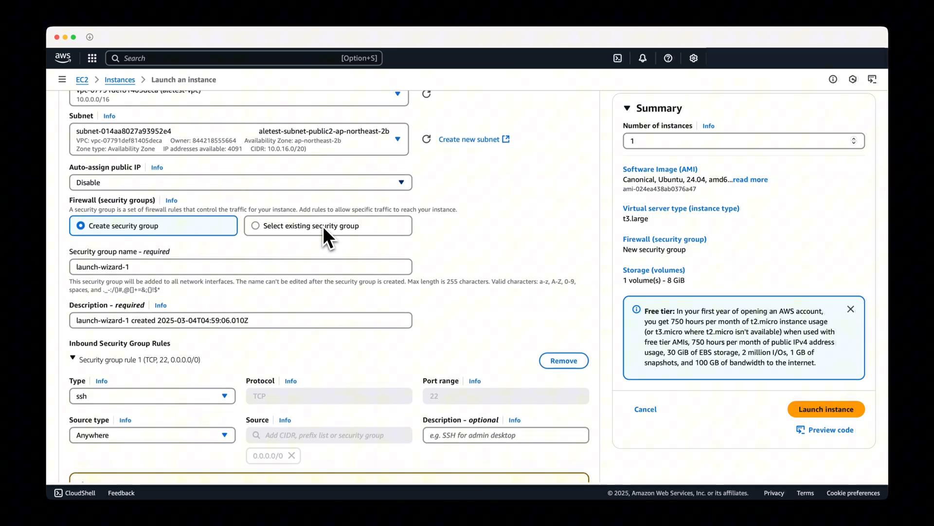
left_click(238, 182)
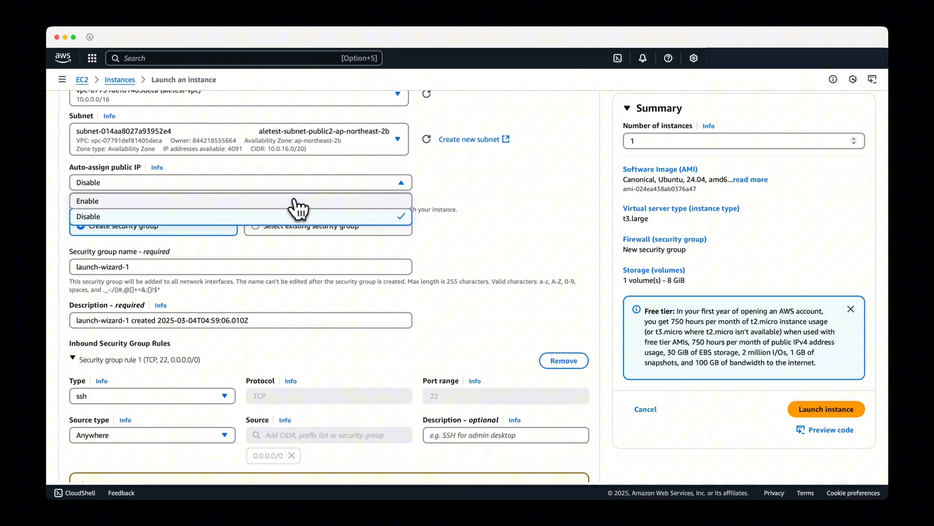
left_click(88, 201)
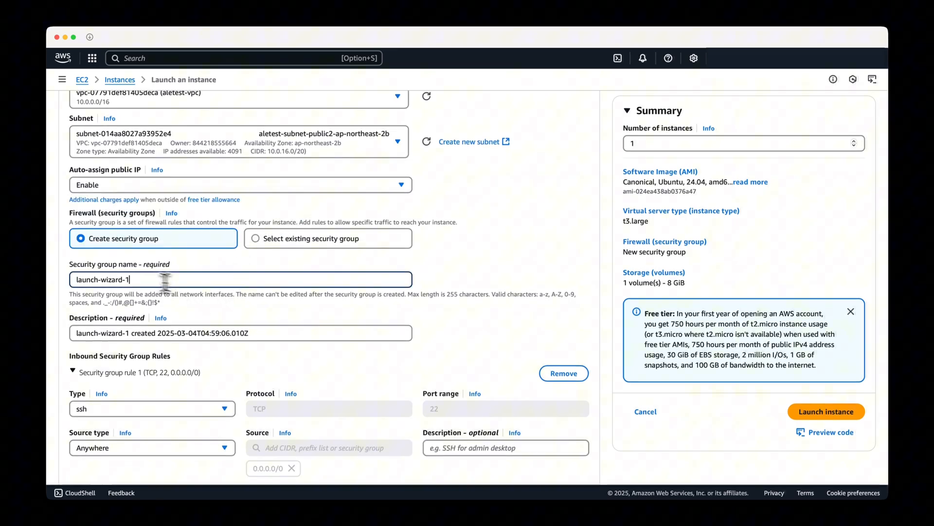
type("aletest")
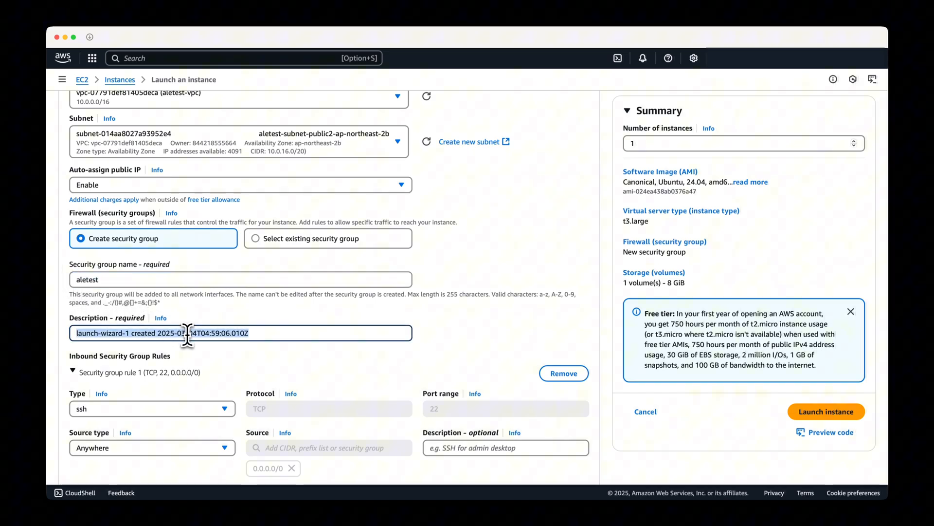
scroll("down", 3)
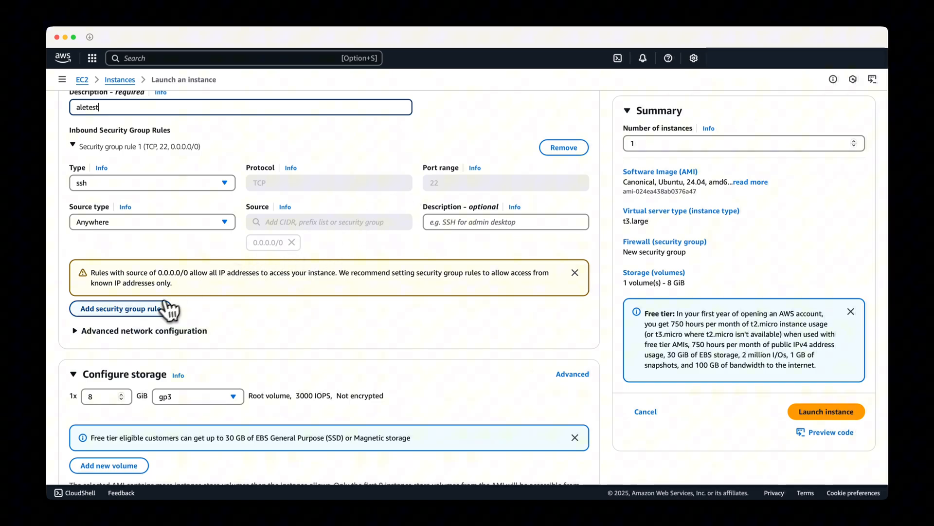
Add inbound rules for HTTP, HTTPS and ports 6443, 9001 and 9009.
left_click(120, 308)
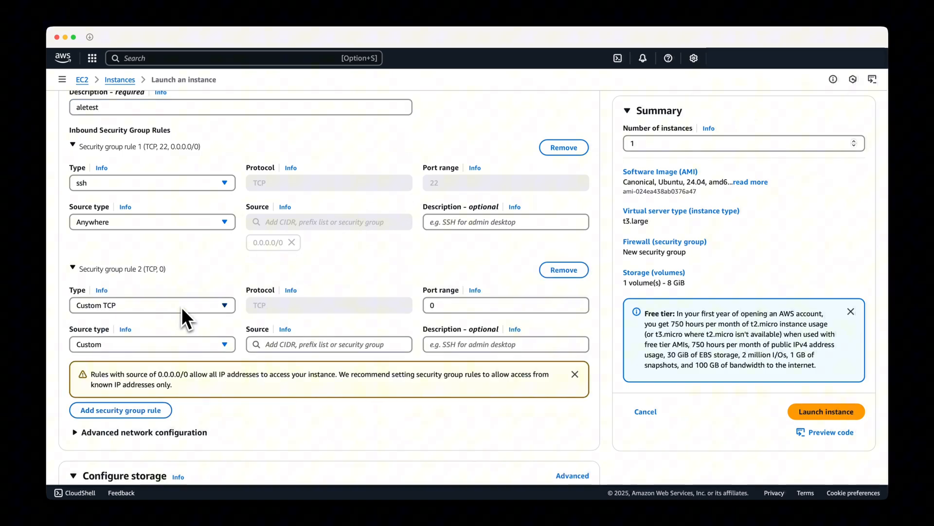
left_click(152, 305)
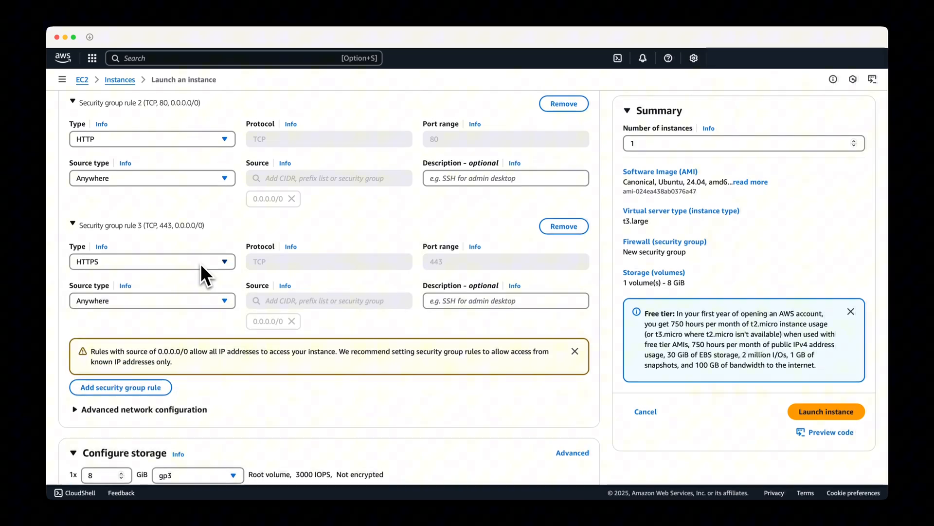
left_click(120, 386)
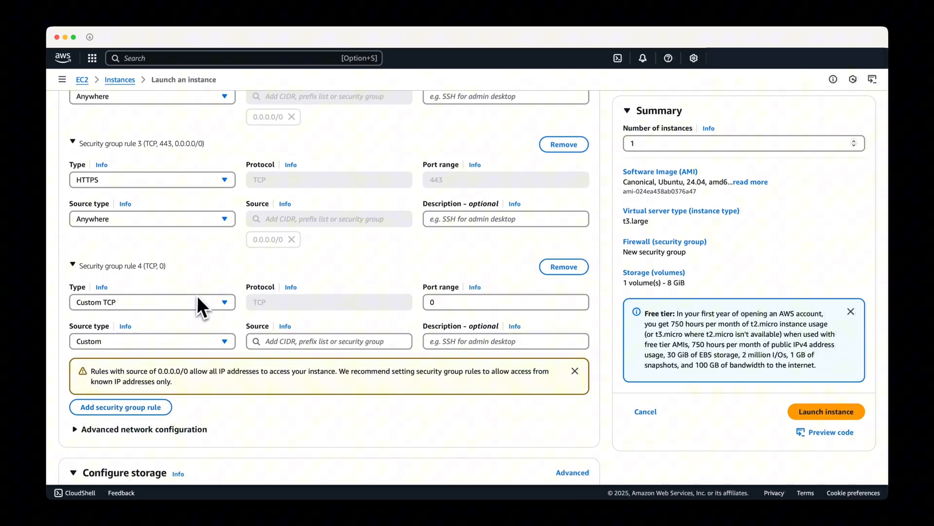
type("6443")
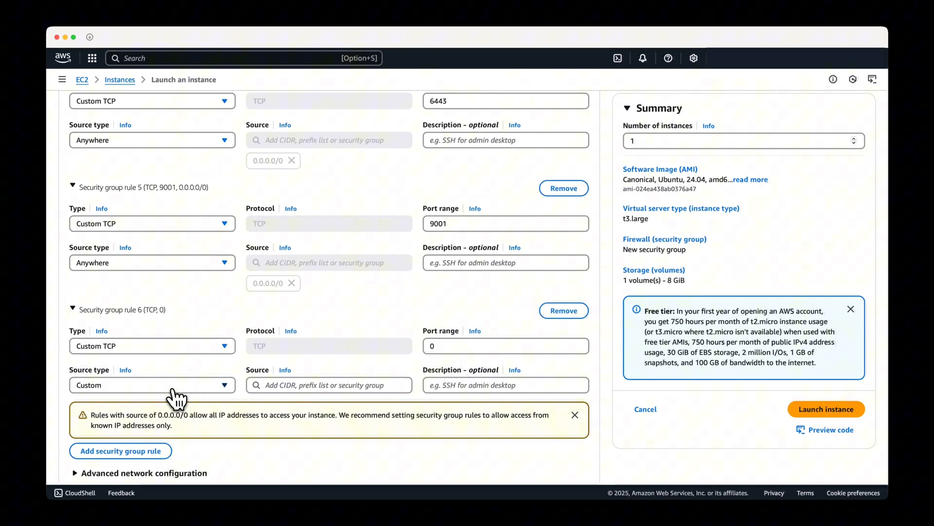
scroll("down", 3)
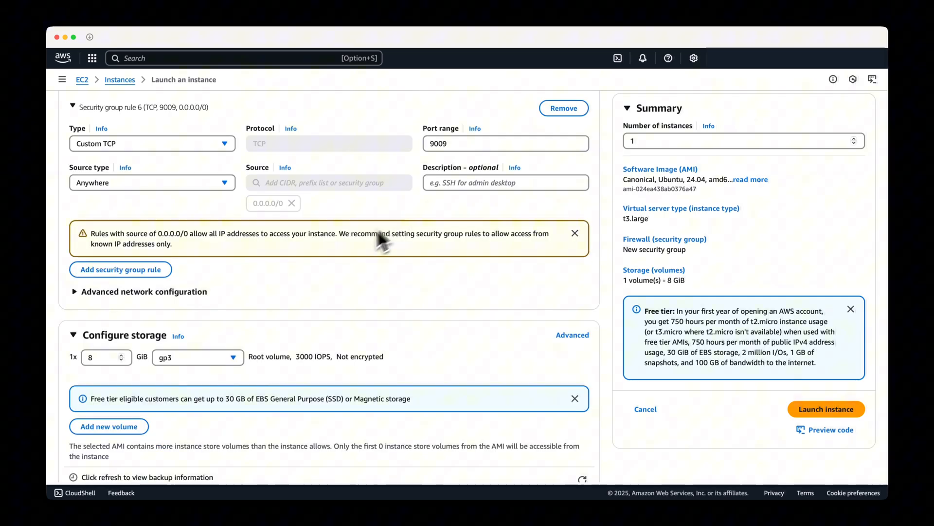
Set the root volume to 60 GiB and launch the instance.
type("60")
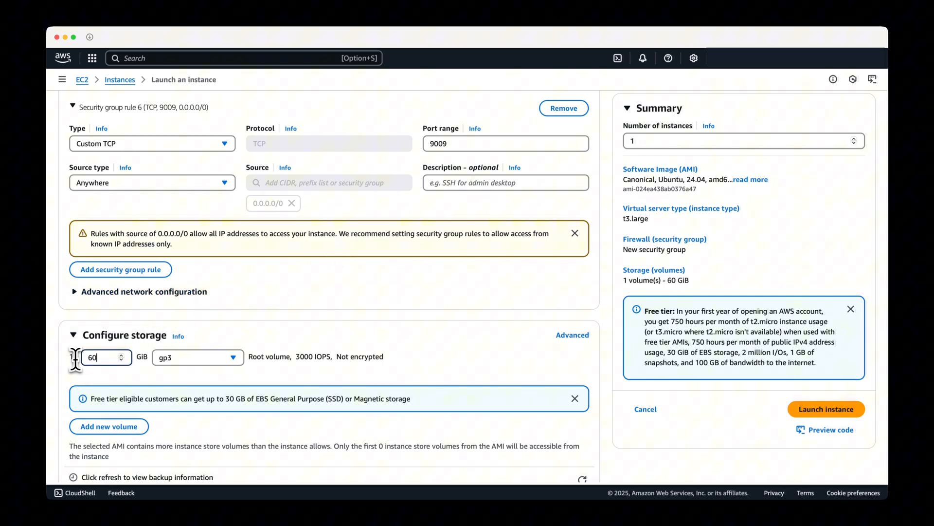
scroll("down", 3)
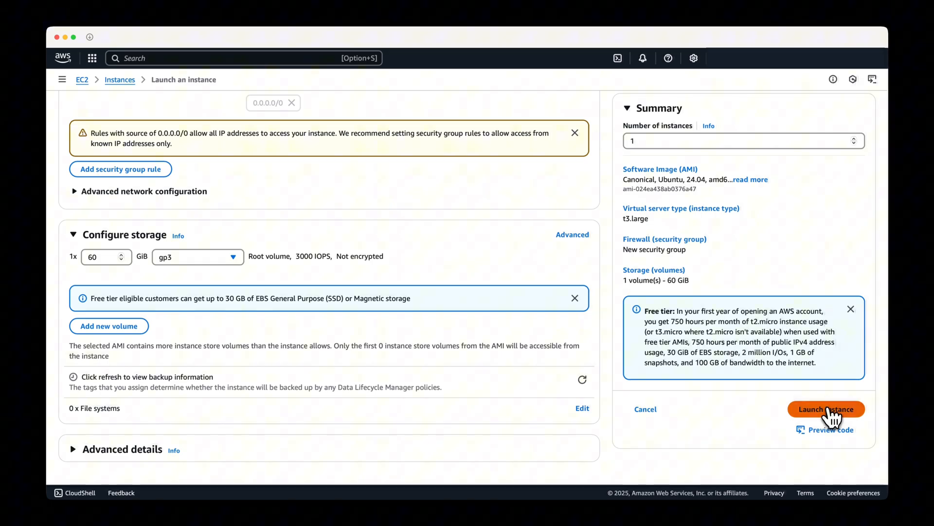
left_click(826, 409)
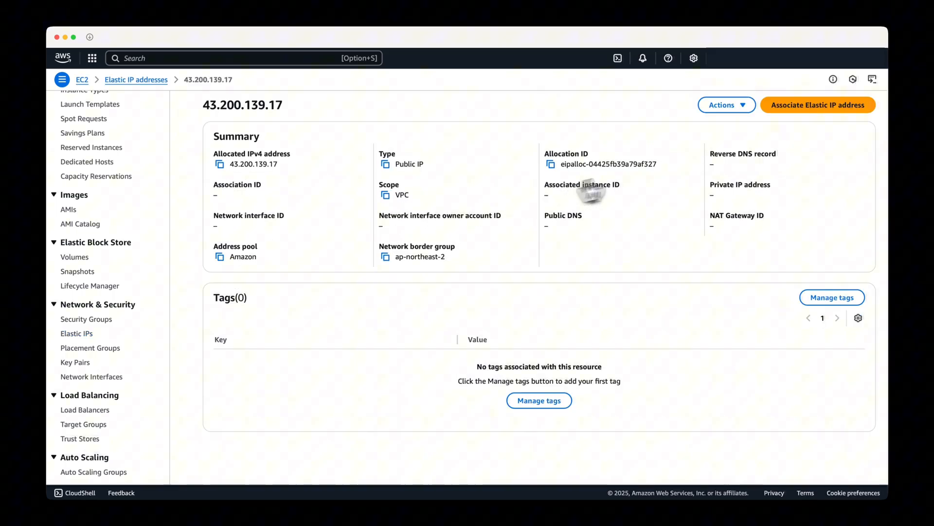
Associate Elastic IP 43.200.139.17 with the new instance's private IP 10.0.22.125.
left_click(817, 105)
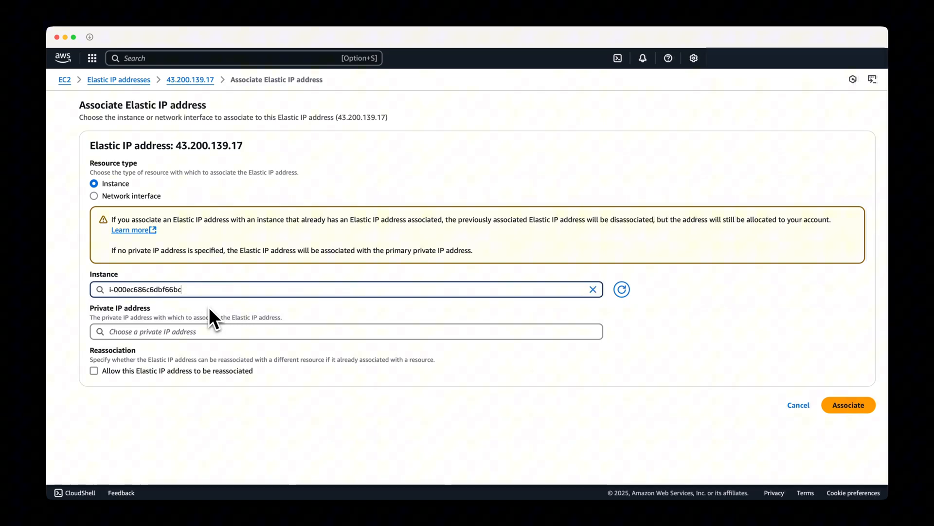
type("10.0.22.125")
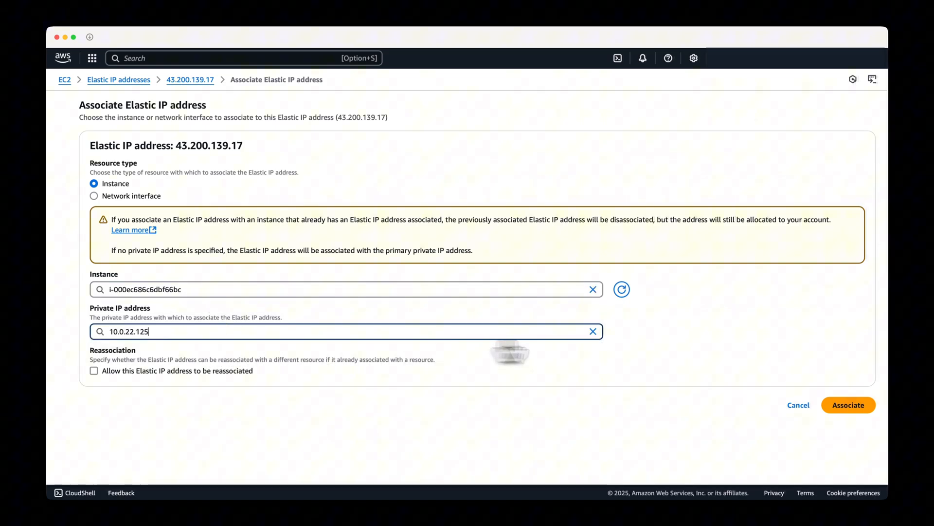
left_click(848, 404)
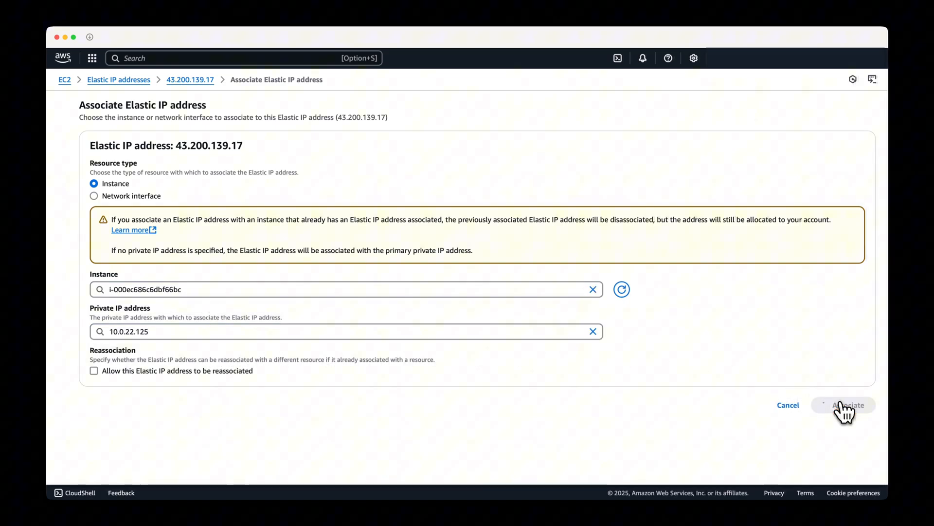
left_click(849, 404)
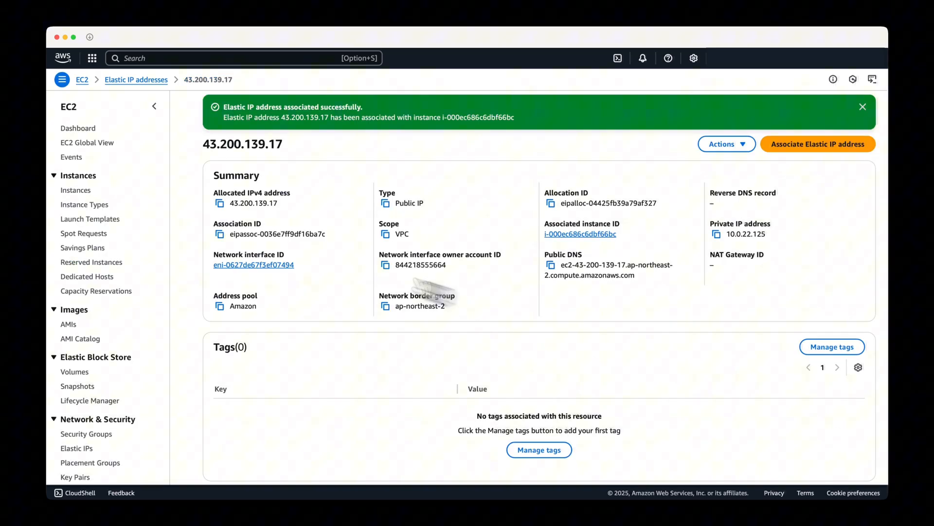
Open the aletest instance and show its SSH client connection instructions.
left_click(77, 128)
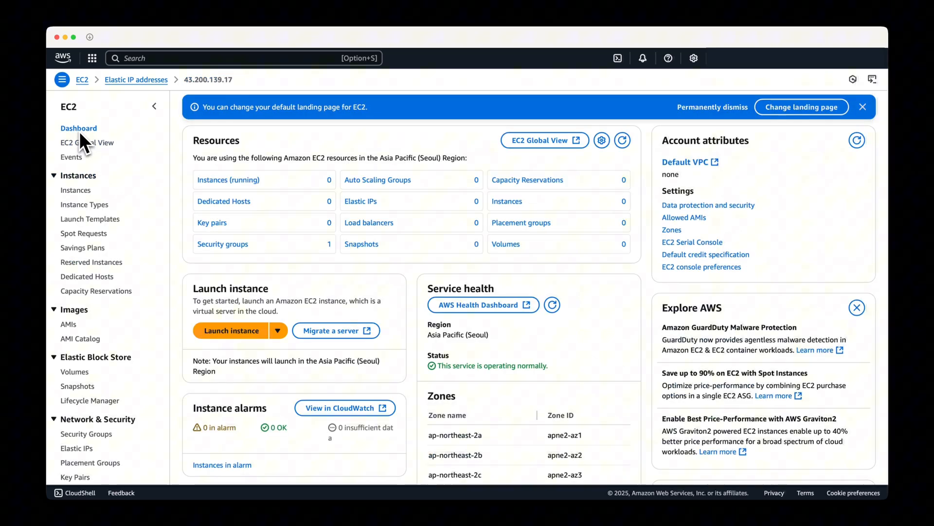
left_click(75, 190)
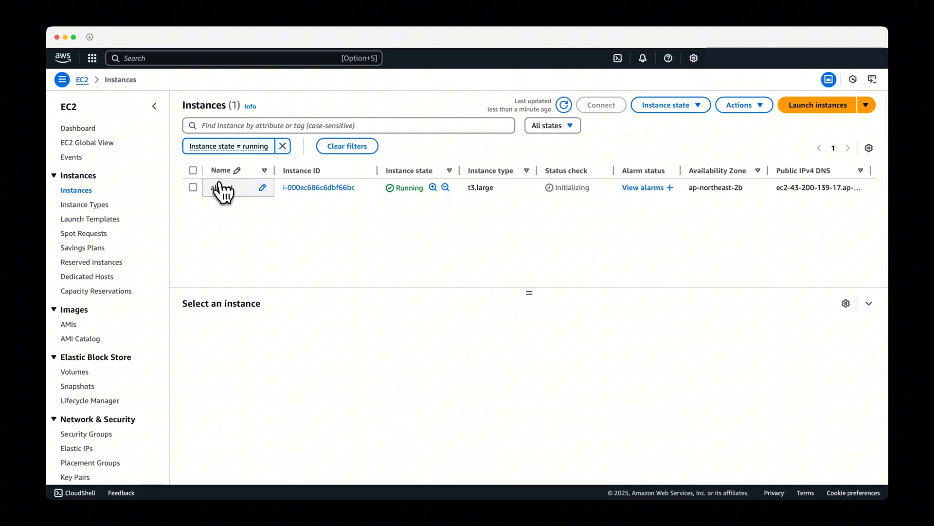
left_click(318, 187)
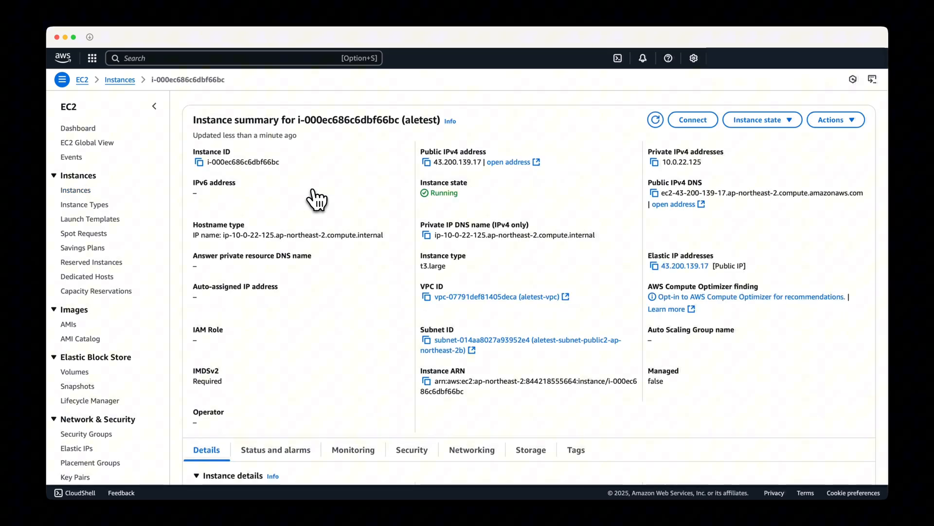
left_click(692, 119)
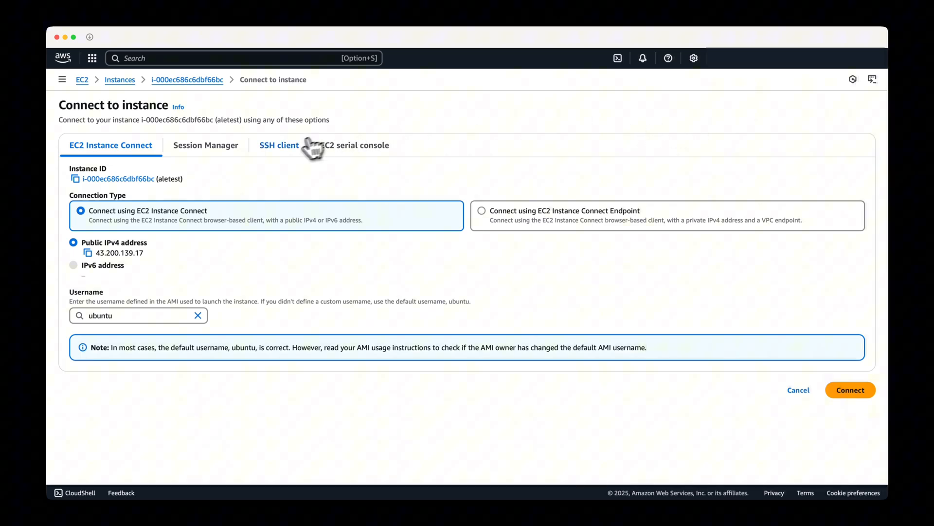
left_click(279, 145)
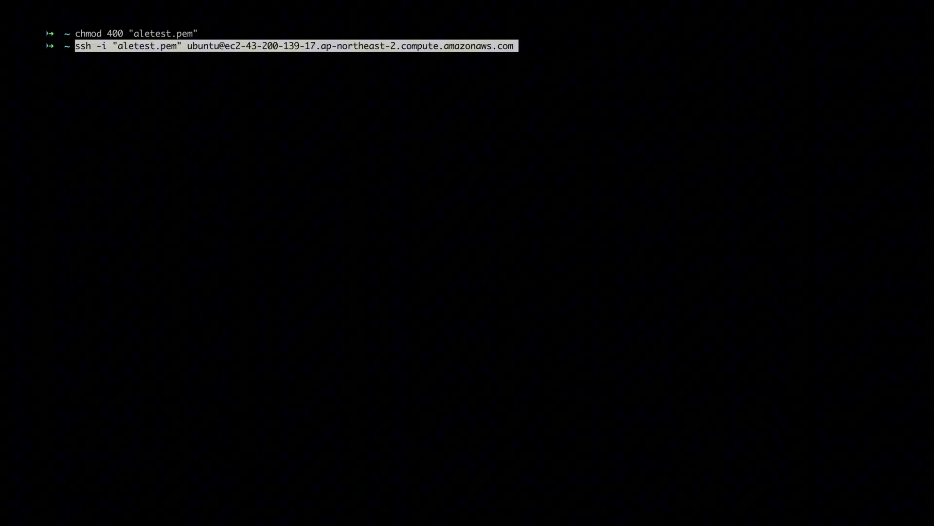
Accept the host fingerprint with yes and run sudo ufw disable.
type("yes/no/[fingerprint])? ye")
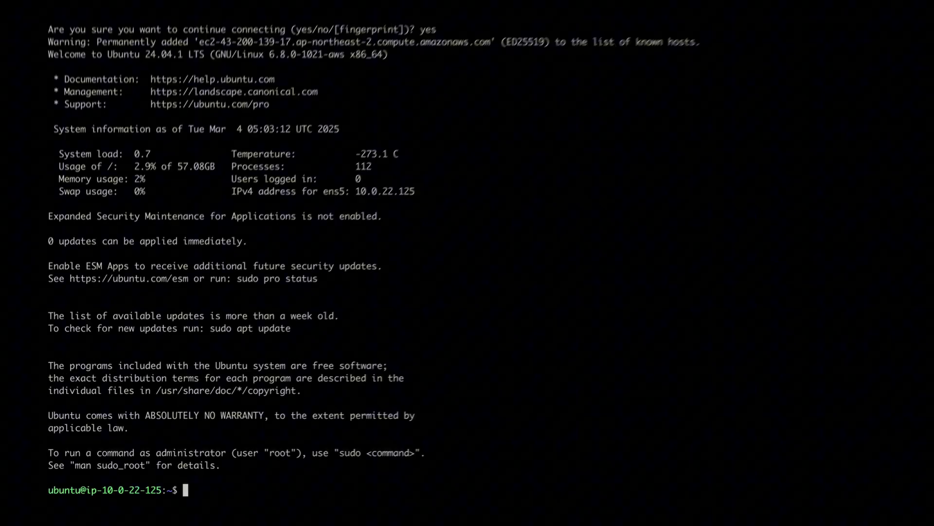
type("sudo ufw disable")
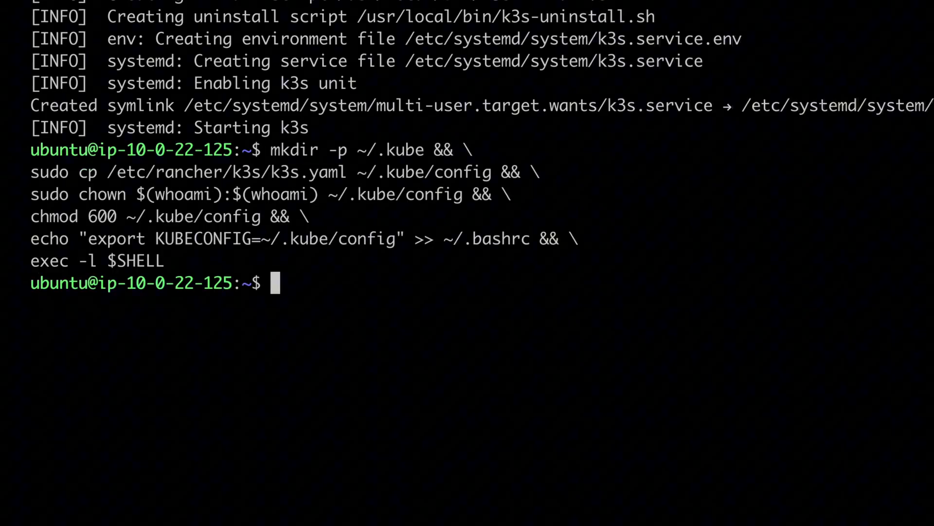
Check nodes, apply the ALE manifest, update helm repos and check the ingress-nginx service.
type("kubectl get nodes")
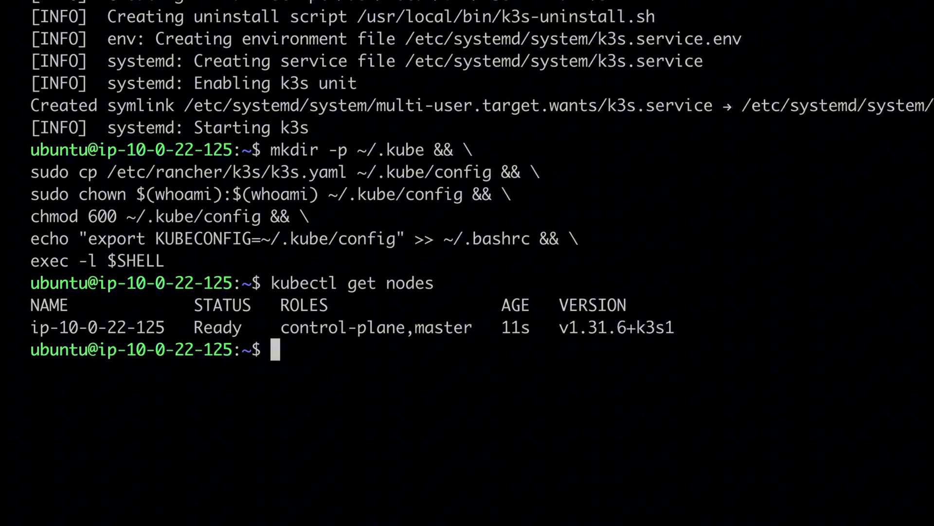
type("kubectl apply -f https://raw.githubusercontent.com/ale-run/ale/refs/h")
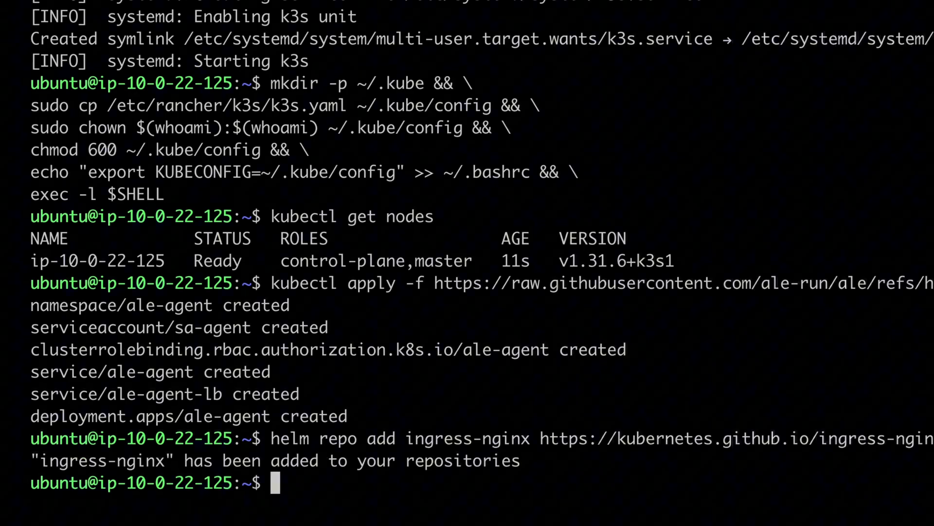
type("helm repo update")
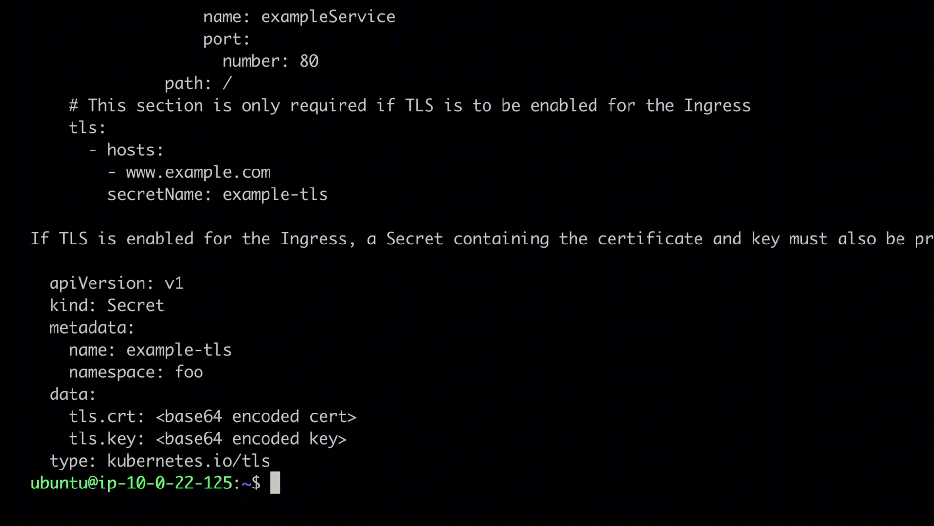
type("kubectl get svc -n ingress-nginx")
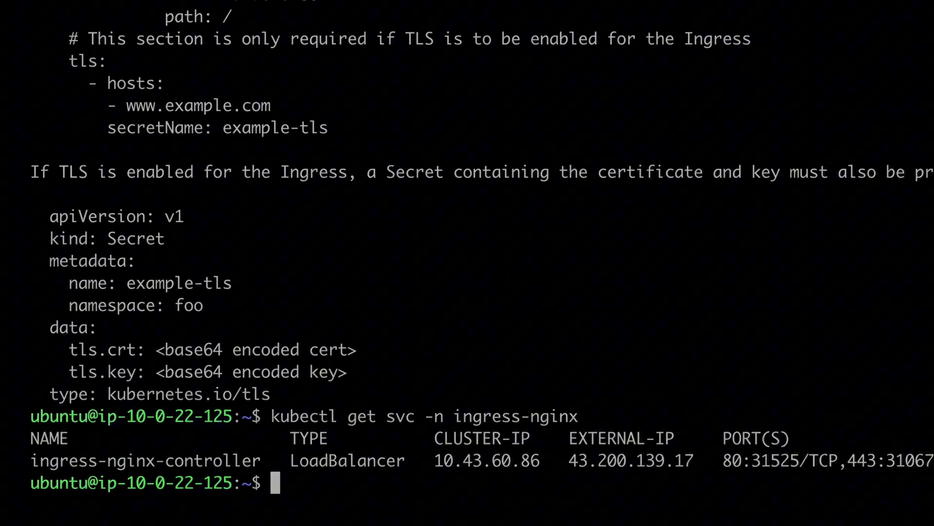
type("mkdir ale-run")
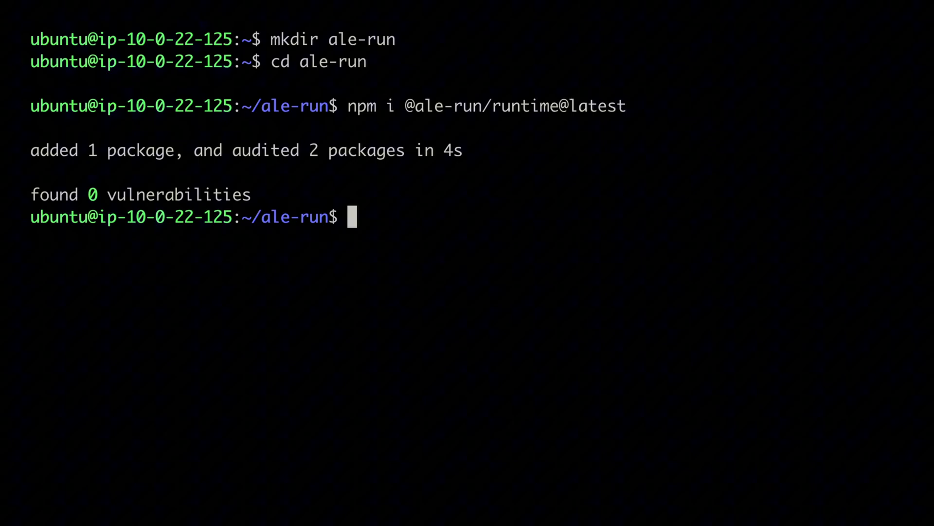
Start 'npx aled run -c default' under pm2 with the name 'ale-run'.
type("pm2 start \"npx aled run -c [Kubernetes Cluster Name]\" --name")
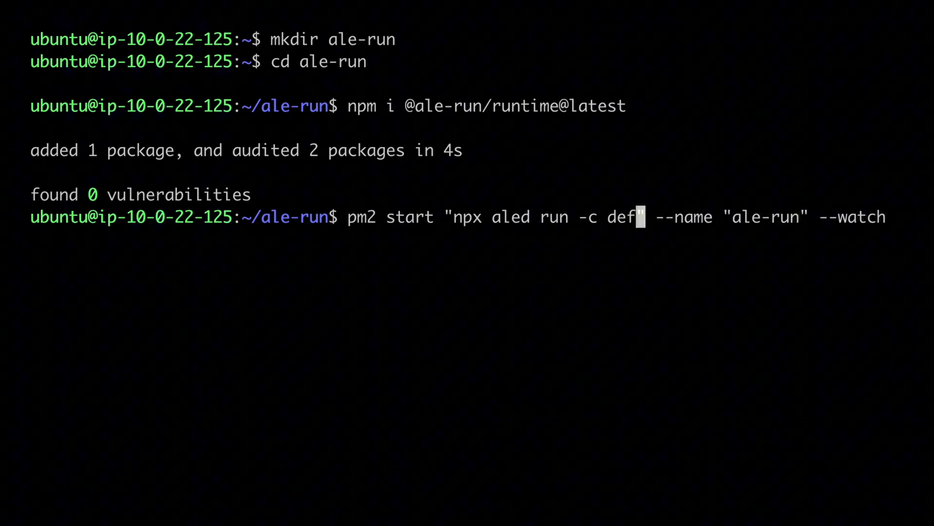
type("ault")
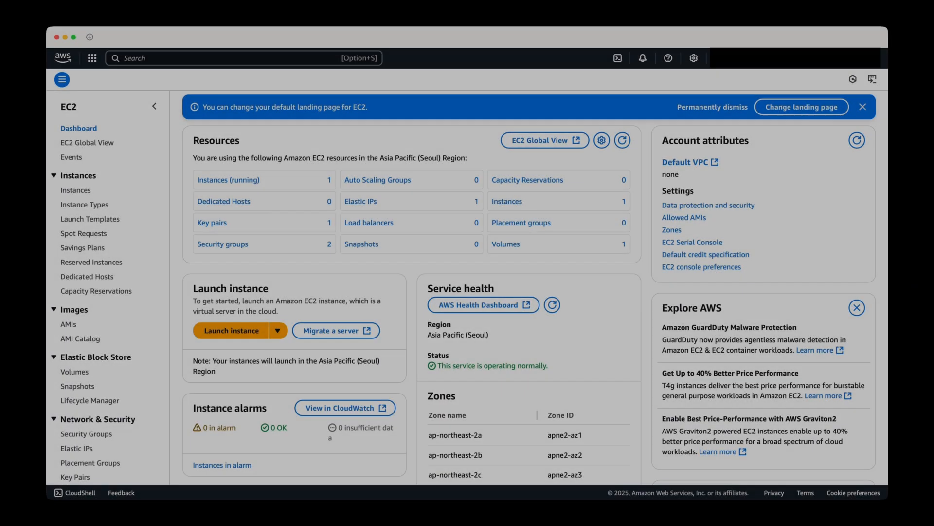
mouse_move(142, 211)
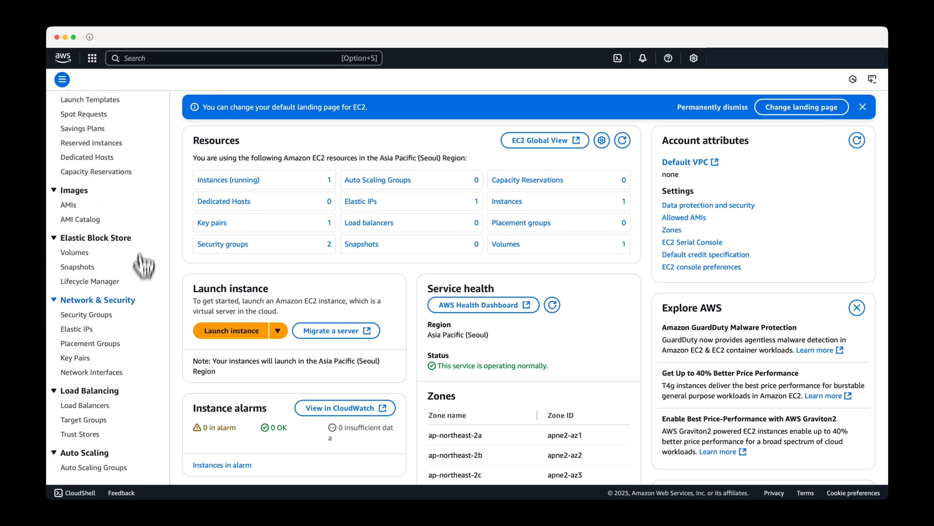
Open the Target groups page under Load Balancing in the EC2 sidebar.
left_click(84, 419)
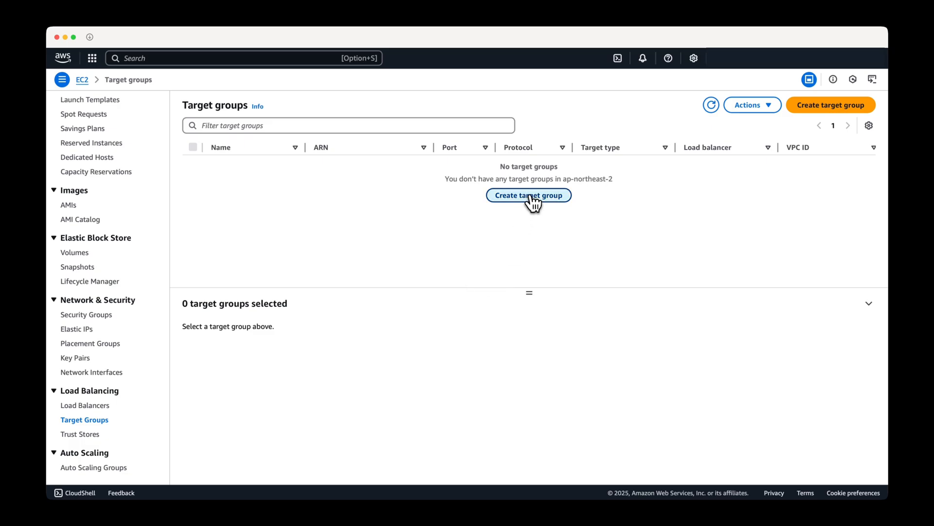
Create target group aletest on HTTP port 9001 in aletest-vpc with the aletest instance registered.
left_click(528, 195)
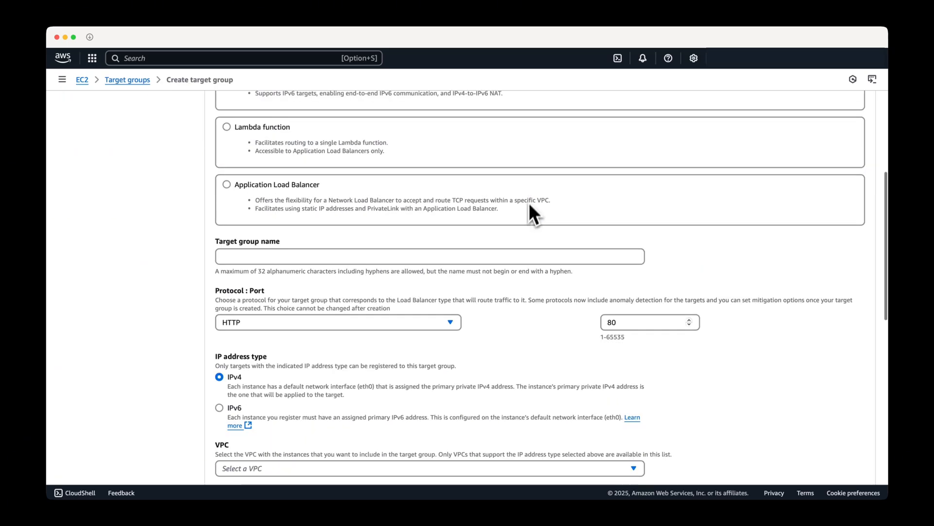
type("aletest")
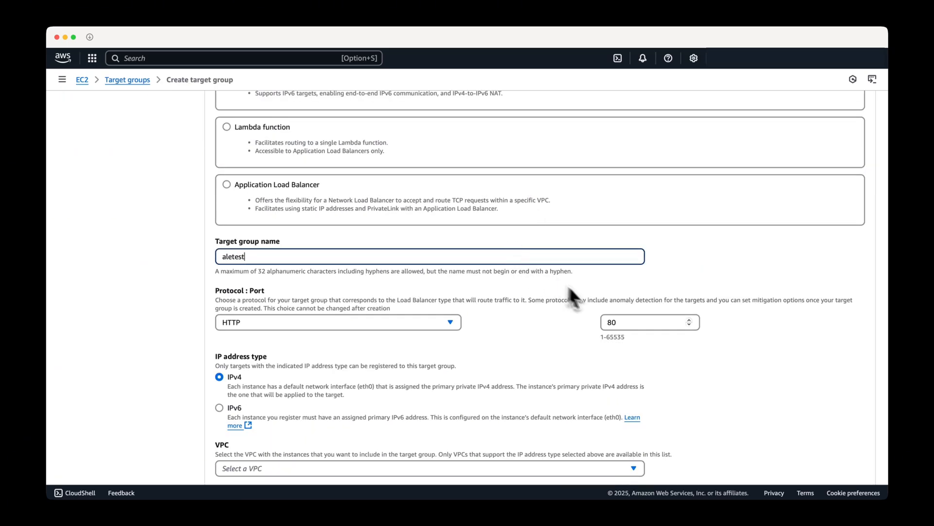
type("9001")
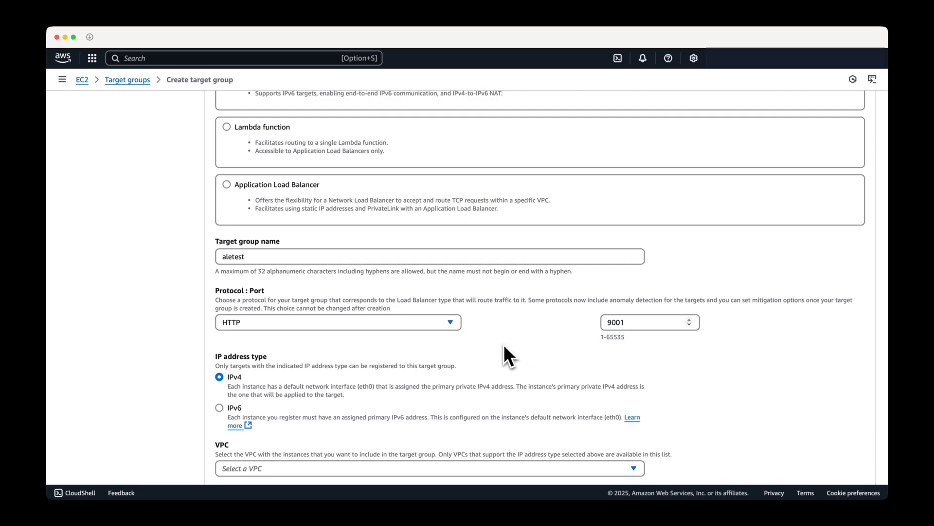
left_click(430, 358)
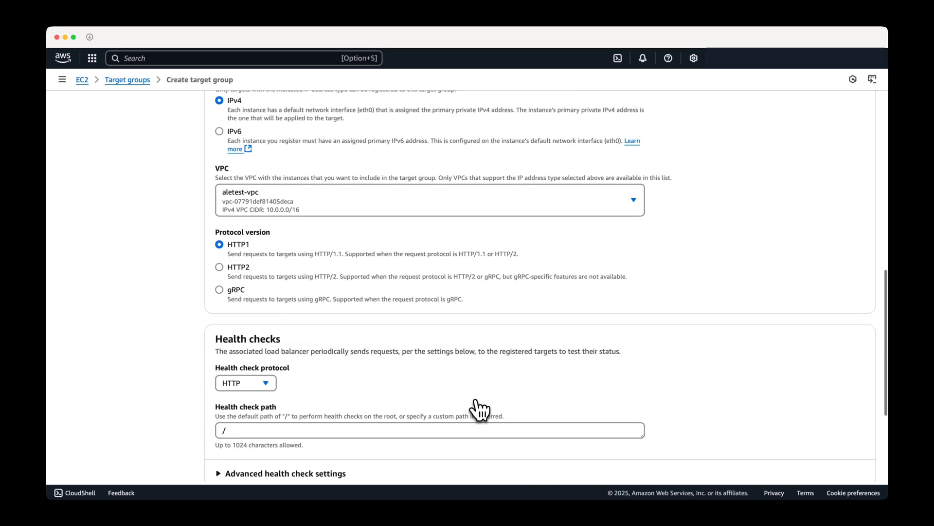
scroll("down", 3)
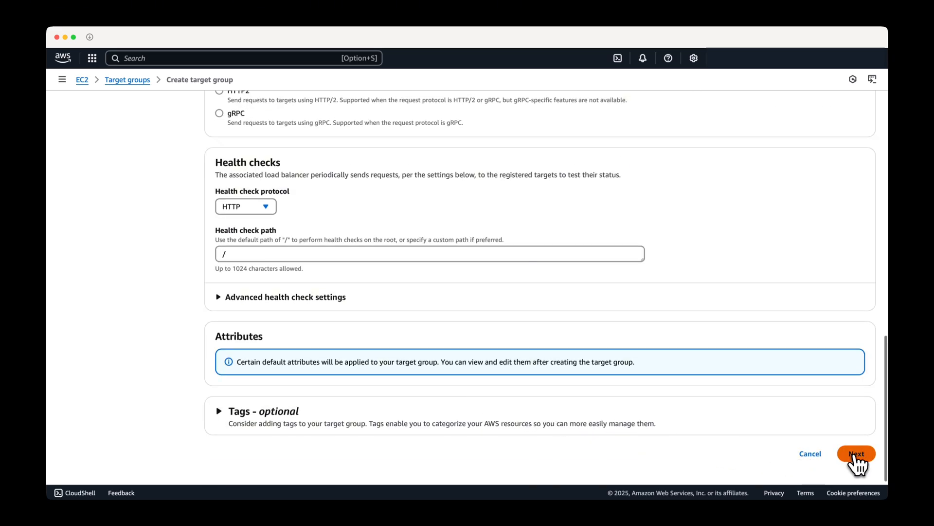
left_click(857, 453)
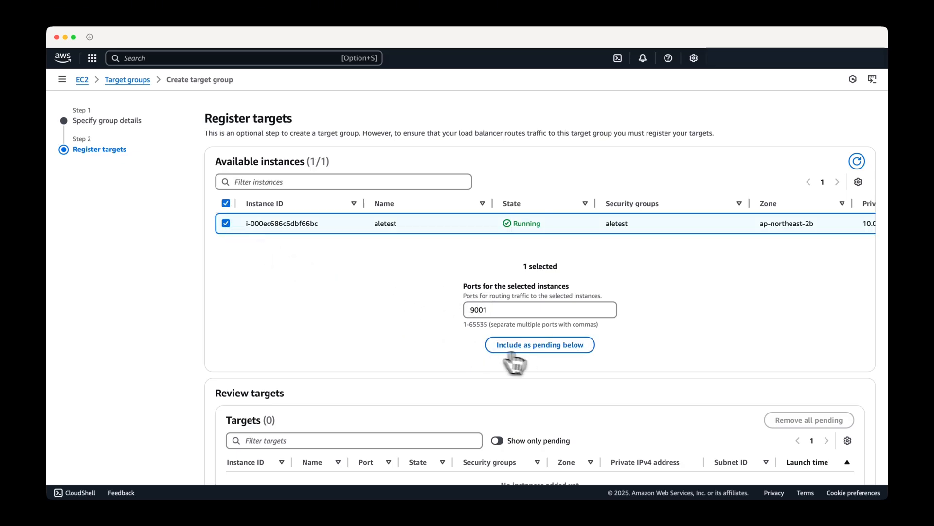
left_click(539, 345)
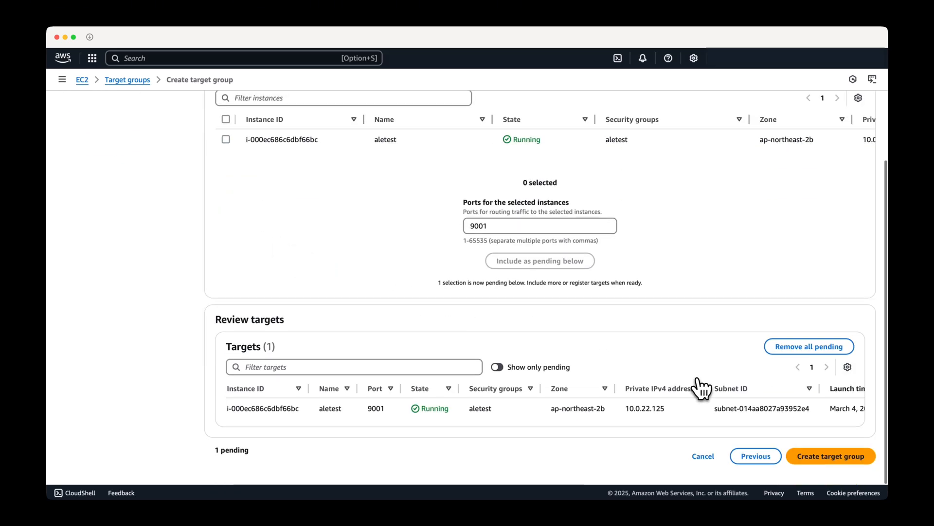
left_click(830, 456)
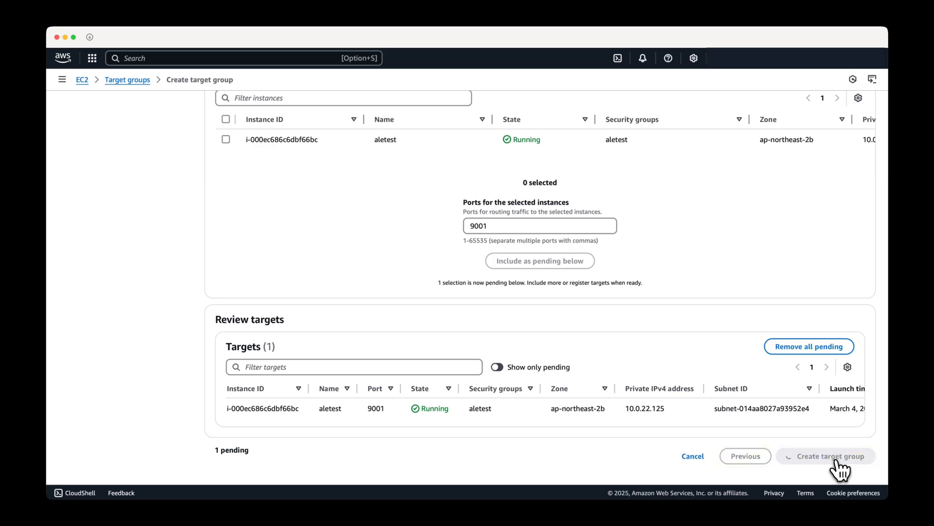
left_click(829, 456)
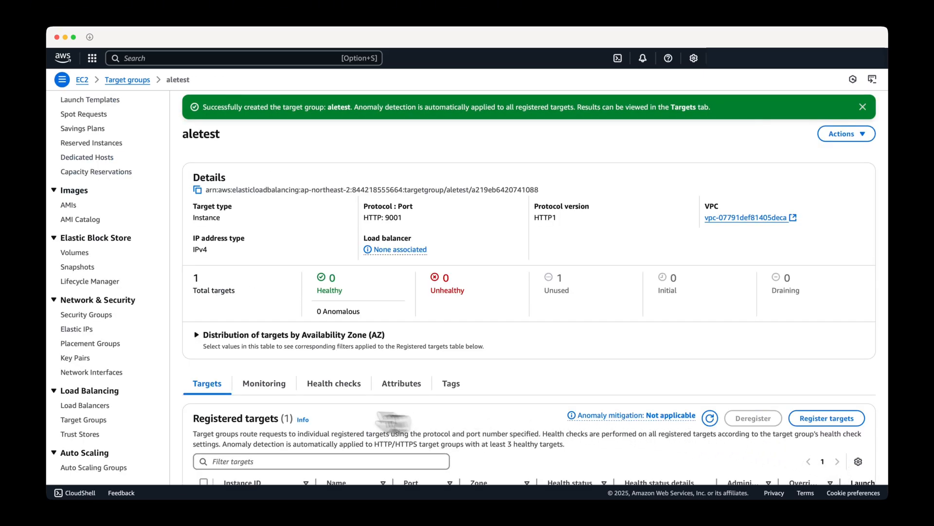
Start creating a new Application Load Balancer from the Load Balancers page.
left_click(85, 406)
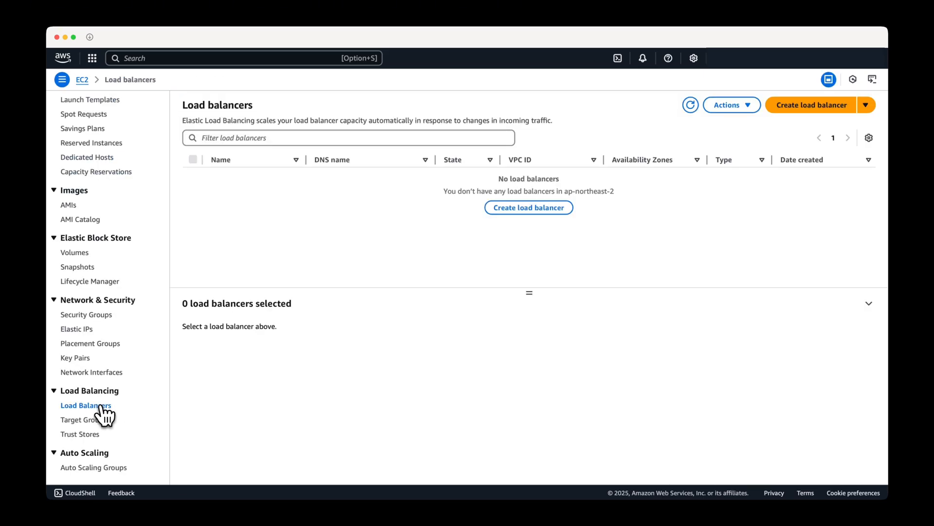
left_click(810, 106)
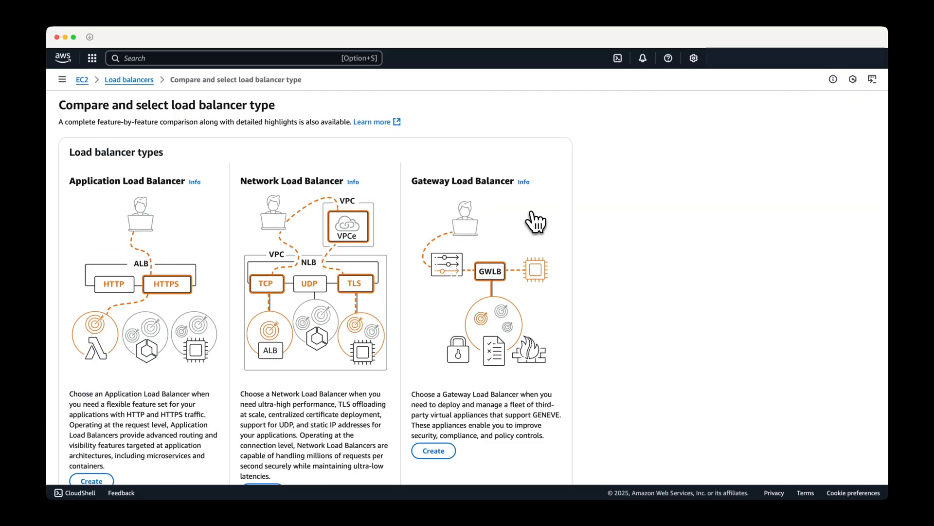
scroll("down", 3)
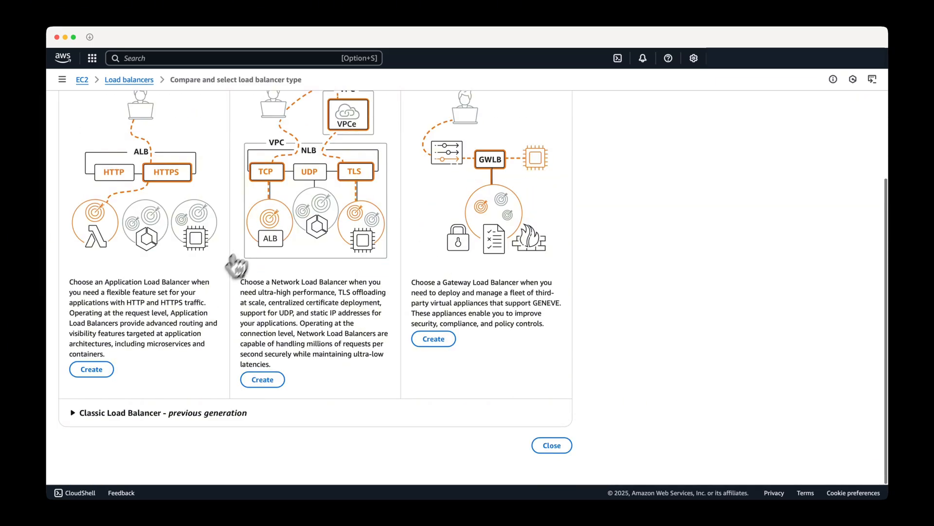
left_click(90, 369)
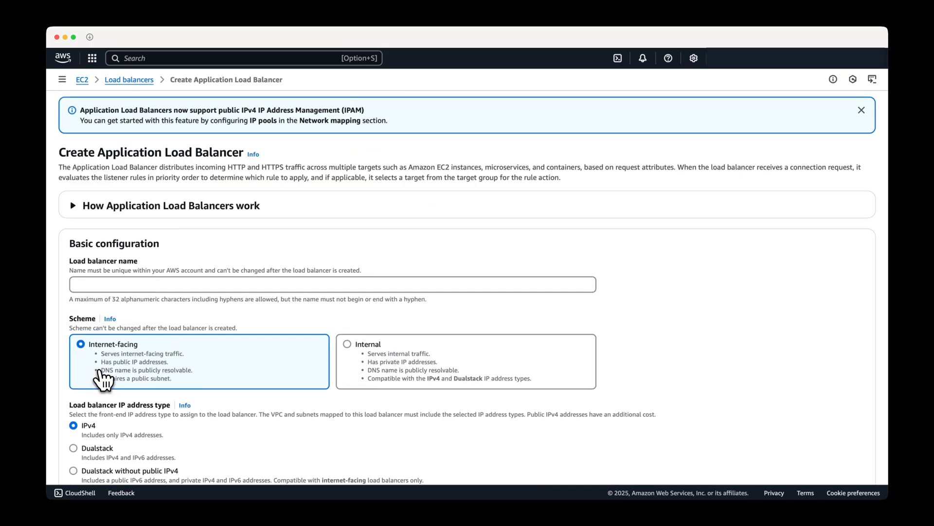
Place the load balancer in aletest-vpc using public subnets in ap-northeast-2a and 2b.
type("al")
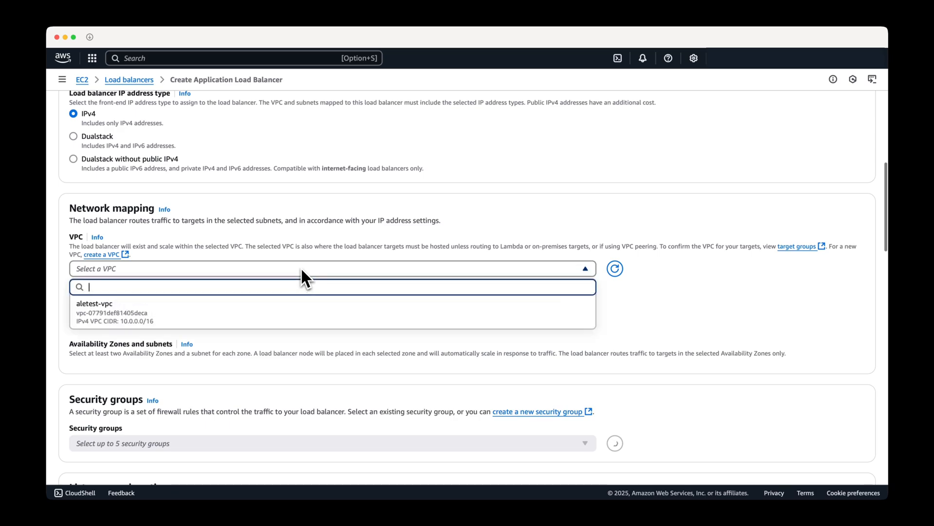
left_click(93, 307)
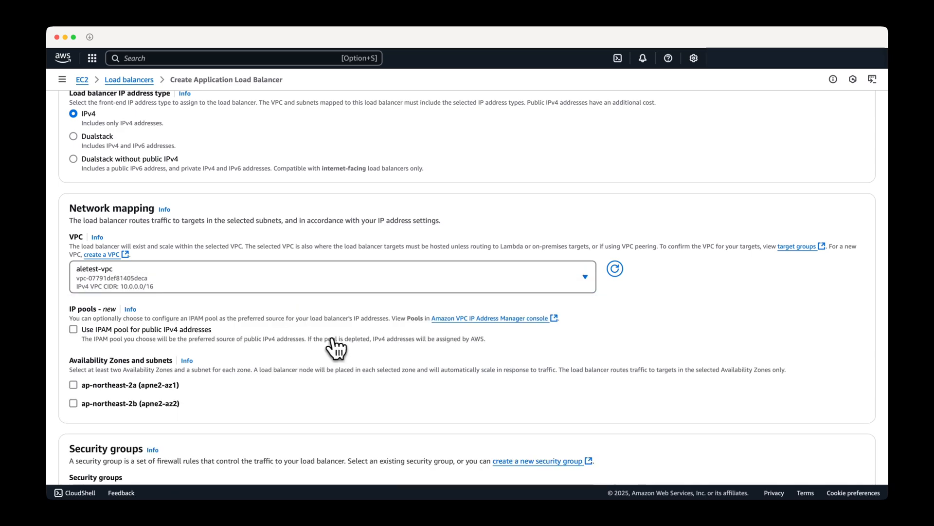
left_click(73, 385)
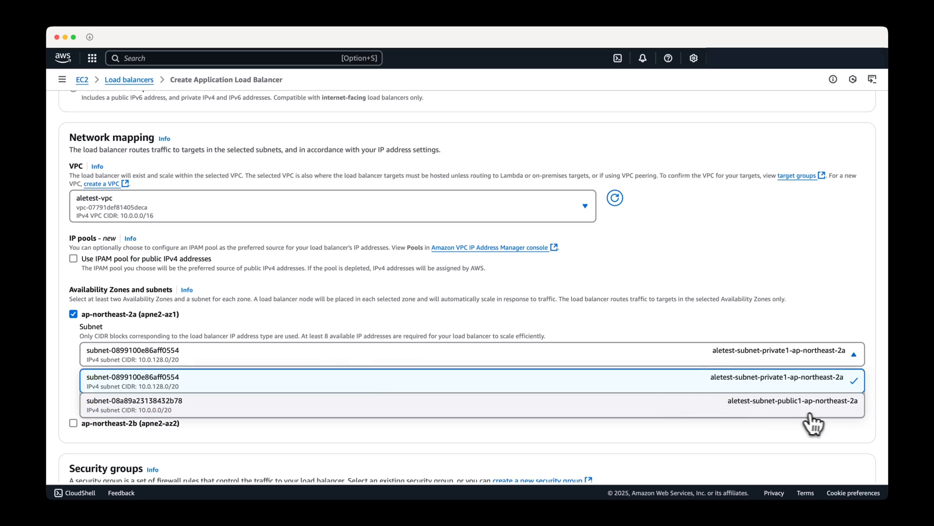
left_click(792, 400)
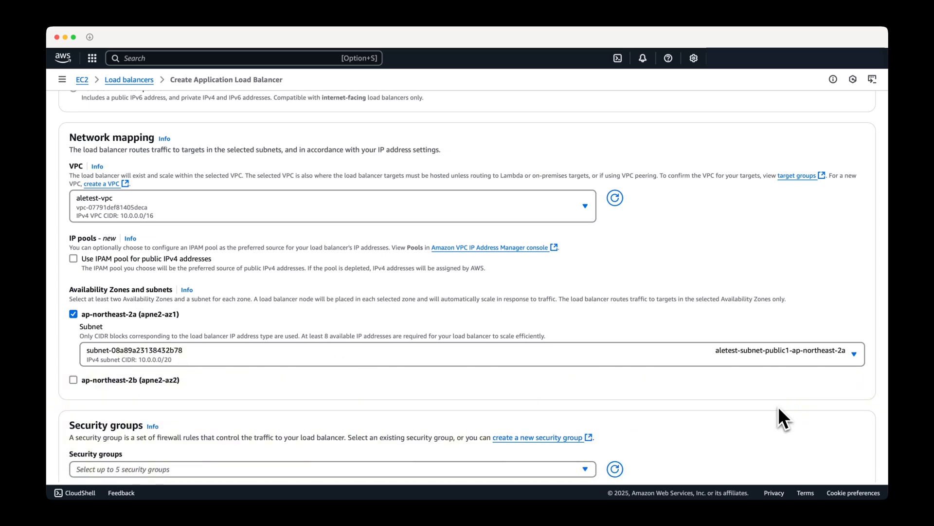
left_click(72, 380)
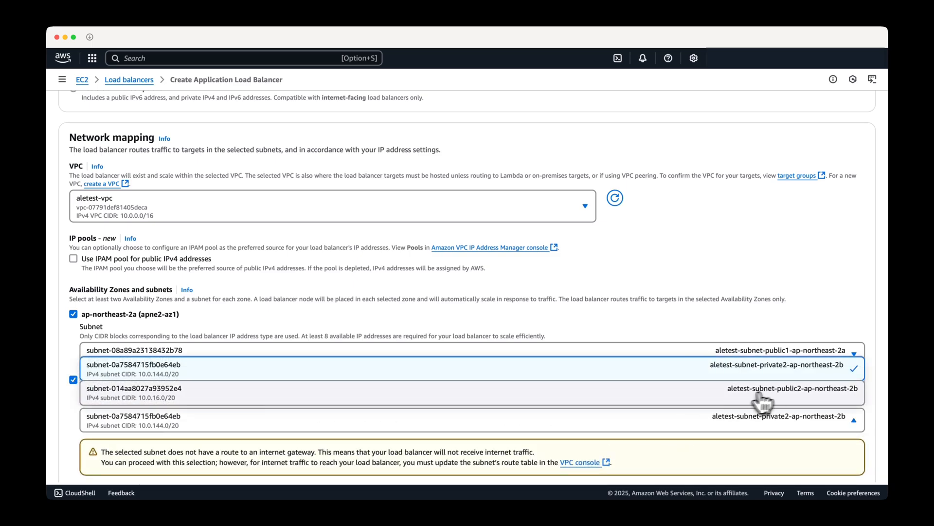
left_click(791, 388)
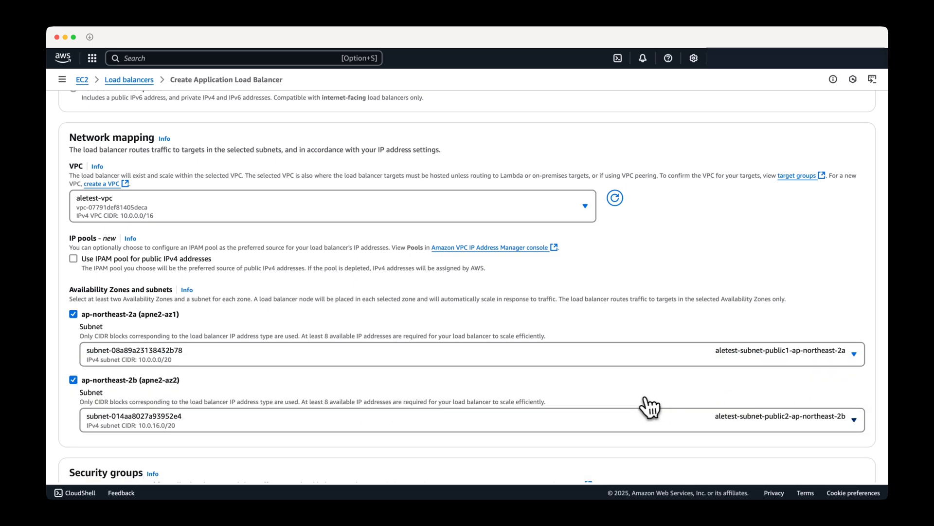
Attach the aletest security group, forward HTTP:80 to target group aletest, and create it.
scroll("down", 3)
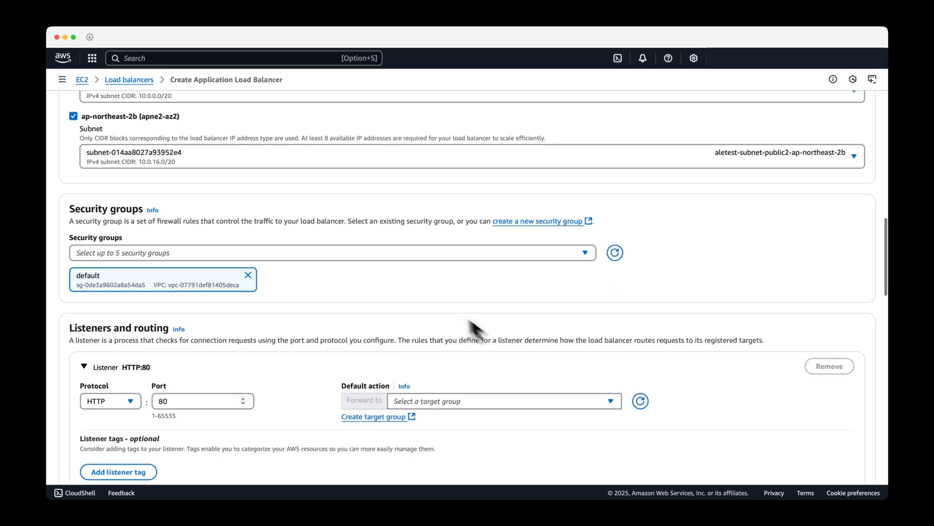
left_click(333, 252)
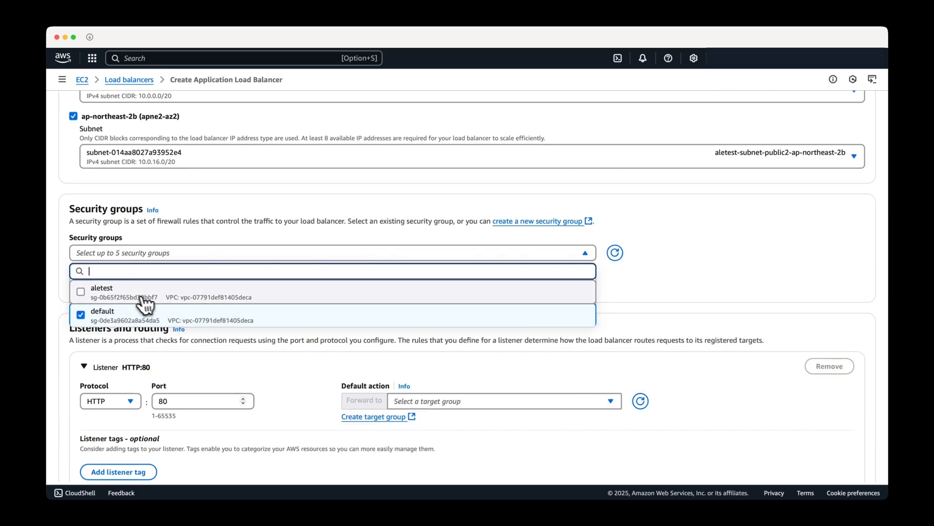
left_click(80, 292)
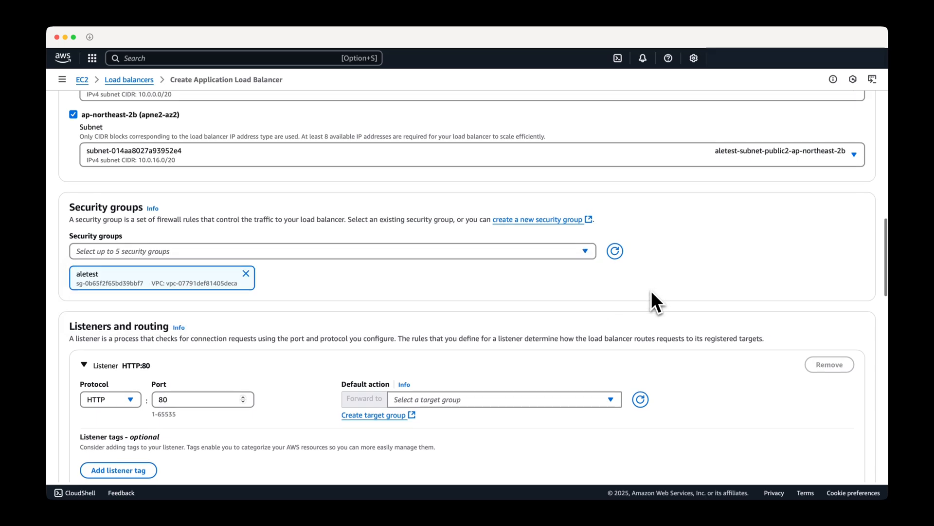
left_click(500, 399)
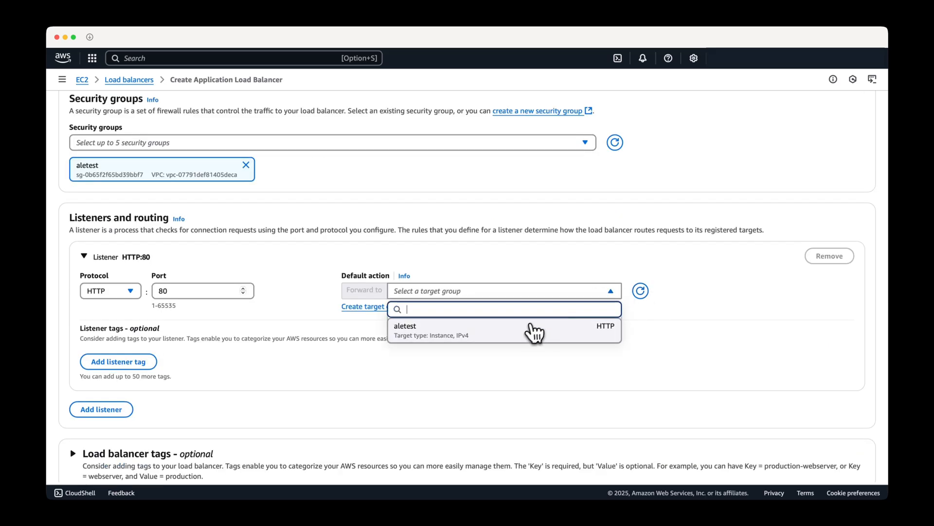
left_click(406, 326)
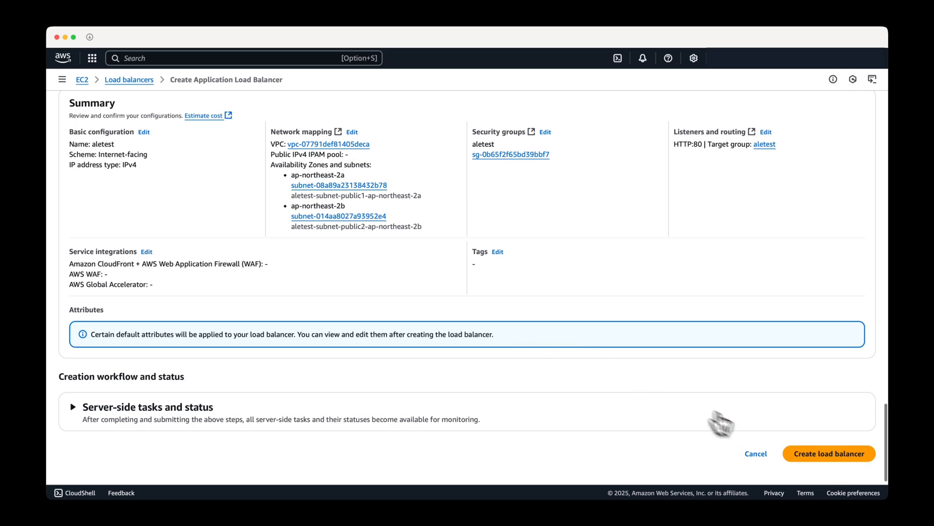
left_click(828, 454)
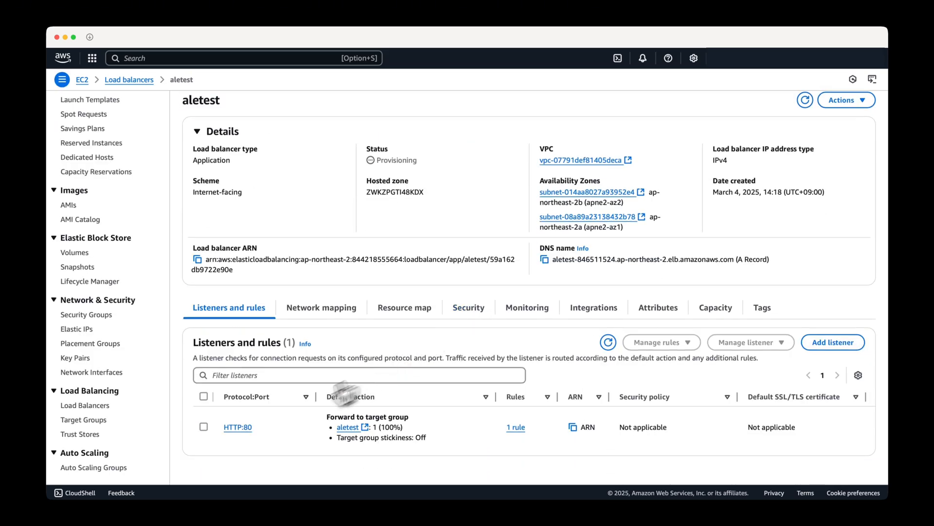
Add a rule on the HTTP:80 listener with host header condition app.aletest.run.
left_click(237, 426)
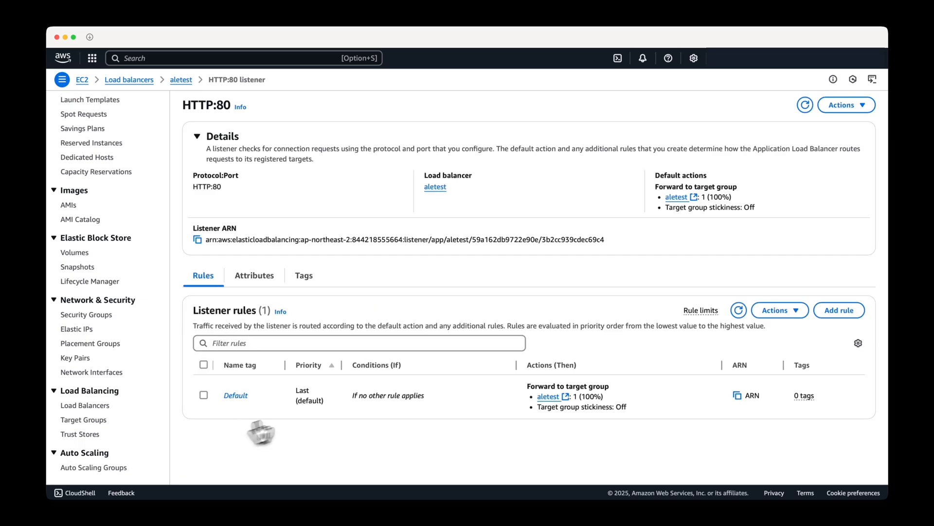
left_click(838, 310)
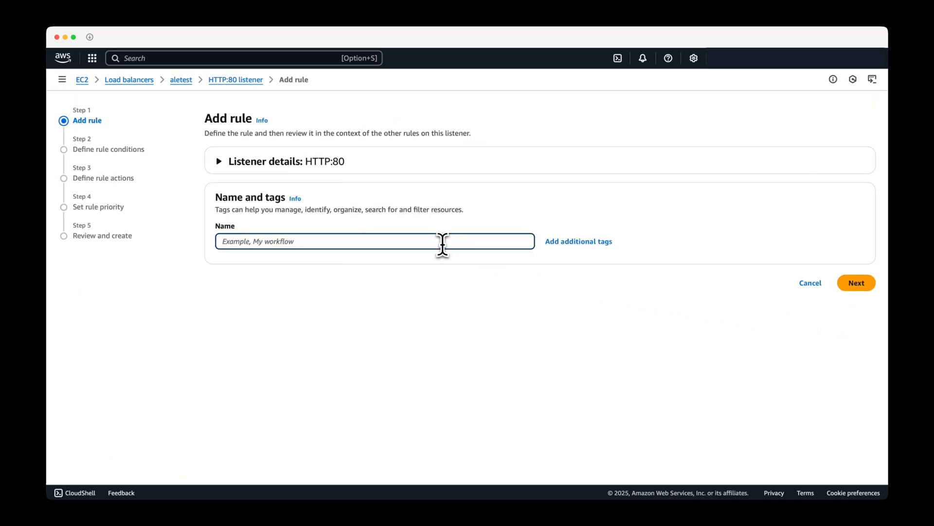
left_click(855, 282)
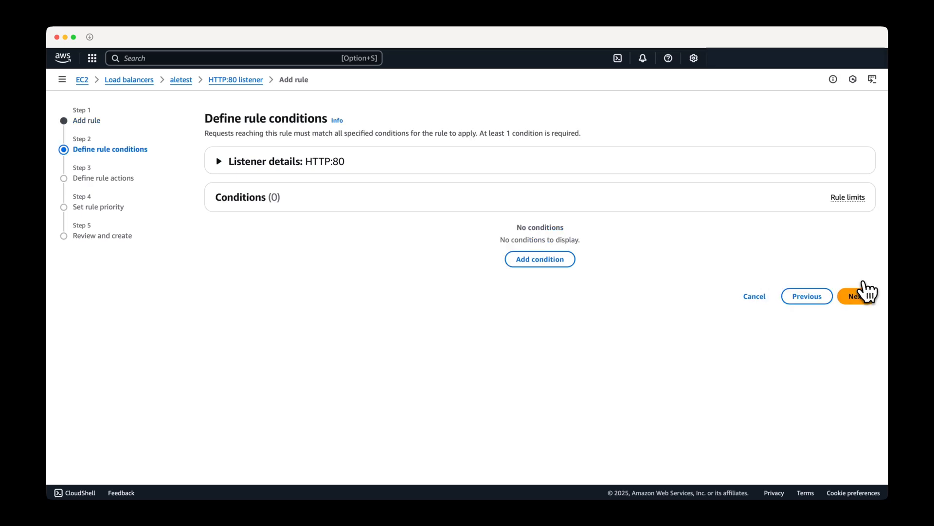
left_click(539, 259)
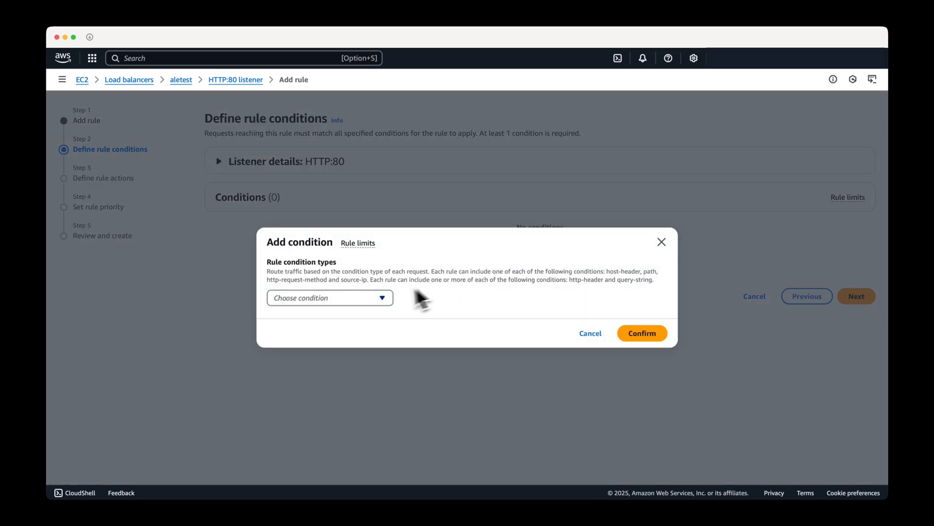
left_click(330, 297)
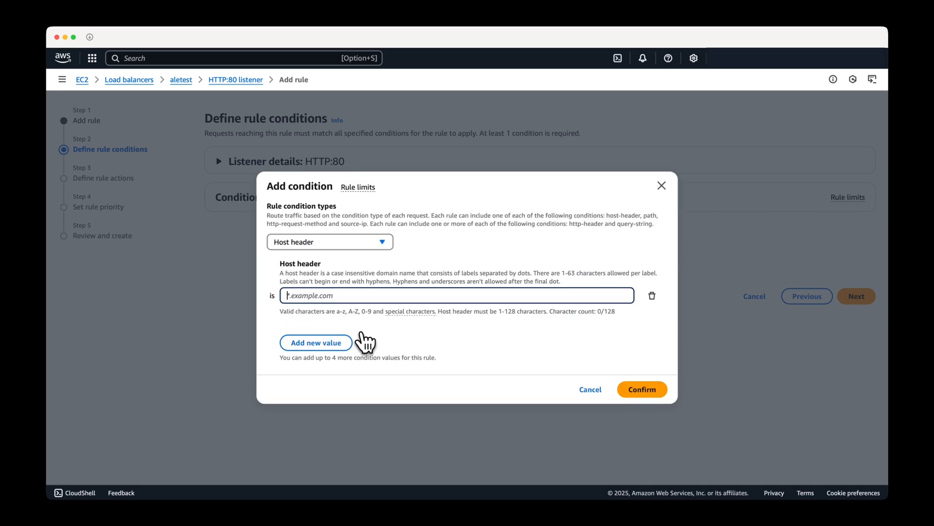
type("app.aletest.run")
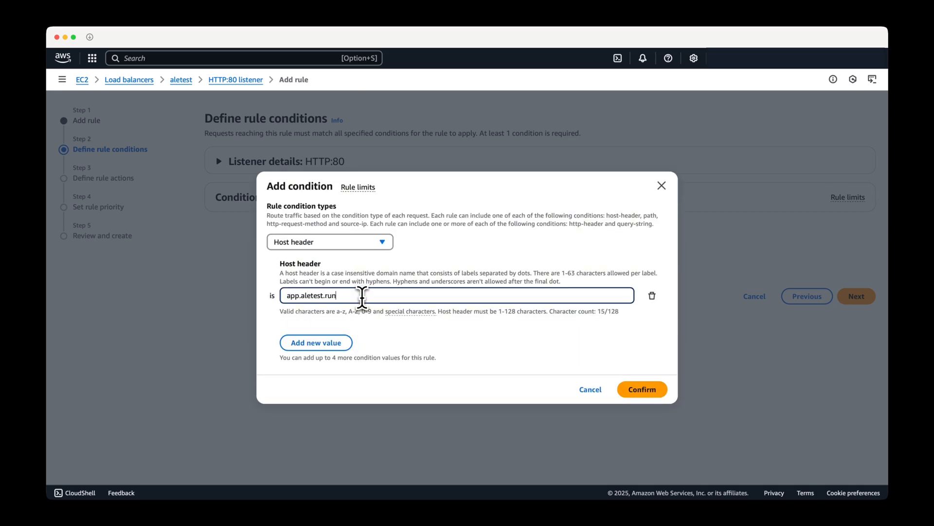
left_click(641, 390)
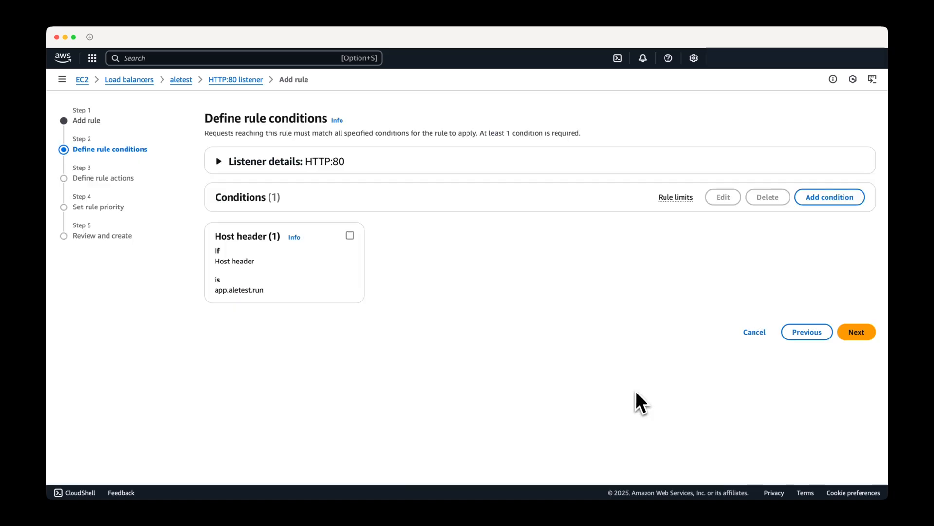
left_click(350, 234)
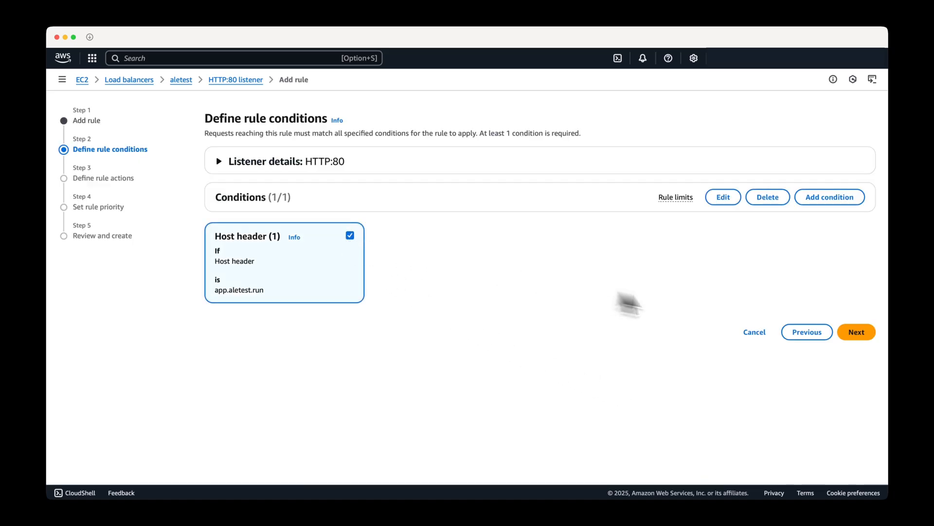
Forward matching requests to target group aletest at priority 1 and create the rule.
left_click(856, 331)
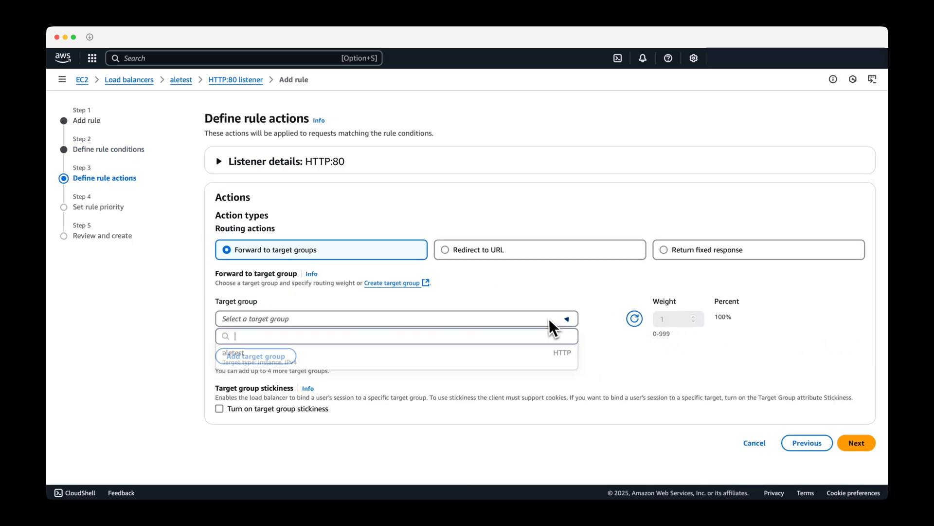
left_click(250, 352)
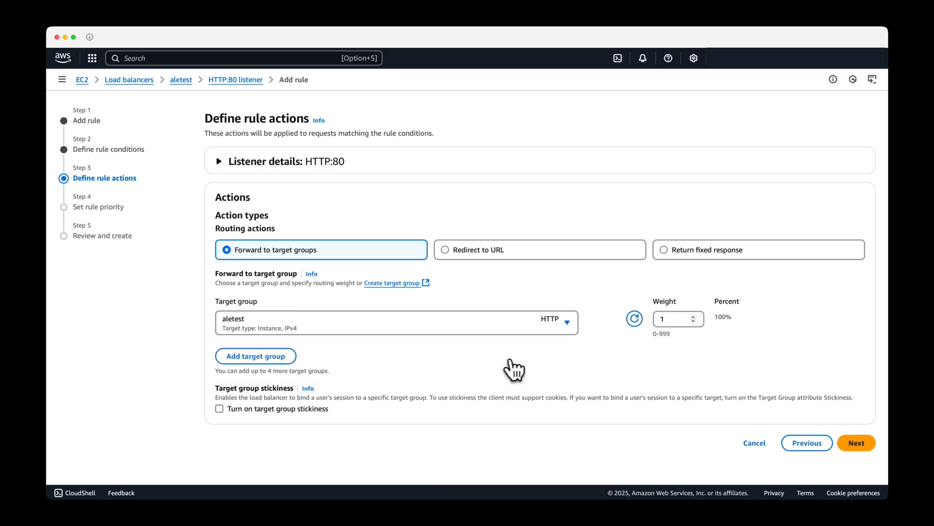
left_click(857, 442)
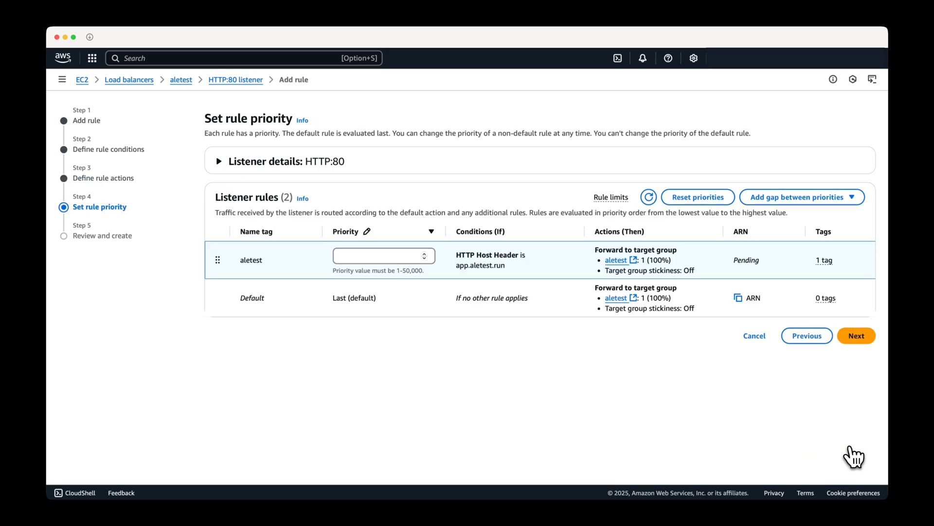
type("1")
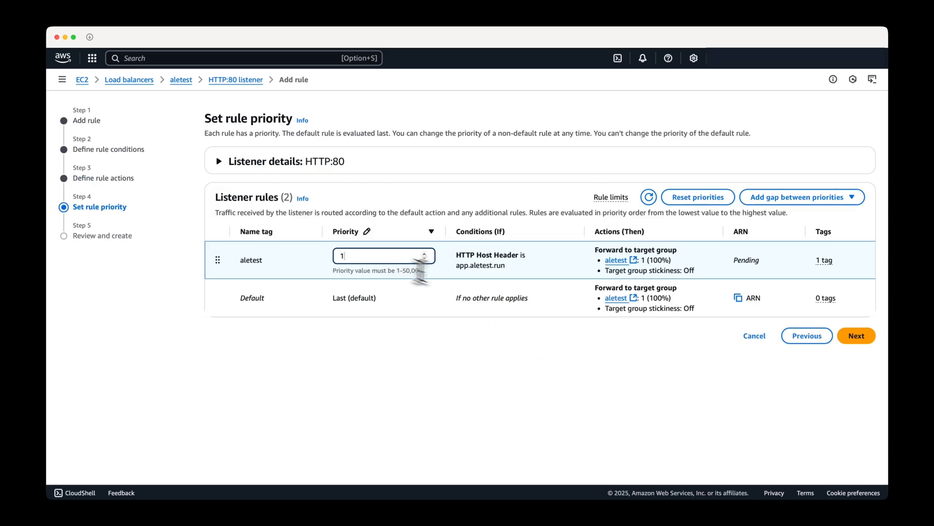
left_click(857, 335)
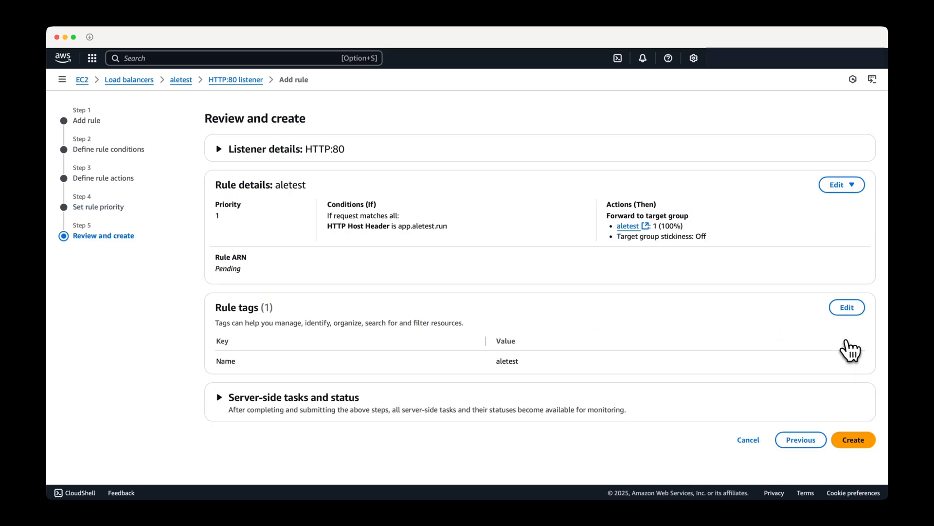
left_click(853, 439)
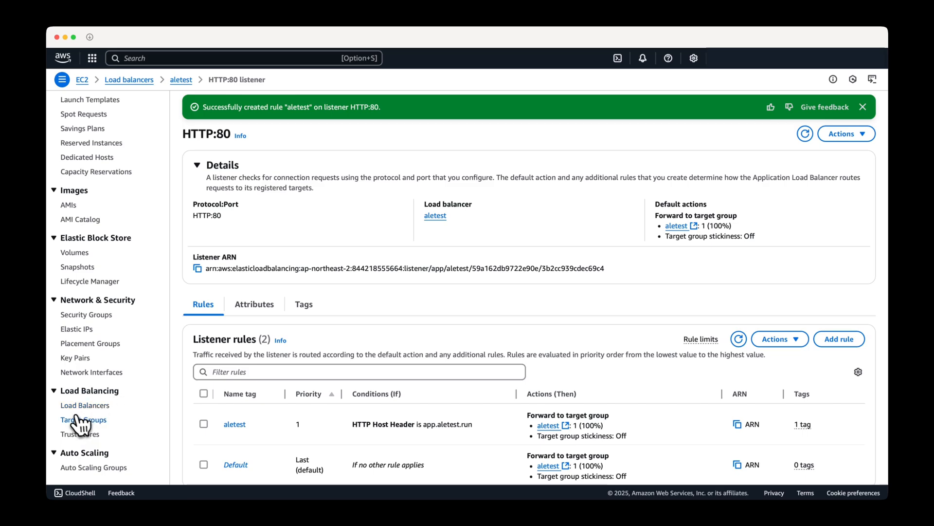
Open target group aletest's details to confirm its one registered target is healthy.
left_click(83, 420)
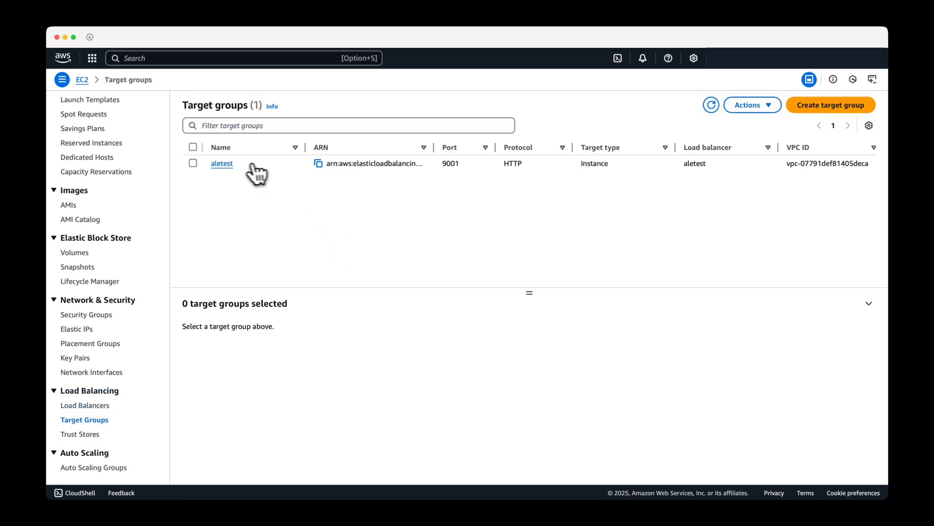
left_click(222, 163)
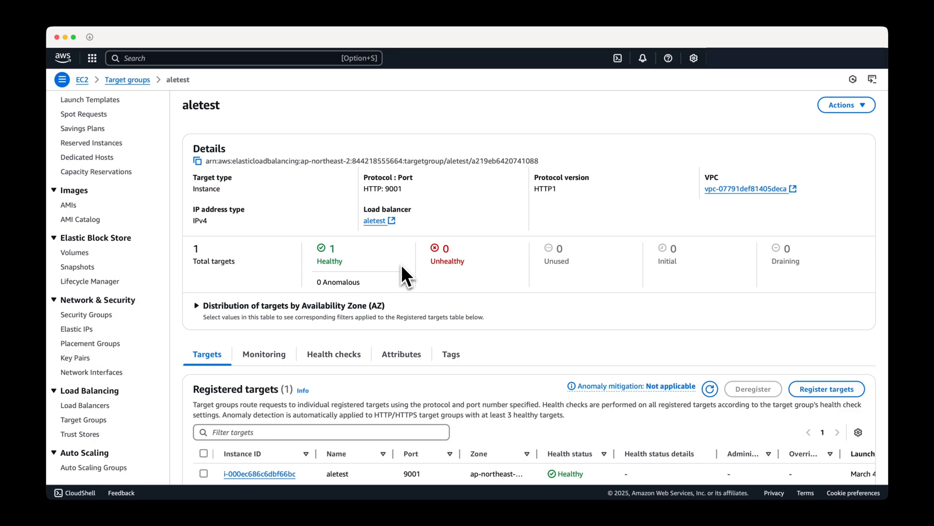
left_click(232, 58)
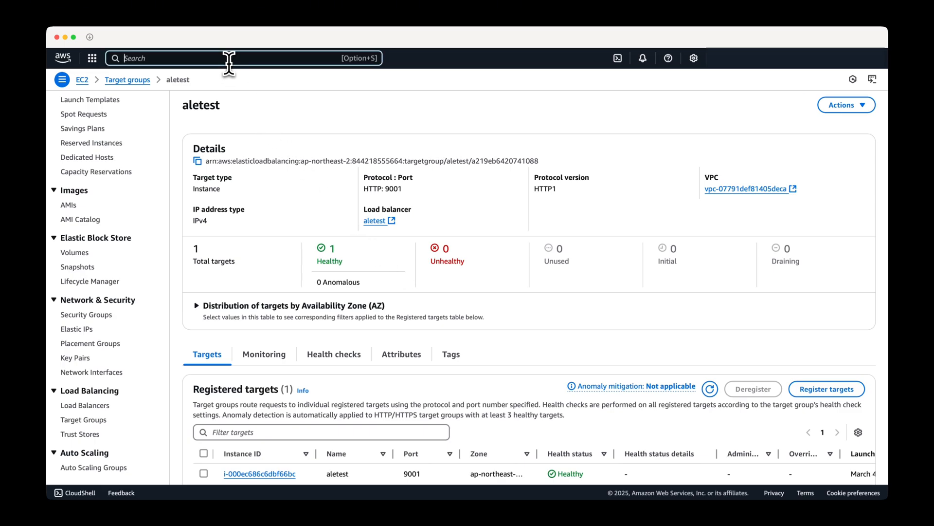
In Route 53, create alias A record app.aletest.run targeting the Seoul dualstack load balancer.
type("route 53")
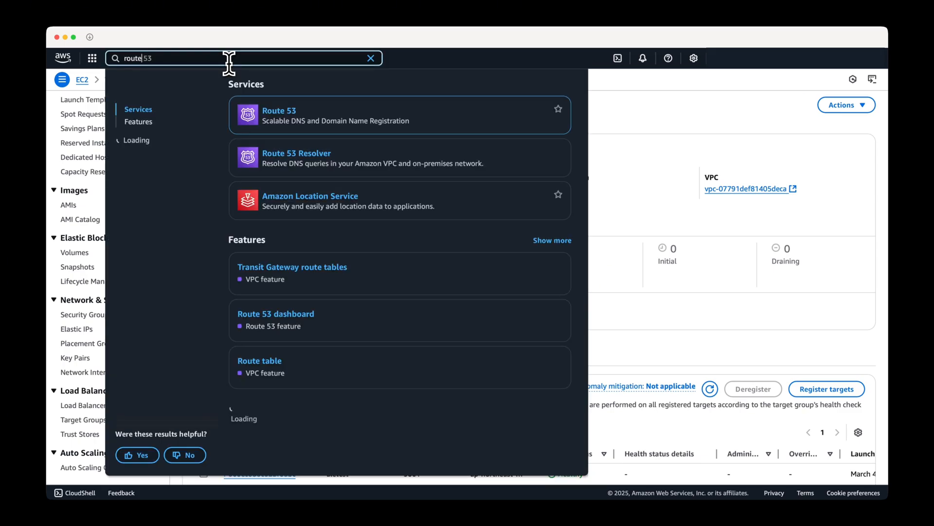
left_click(279, 111)
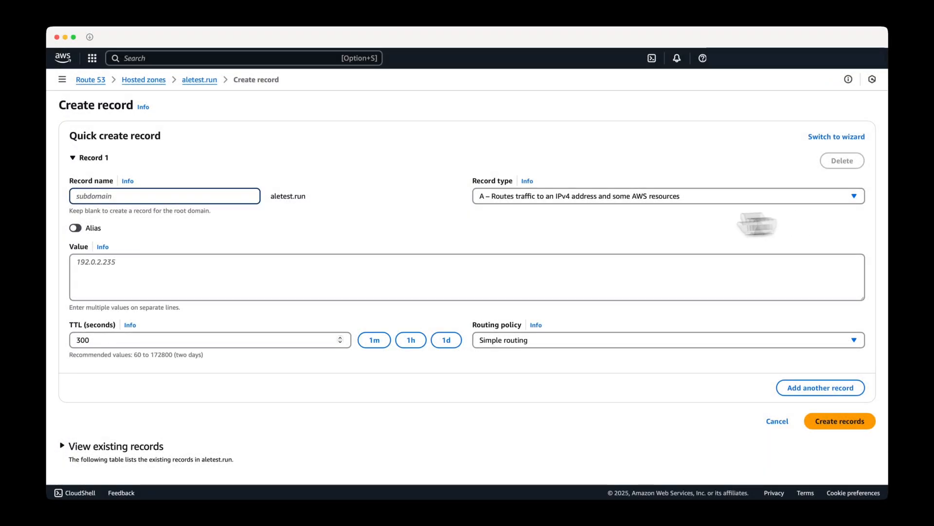
type("app")
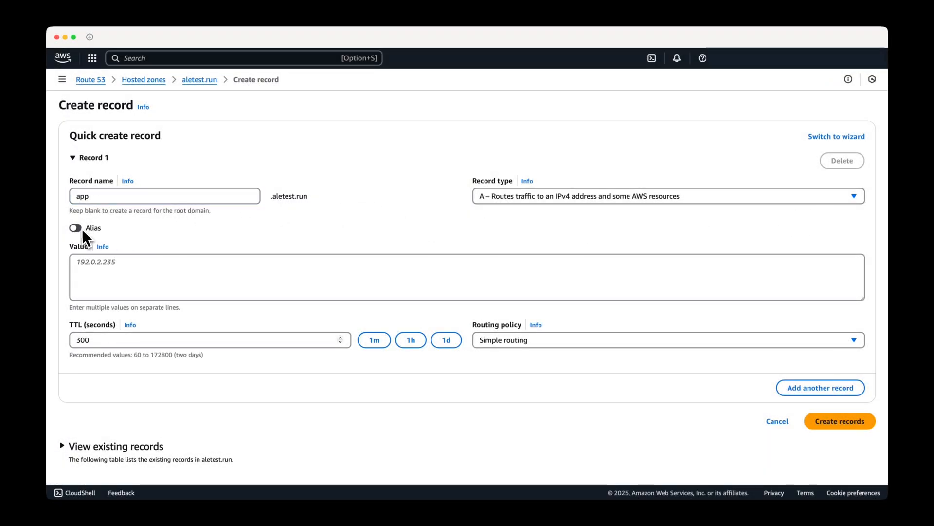
left_click(75, 228)
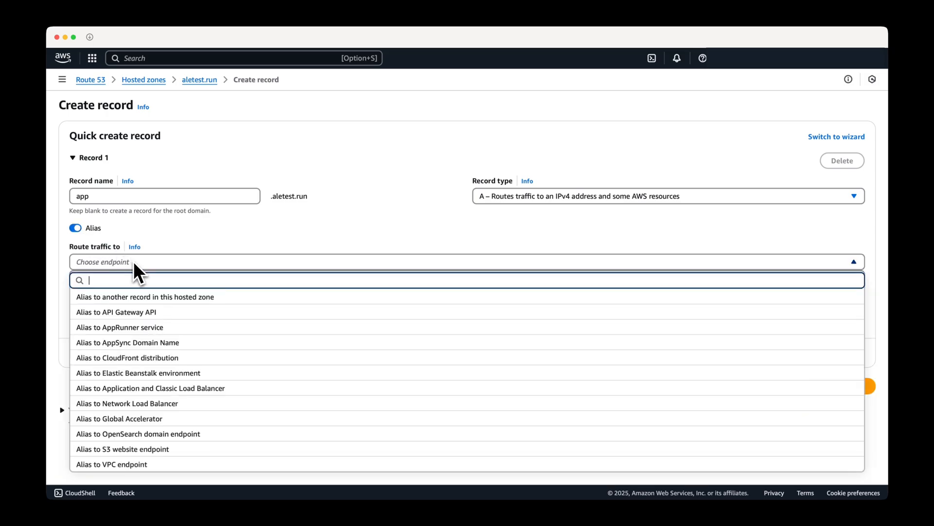
left_click(150, 388)
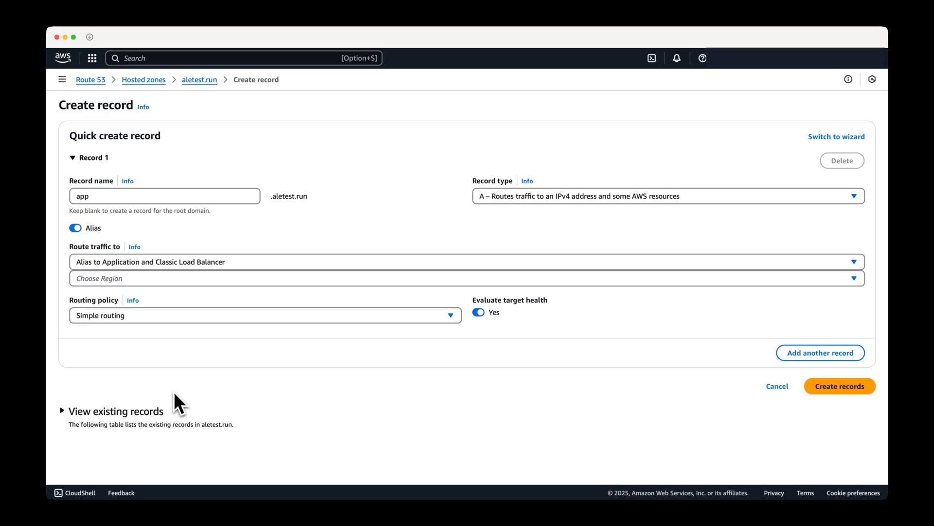
left_click(466, 277)
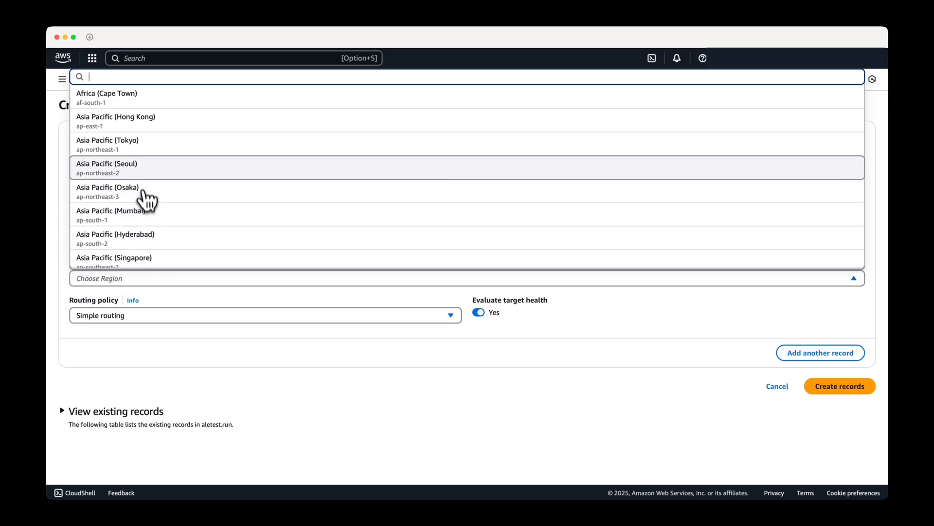
left_click(106, 167)
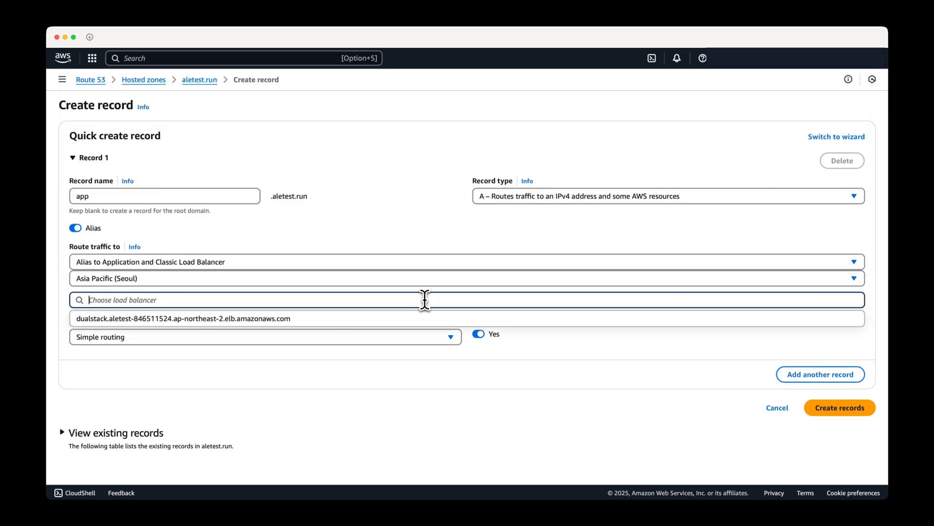
left_click(184, 318)
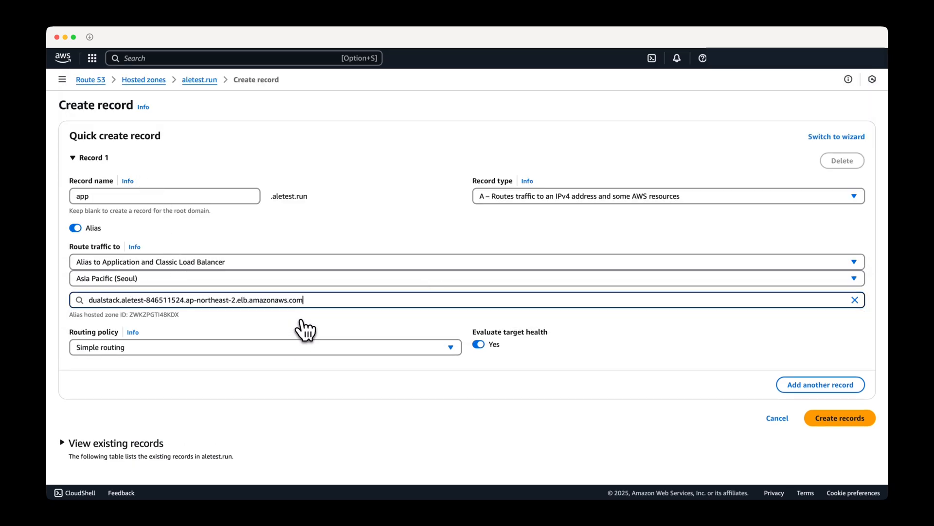
left_click(838, 418)
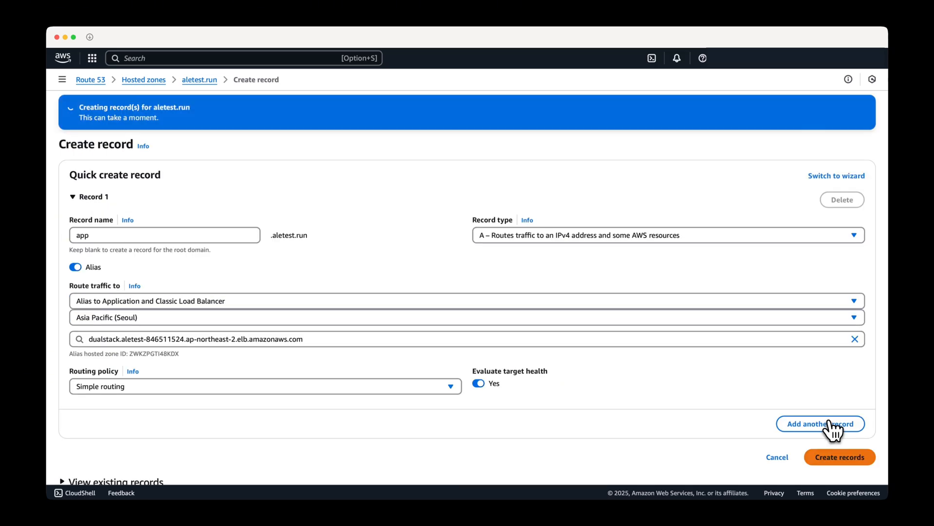
type("certificate Manager")
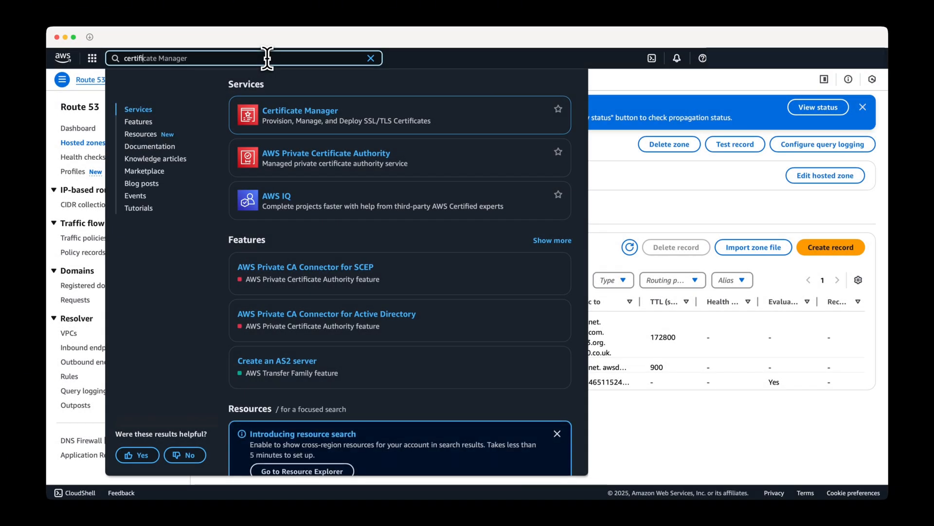
Request a public ACM certificate for app.aletest.run and create its Route 53 validation records.
left_click(299, 111)
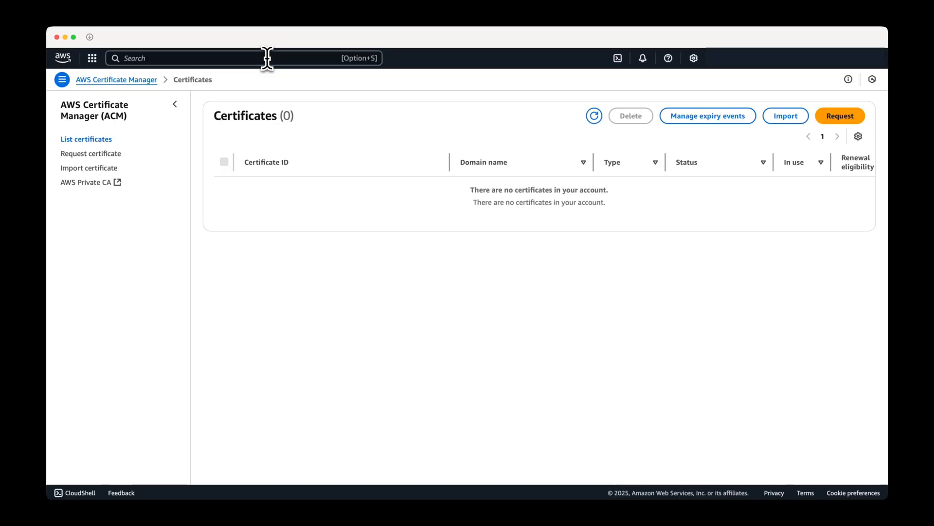
mouse_move(839, 116)
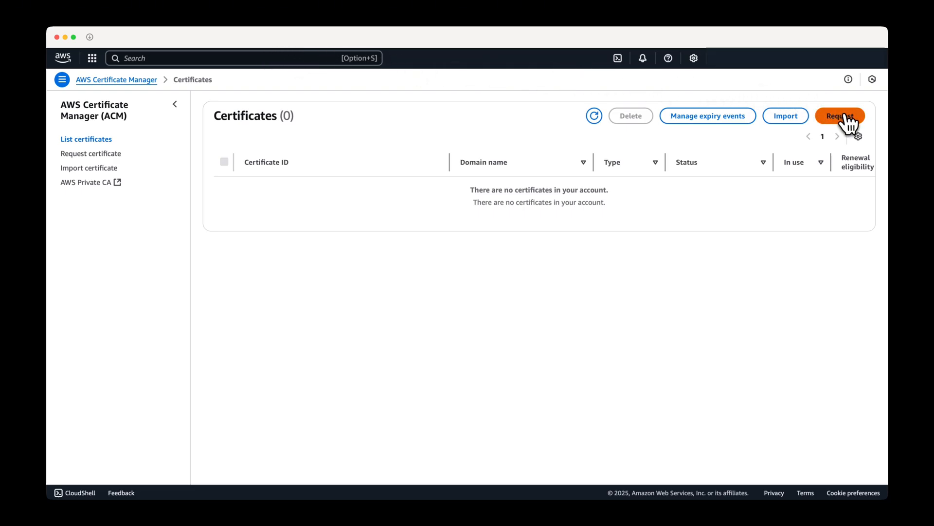
left_click(841, 116)
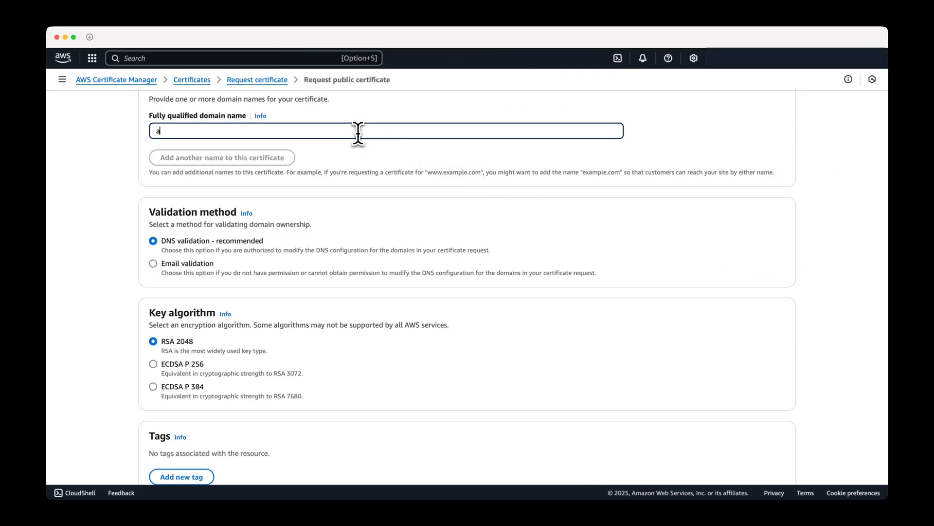
type("pp.aletest.run")
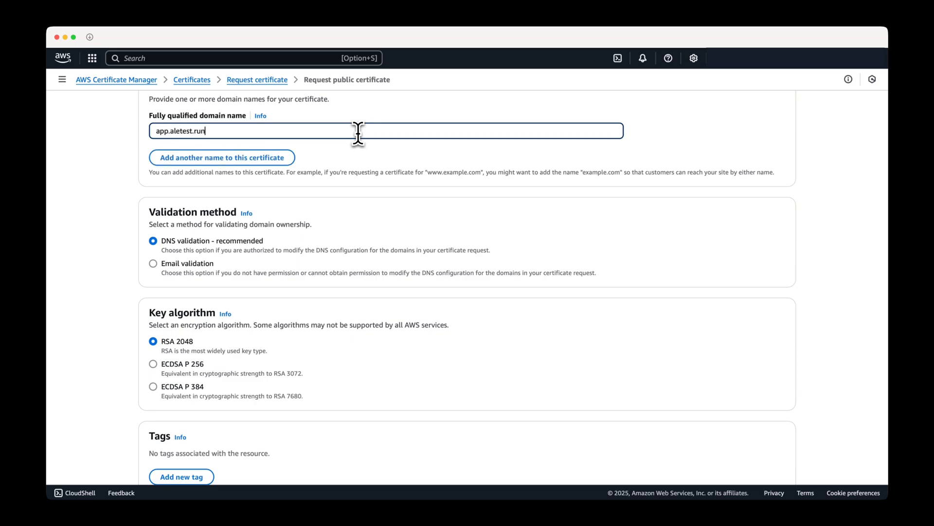
scroll("down", 3)
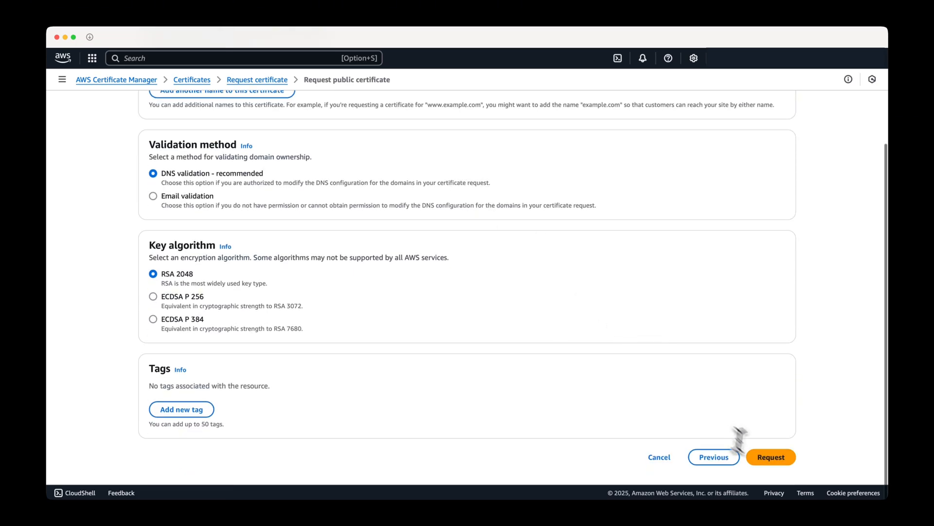
left_click(770, 457)
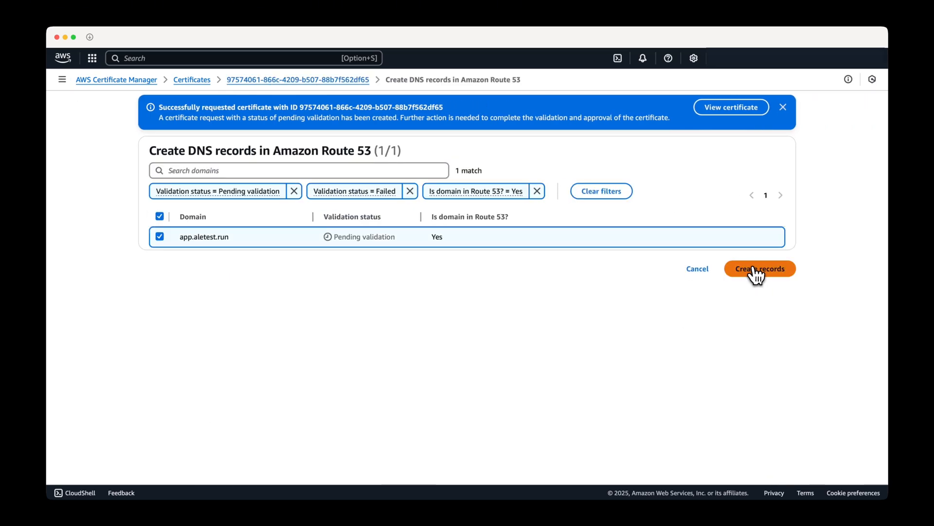
left_click(759, 268)
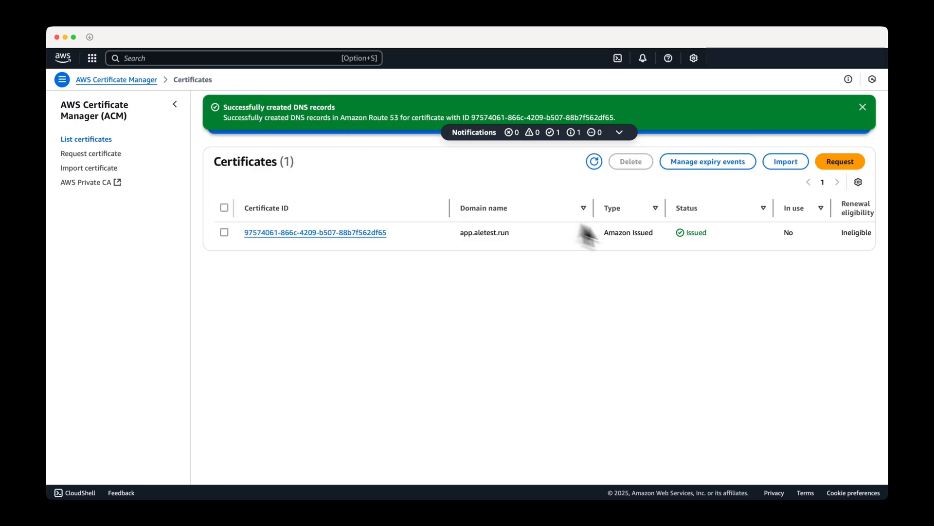
mouse_move(682, 277)
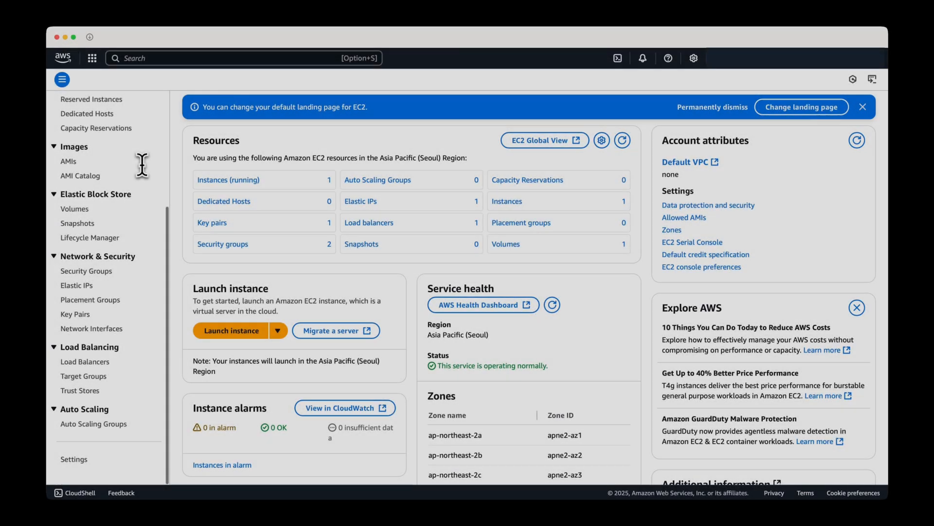
Add an HTTPS:443 listener to aletest forwarding to target group aletest with the app.aletest.run certificate.
left_click(85, 361)
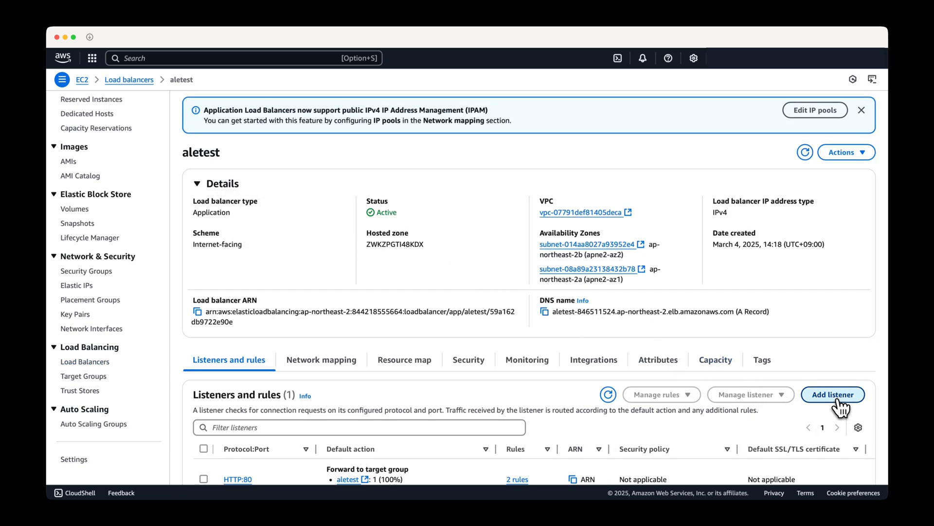
left_click(833, 393)
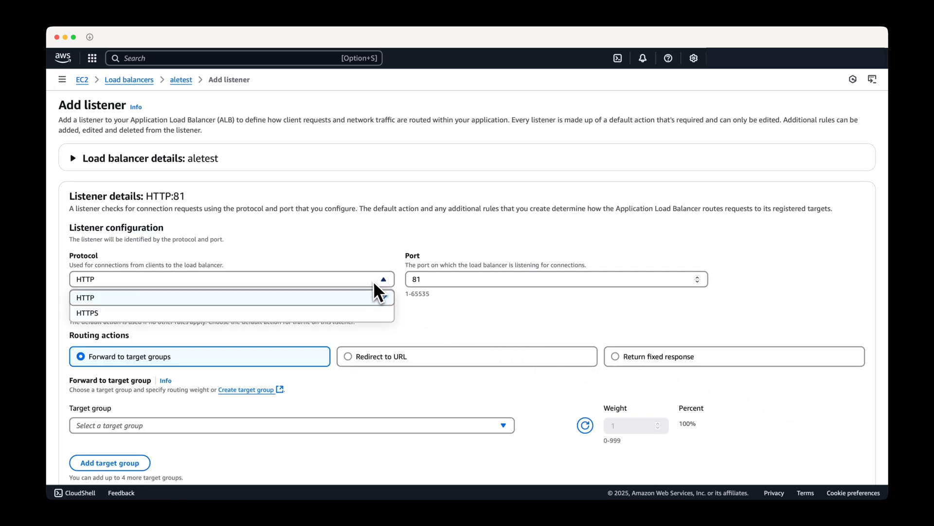
left_click(88, 313)
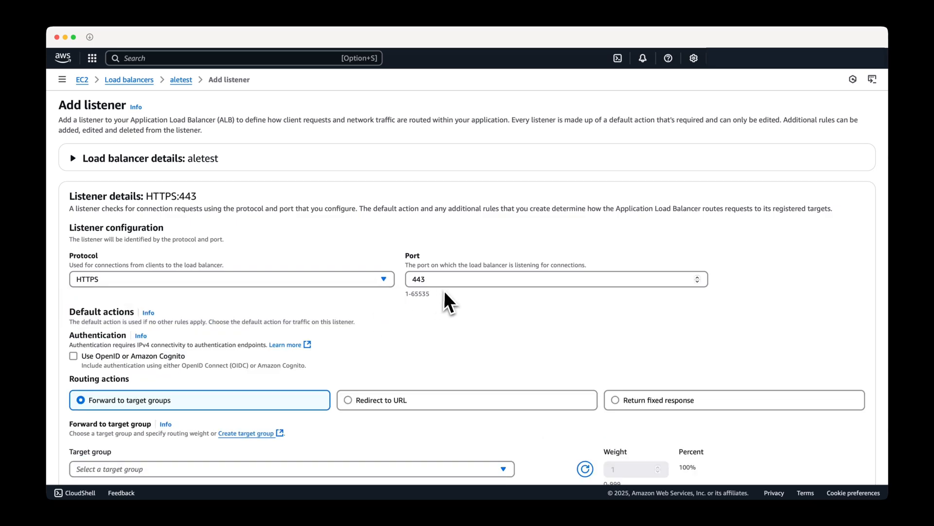
scroll("down", 3)
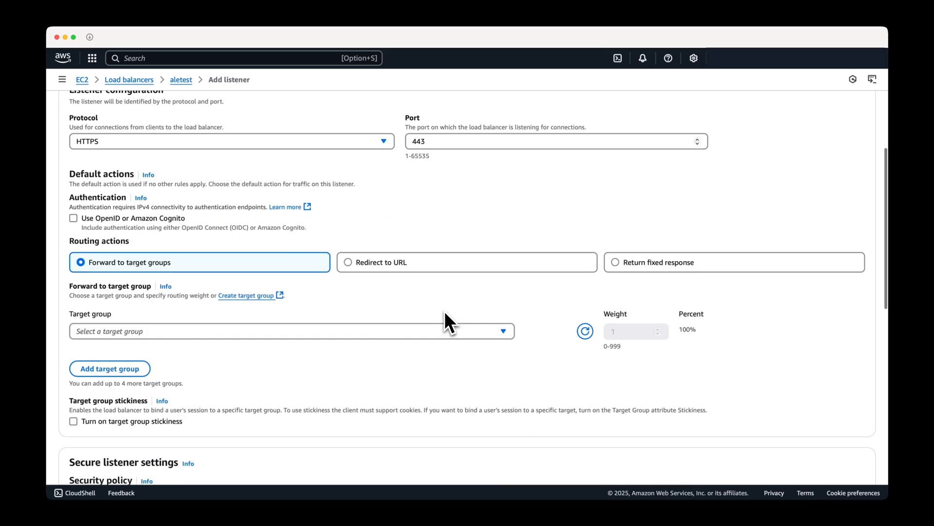
left_click(292, 331)
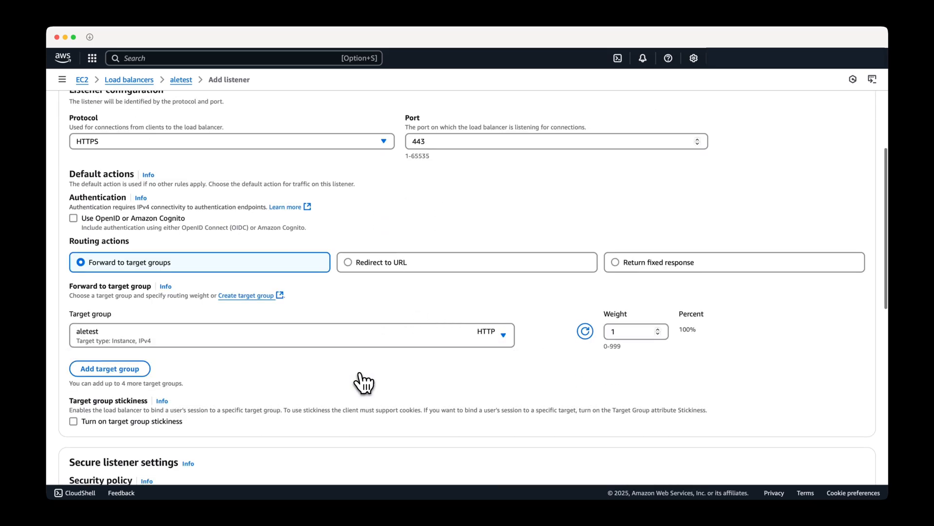
scroll("down", 3)
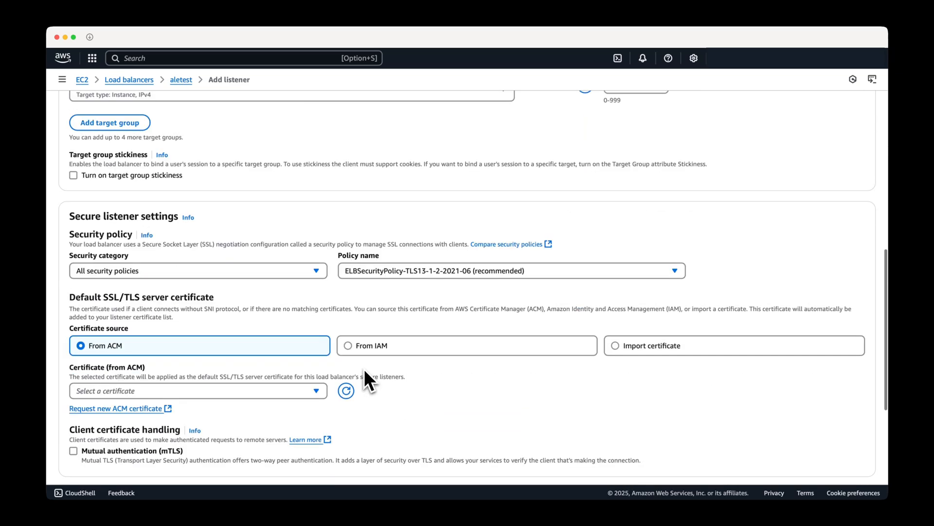
left_click(198, 390)
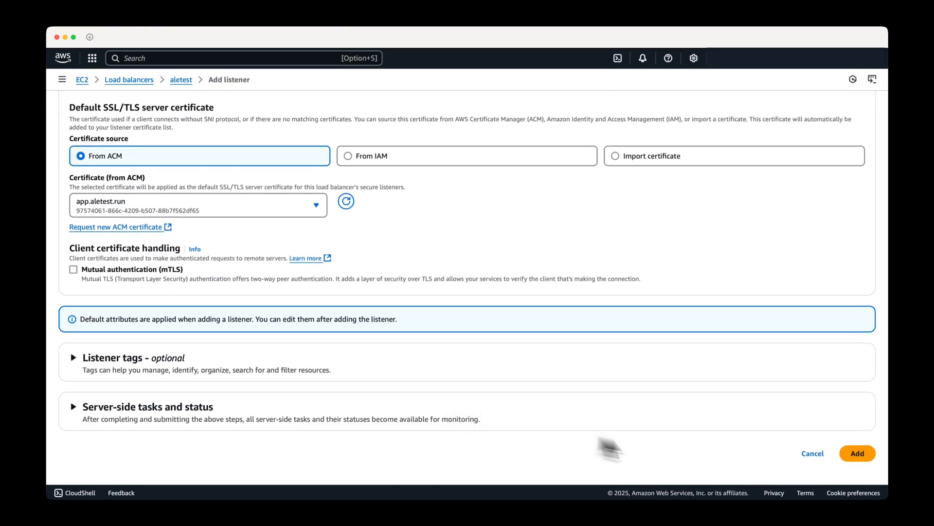
left_click(857, 453)
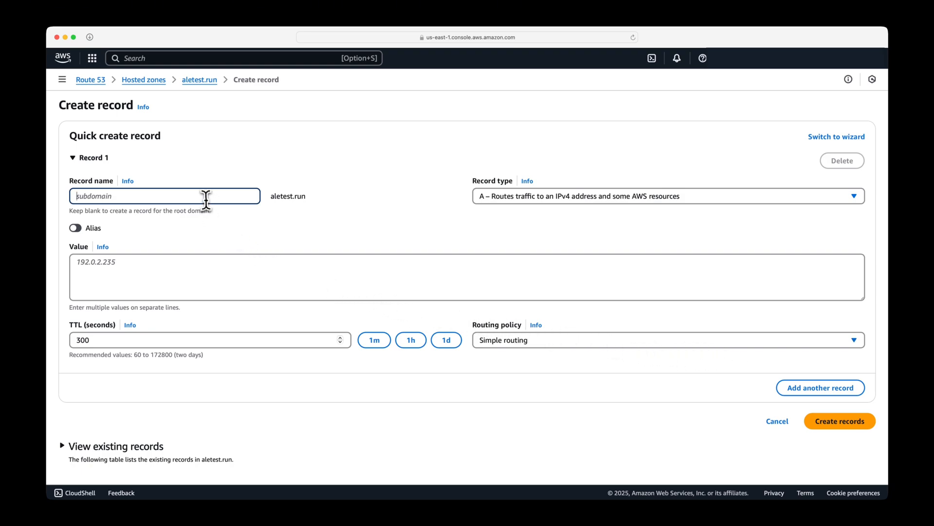
Create wildcard A record *.aletest.run pointing to 54.180.12.199.
type("*")
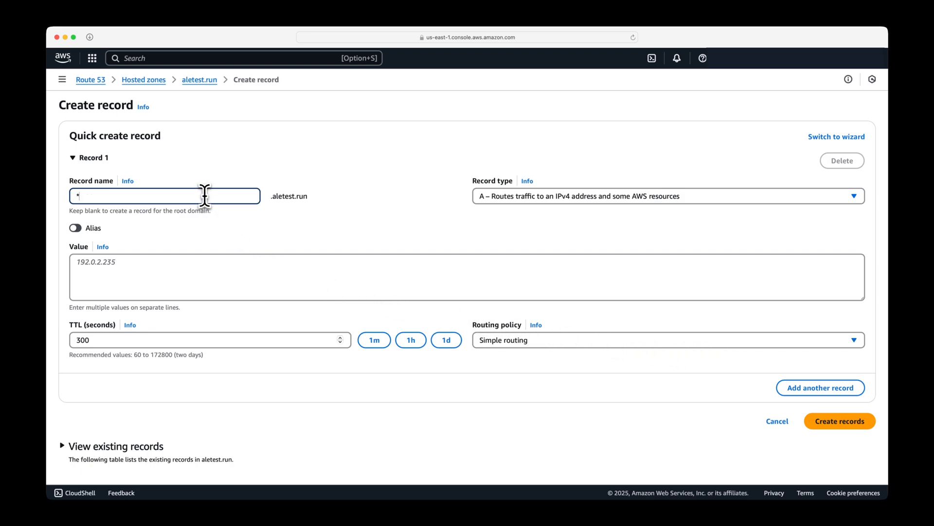
type("54.180.12.199")
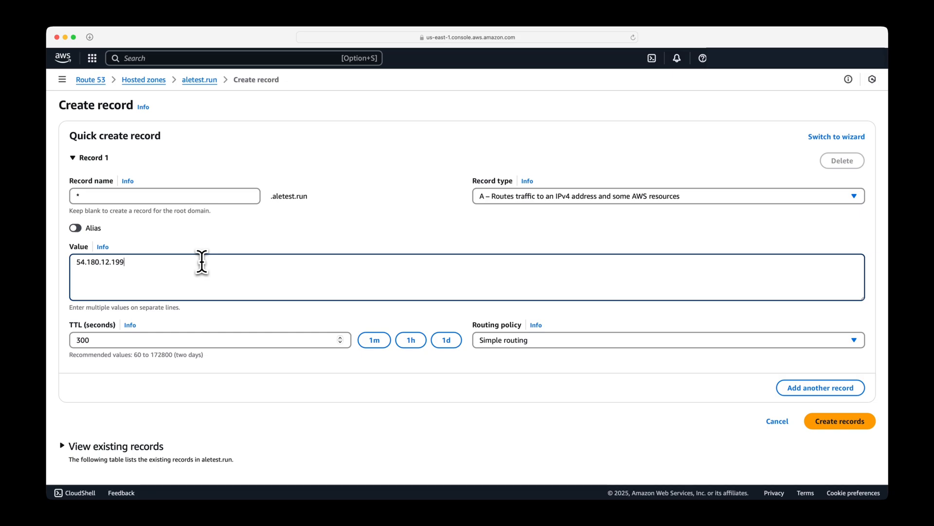
left_click(839, 420)
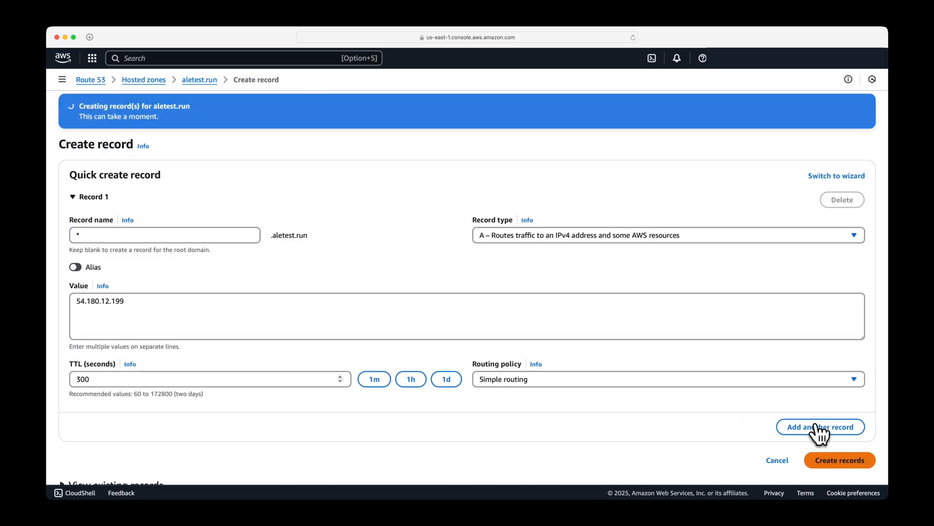
left_click(838, 459)
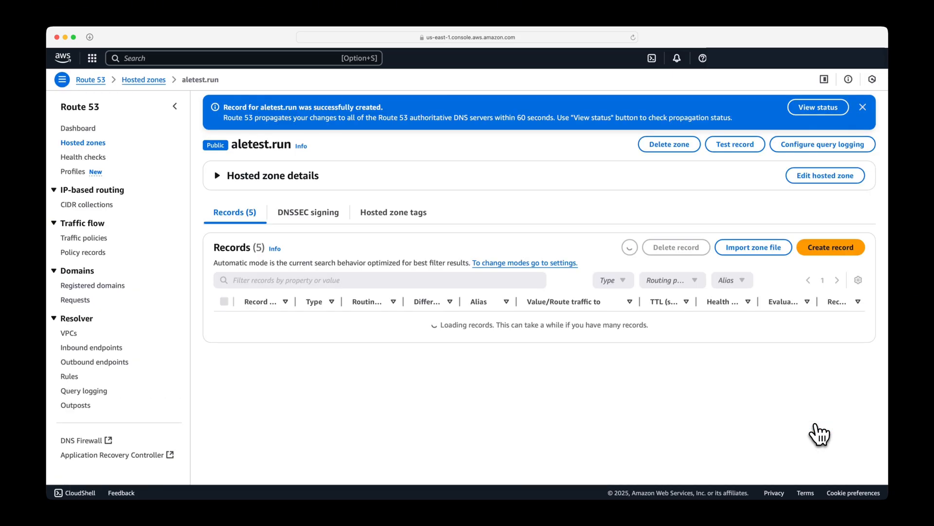
left_click(629, 246)
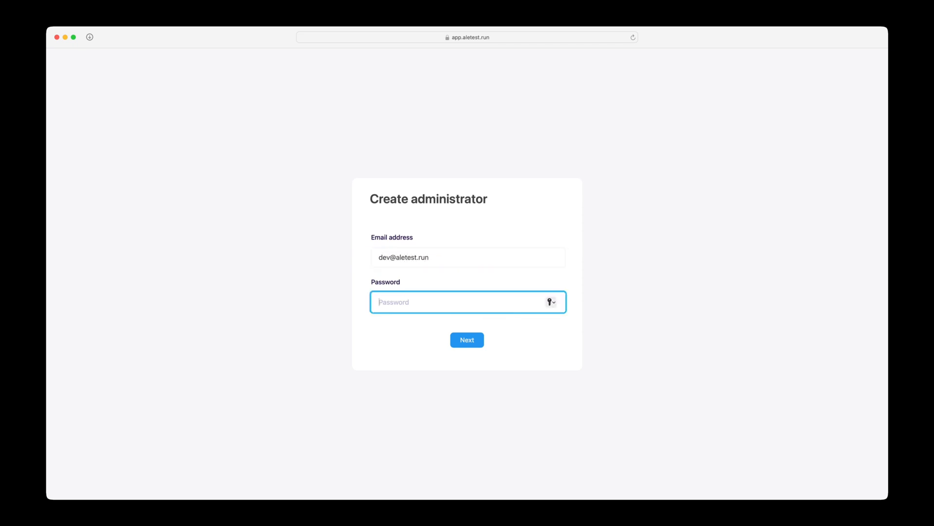
Create the administrator, then complete installation with preview domain aletest.run.
left_click(467, 339)
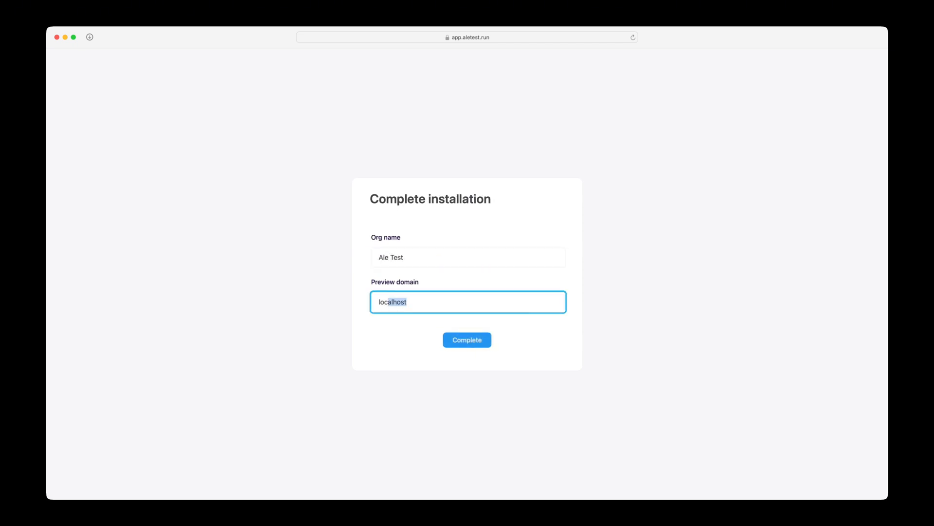
type("aletest.run")
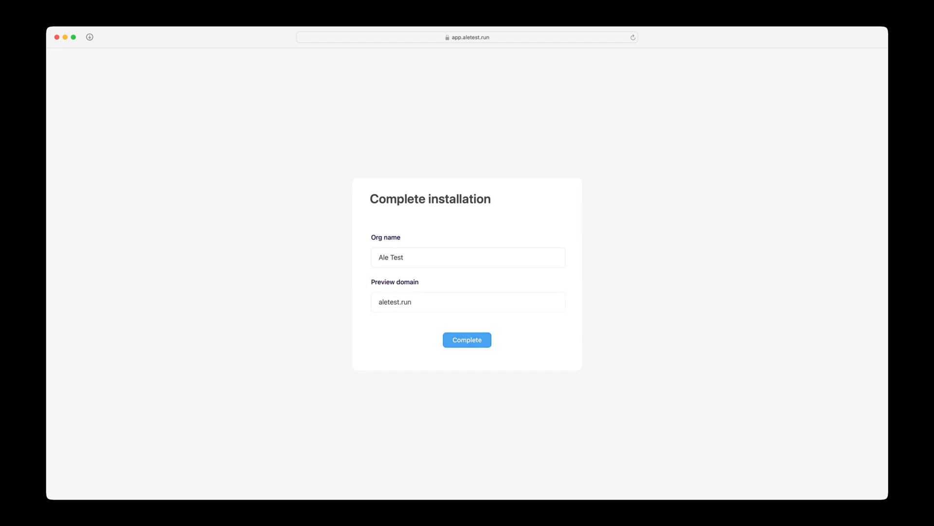
left_click(467, 339)
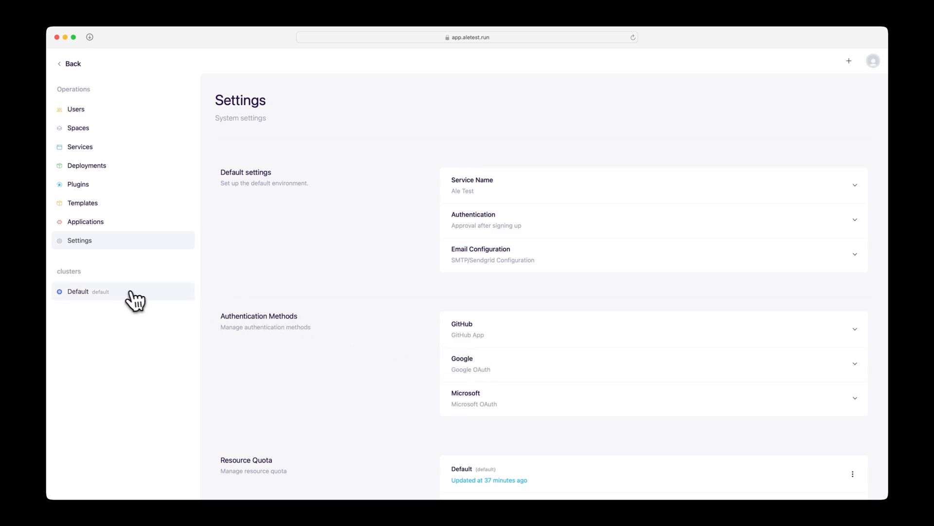
Enable HTTPS on the Default cluster with secret ale-app-tls, namespace cert-manager, issuer ale-issuer, and apply.
left_click(77, 291)
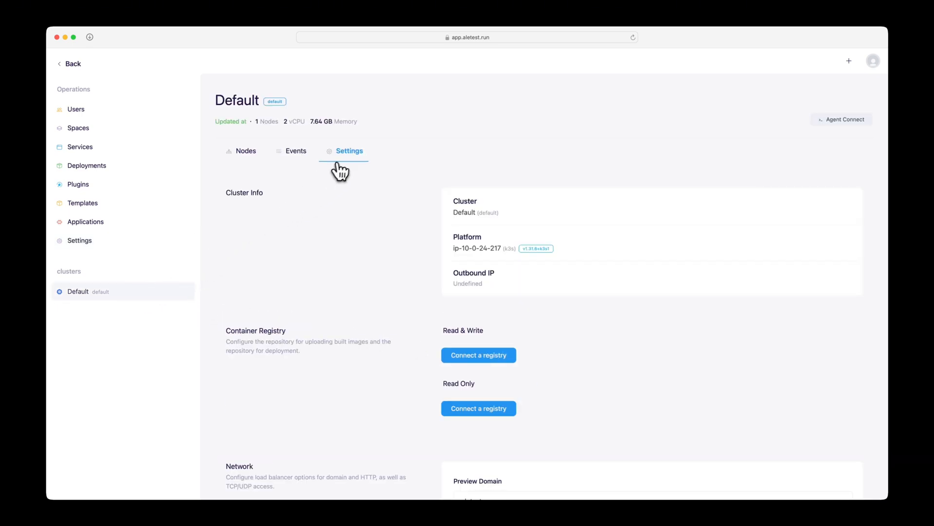
scroll("down", 3)
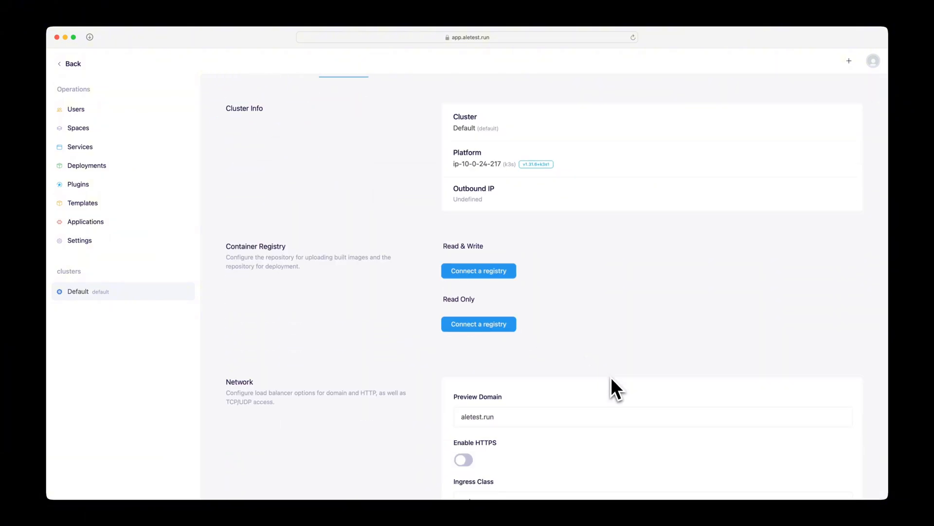
scroll("down", 3)
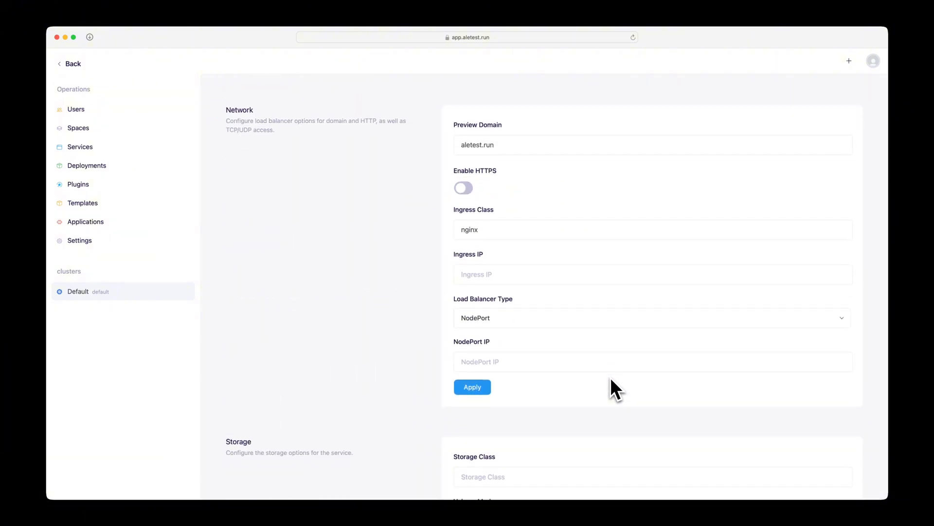
left_click(463, 188)
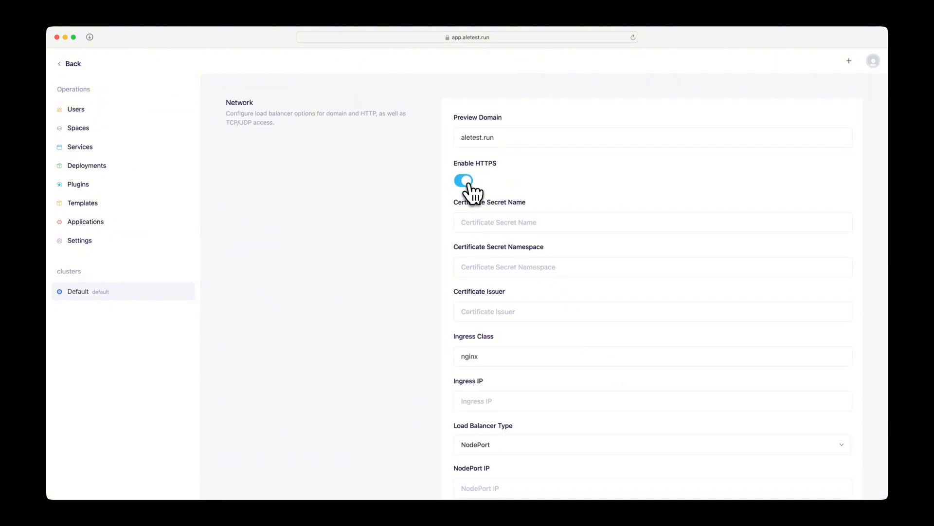
left_click(653, 222)
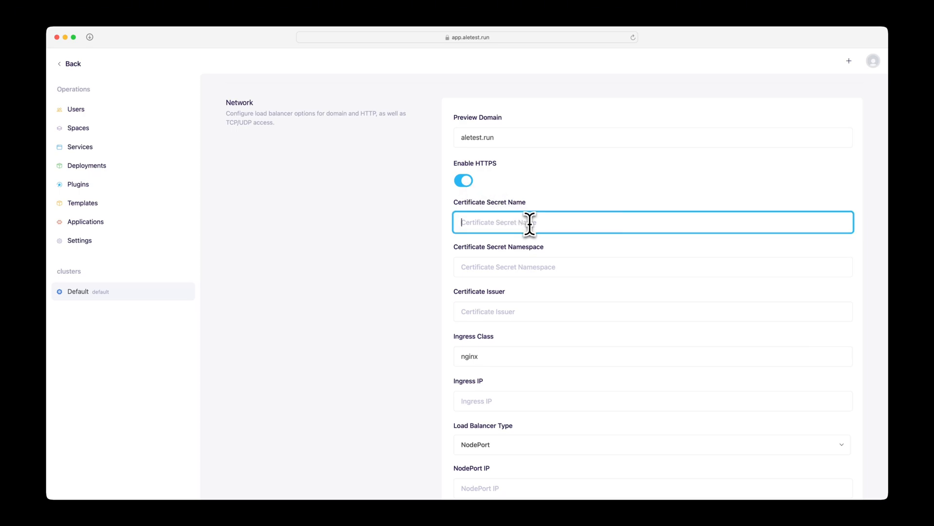
type("ale-app")
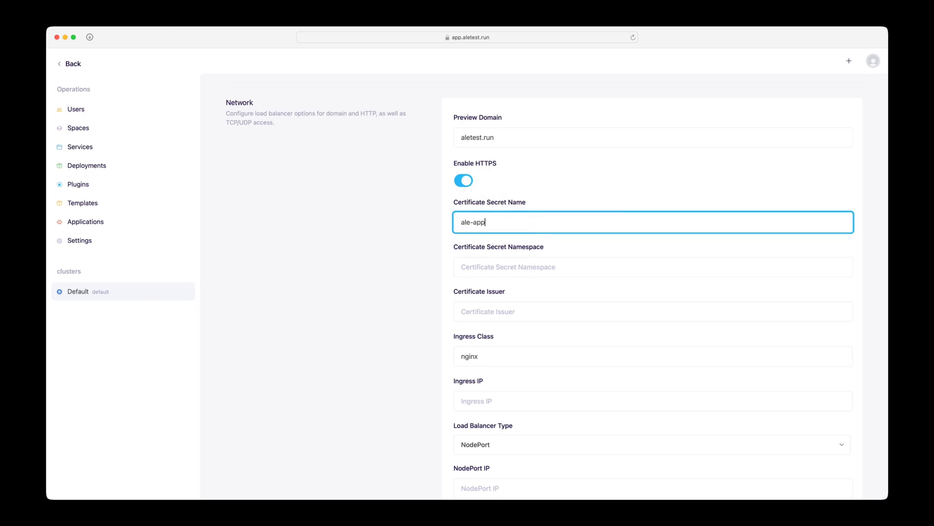
type("cert-")
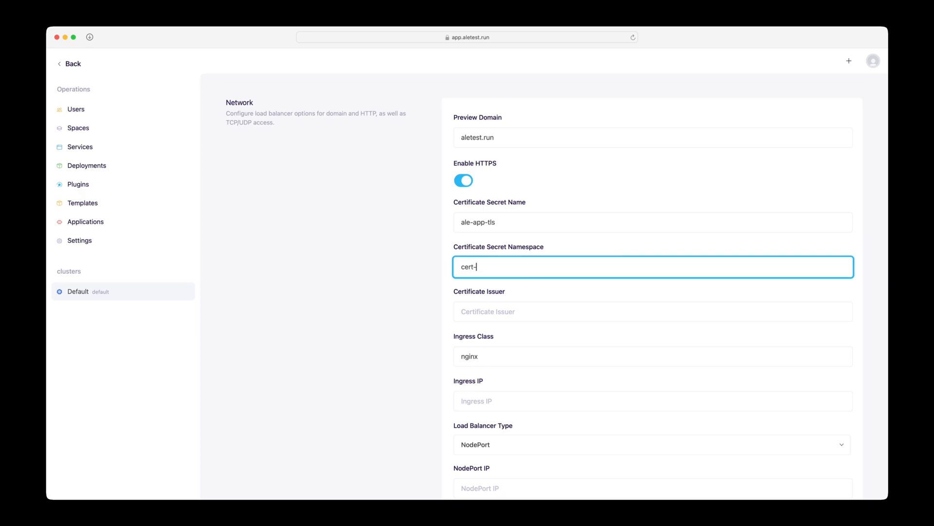
type("ale-")
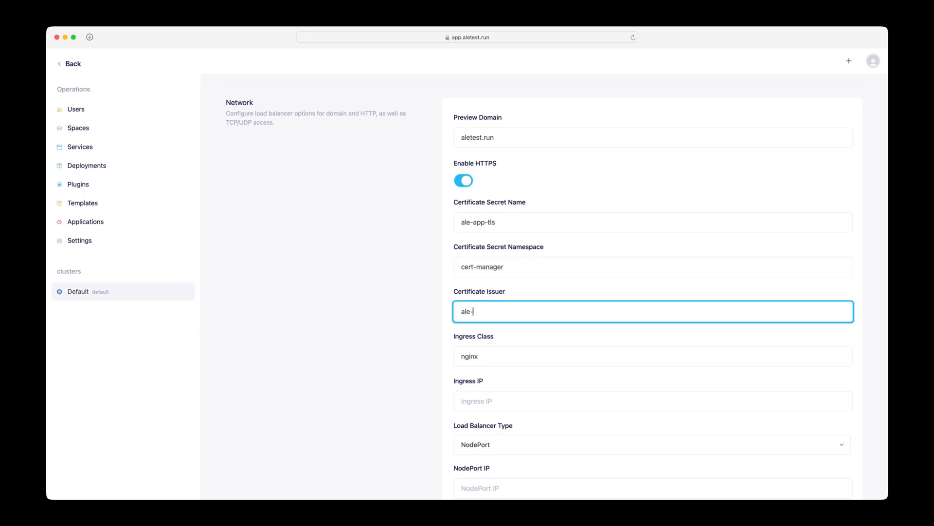
type("issuer")
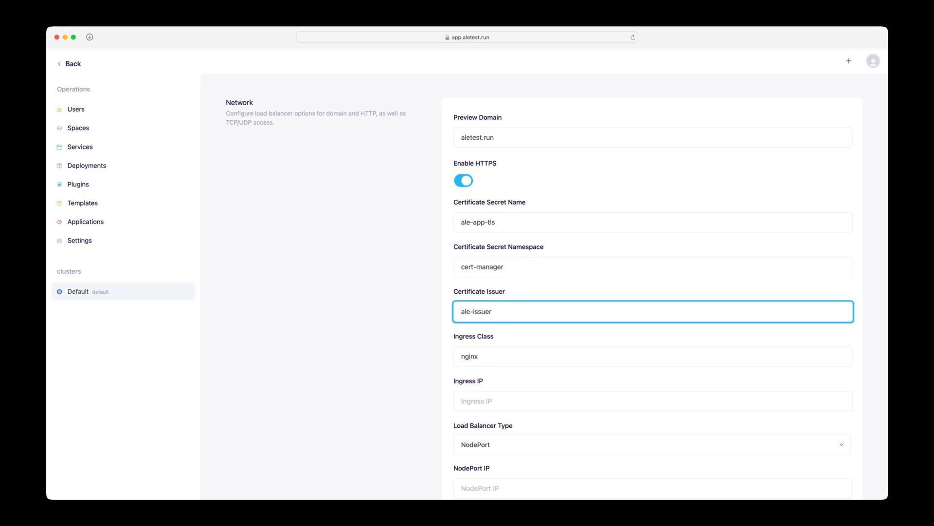
scroll("down", 3)
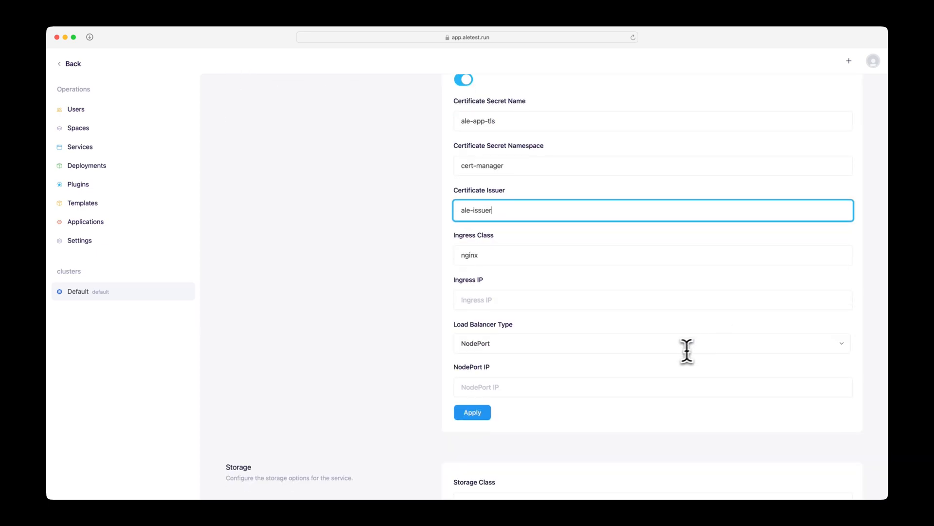
left_click(472, 412)
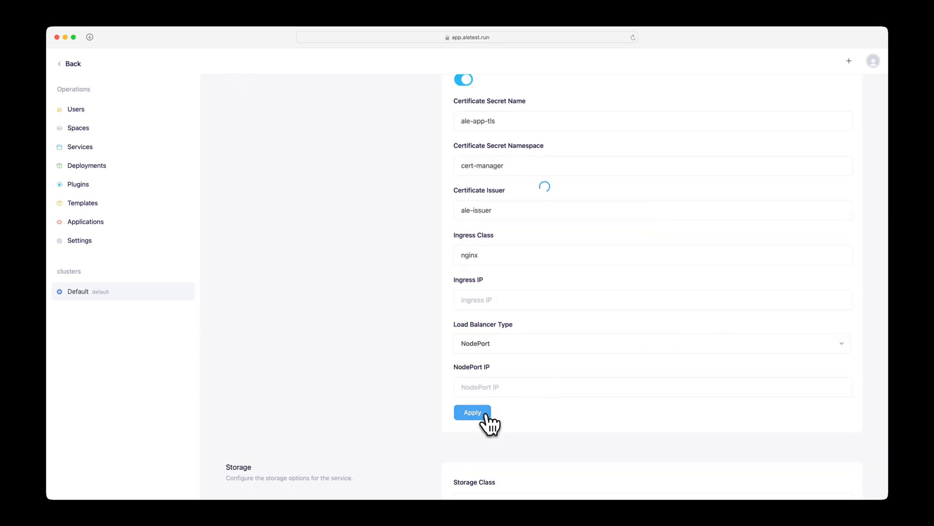
left_click(472, 412)
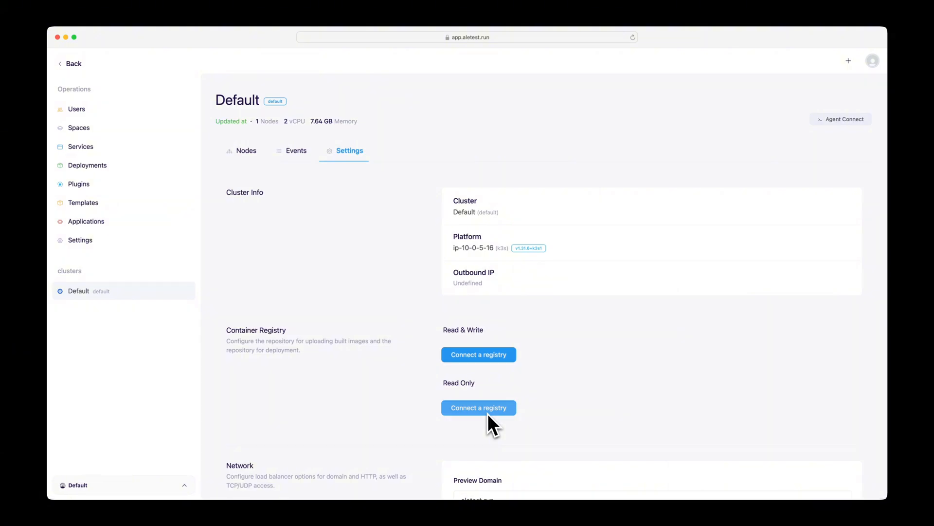
mouse_move(128, 254)
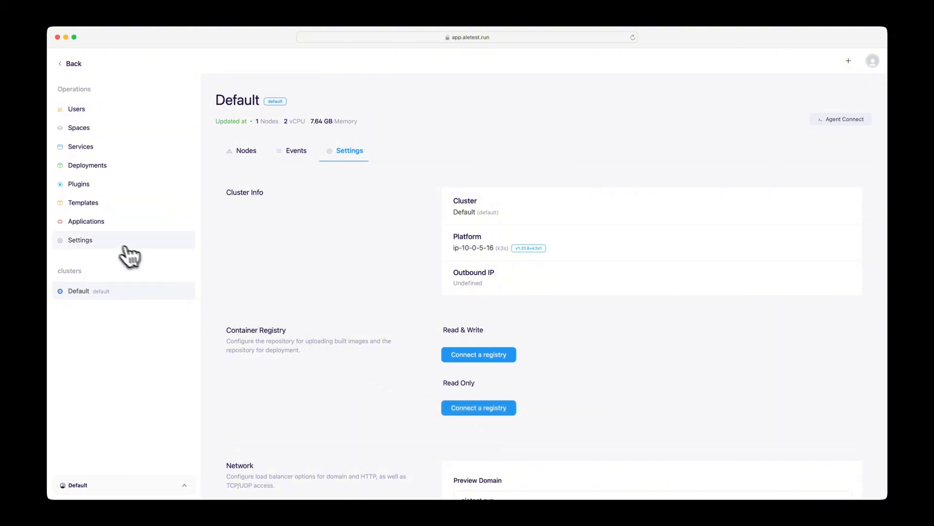
left_click(79, 240)
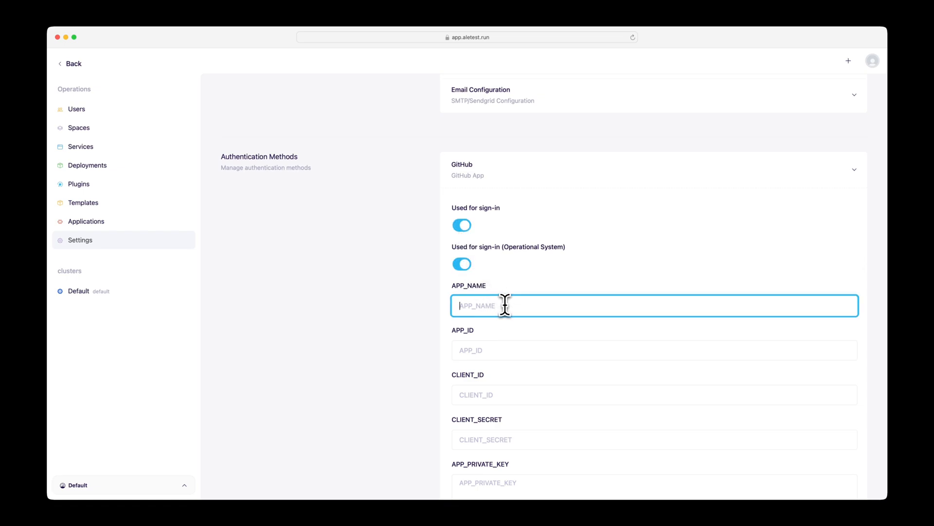
scroll("down", 3)
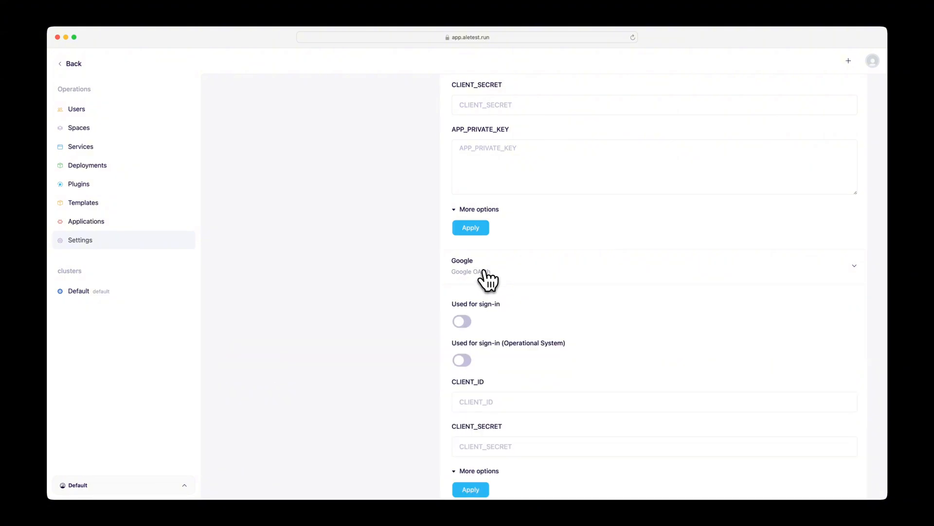
left_click(461, 321)
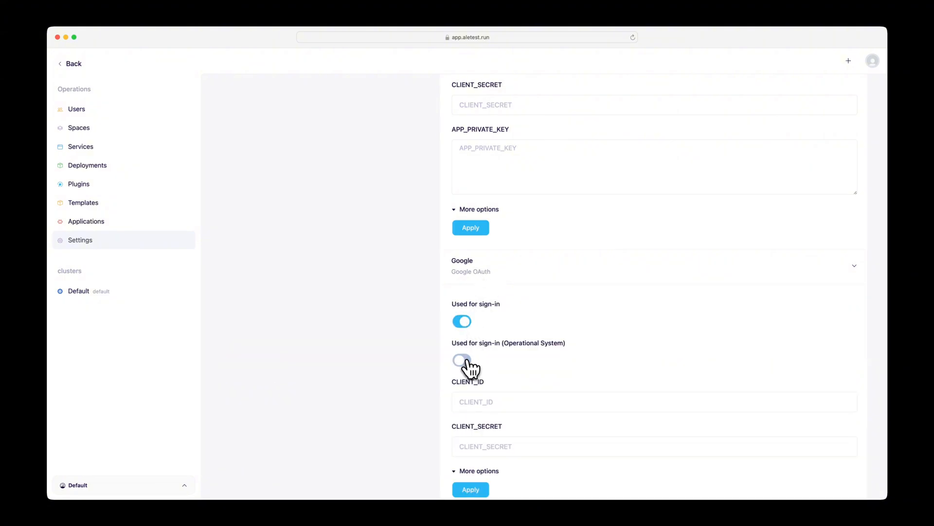
left_click(462, 360)
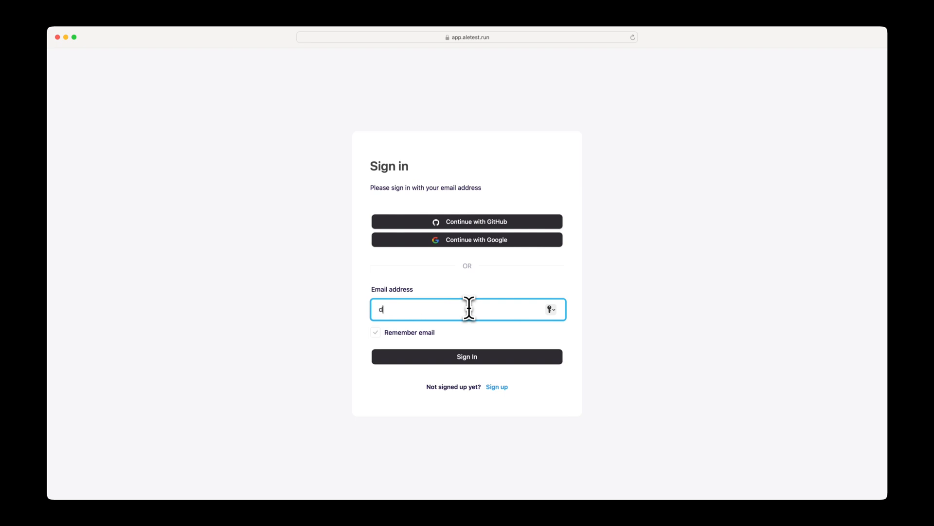
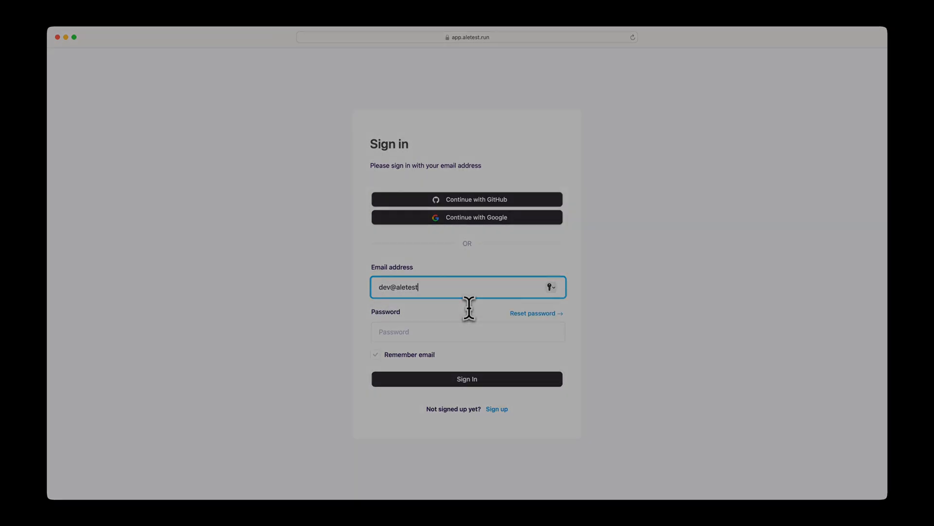
left_click(467, 378)
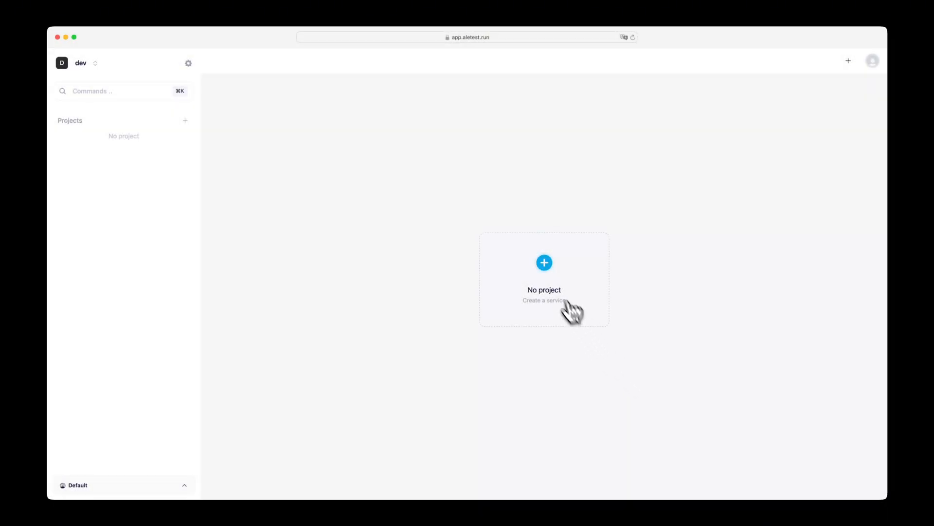
Deploy the nextjs GitHub repository as a new service using the Next.js preset.
left_click(544, 263)
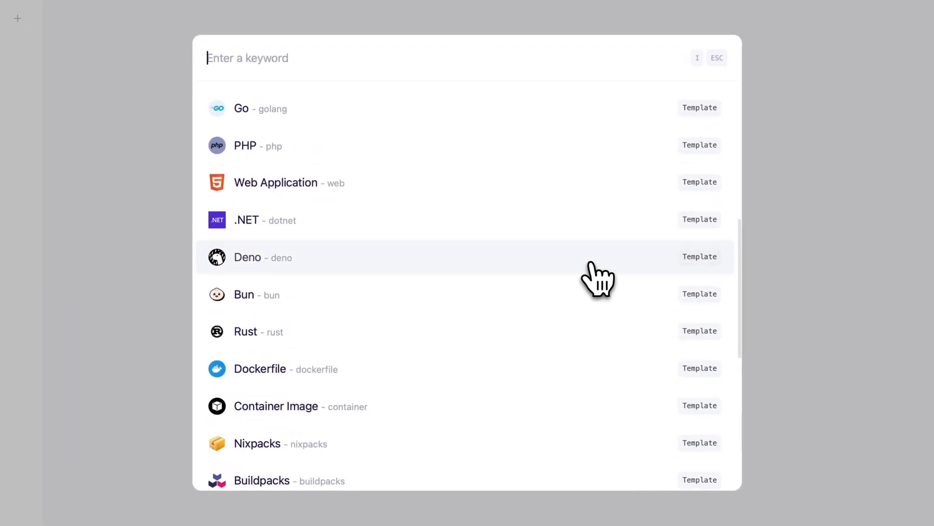
scroll("down", 3)
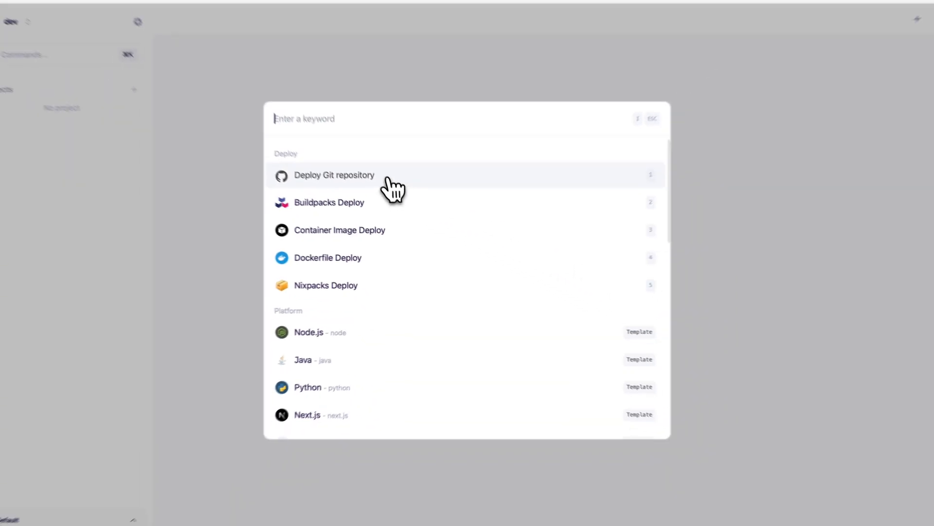
left_click(334, 175)
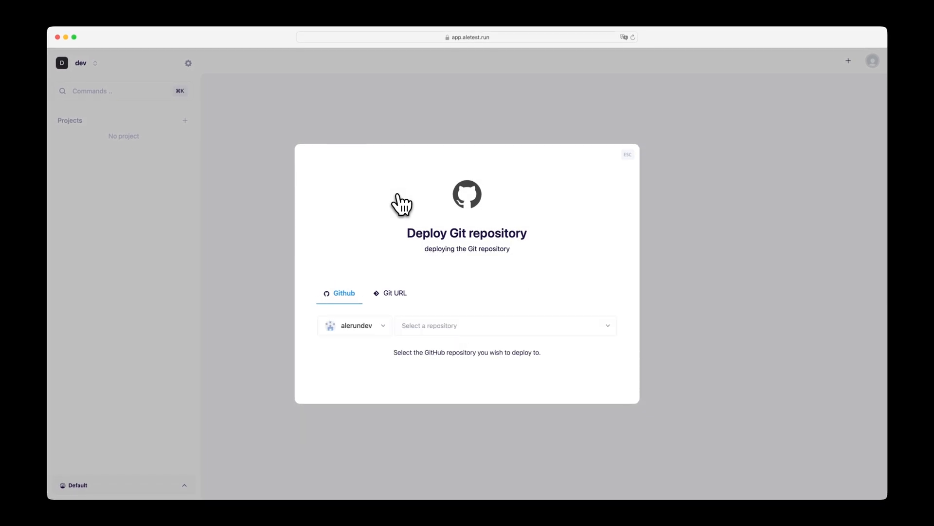
left_click(505, 325)
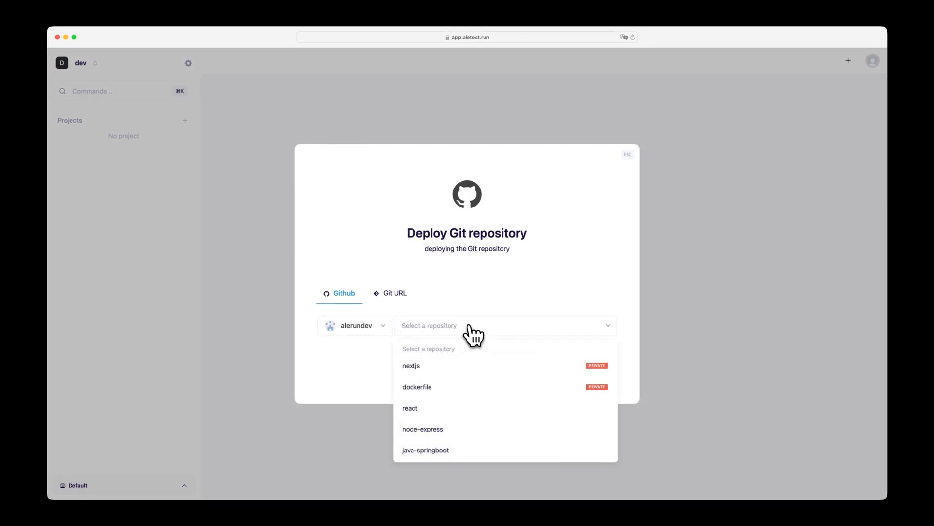
left_click(411, 365)
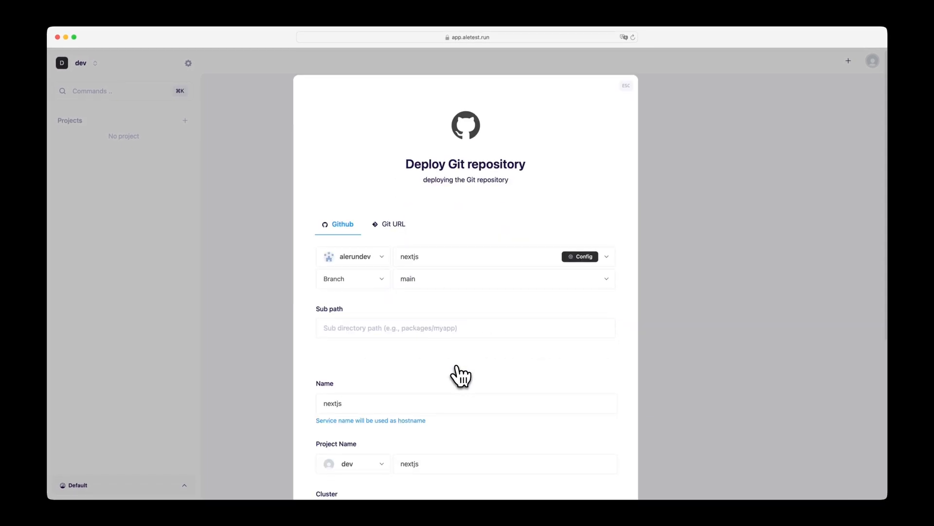
scroll("down", 3)
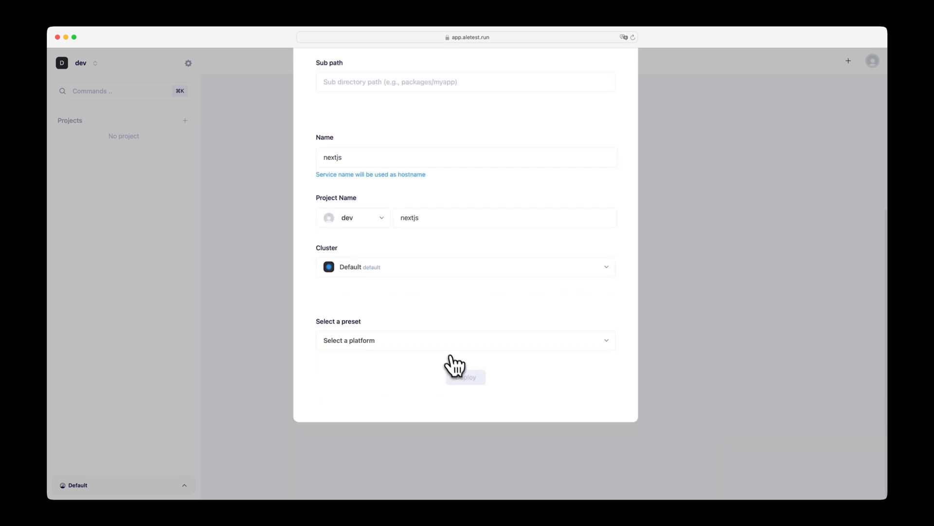
left_click(465, 340)
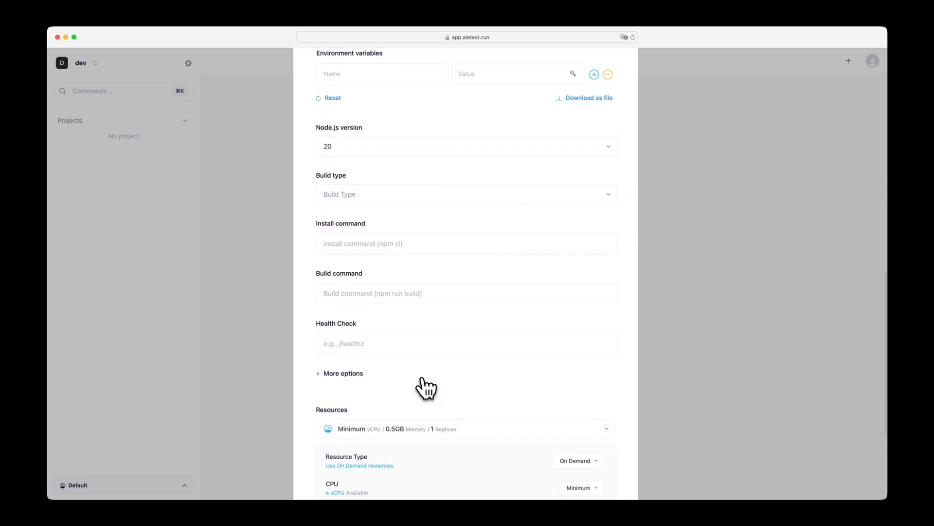
scroll("down", 3)
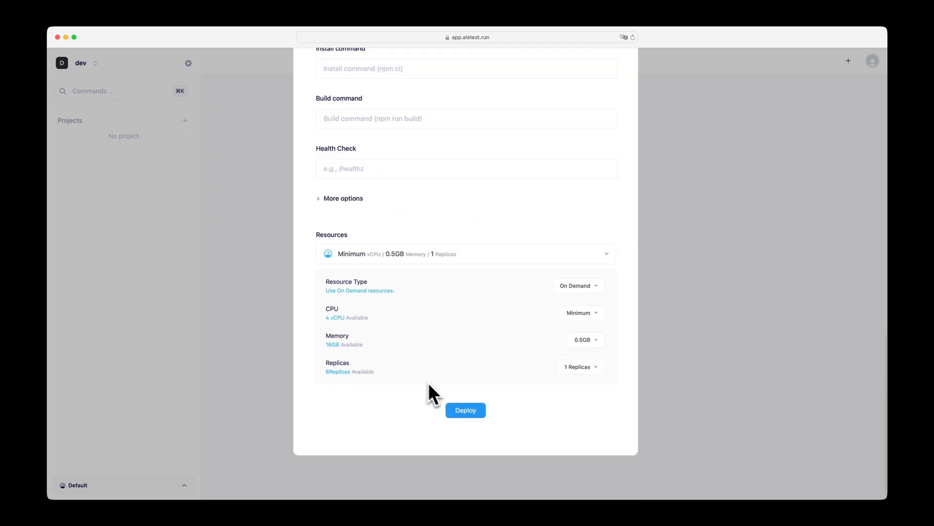
left_click(465, 410)
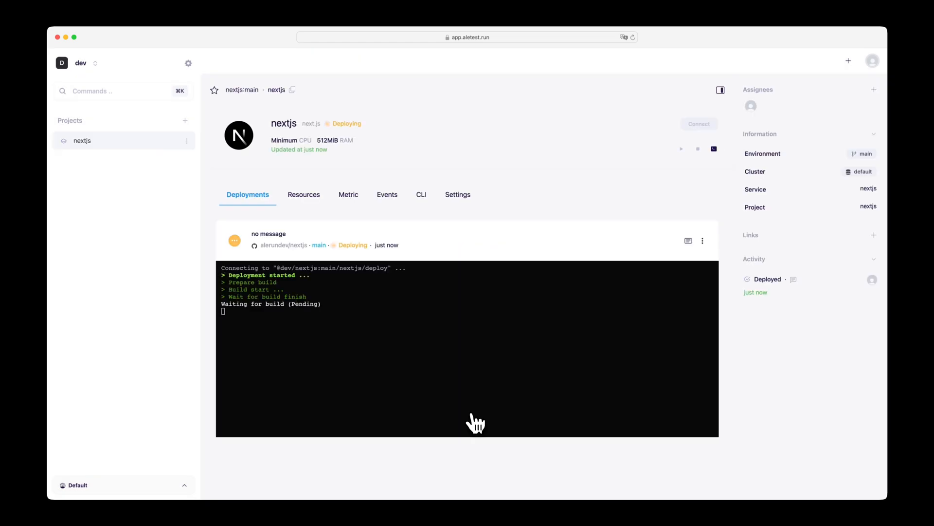